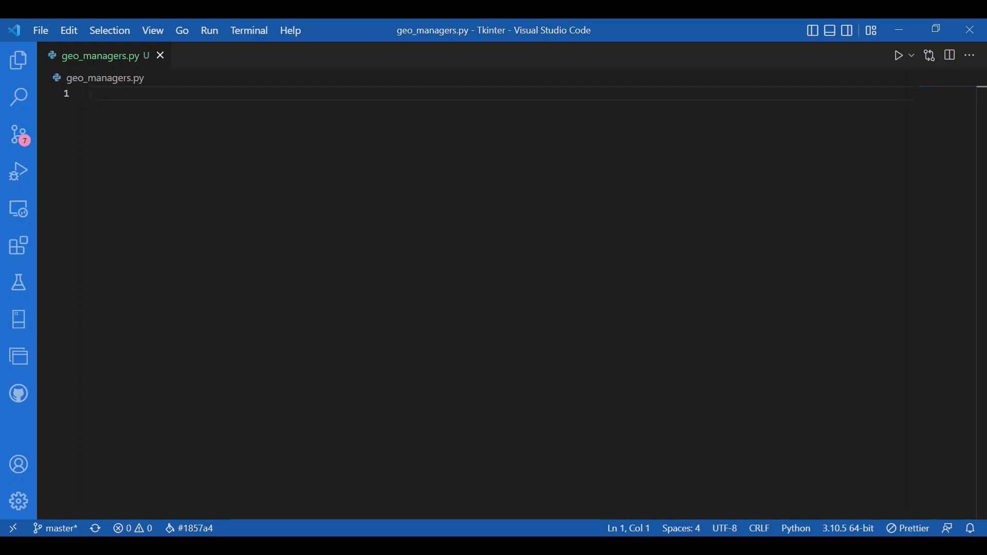
# Step: Import everything from tkinter and create the window with win = Tk()
pyautogui.write('from tkinter import')
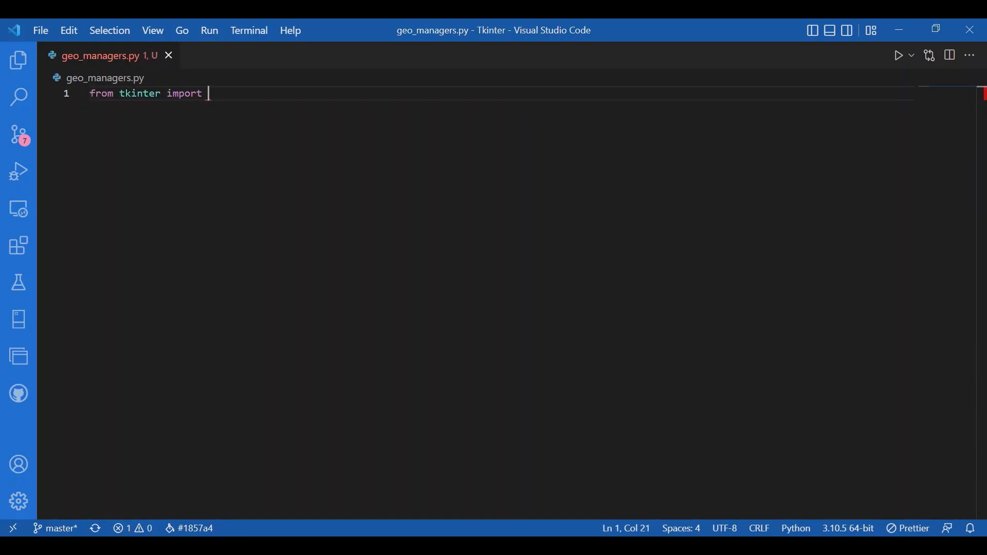
pyautogui.write('*')
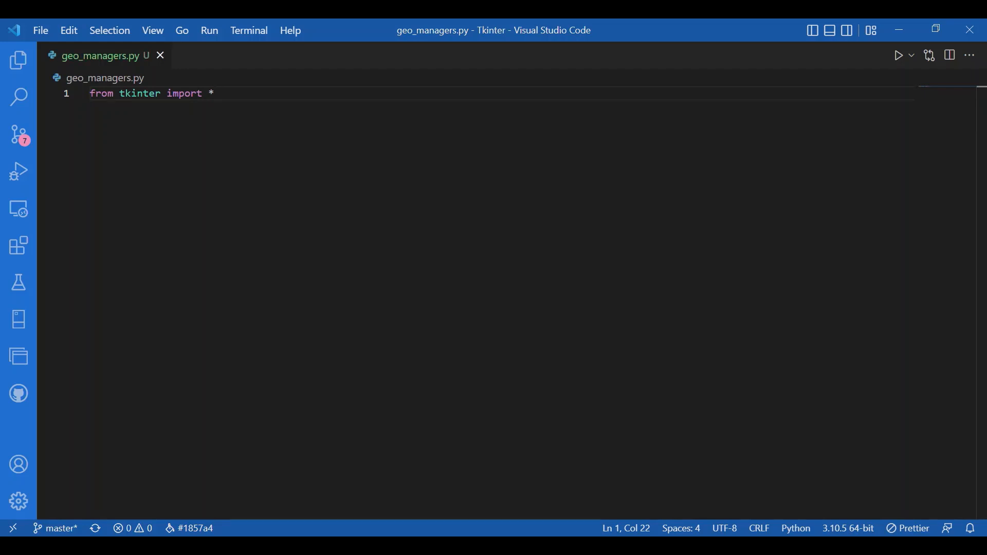
pyautogui.press('Enter')
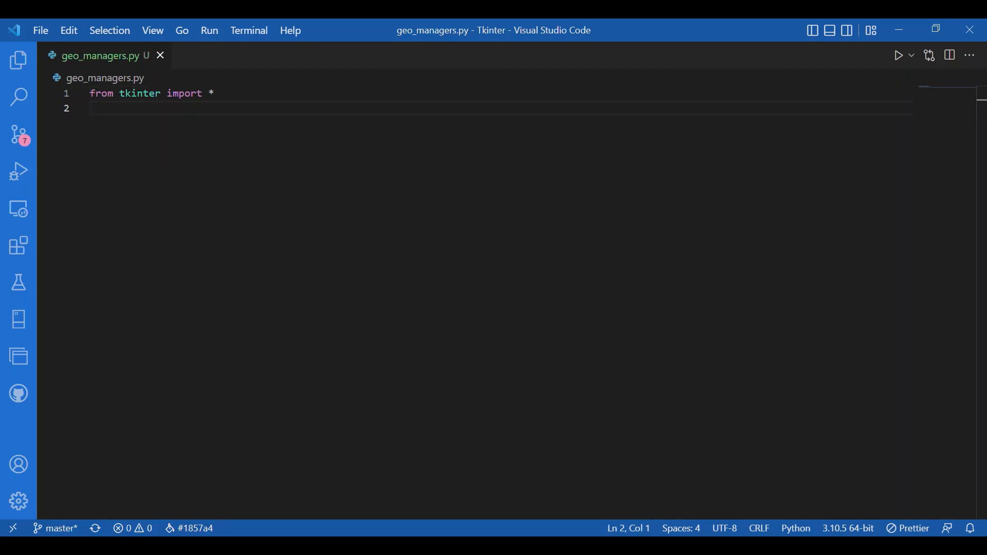
pyautogui.write('win =')
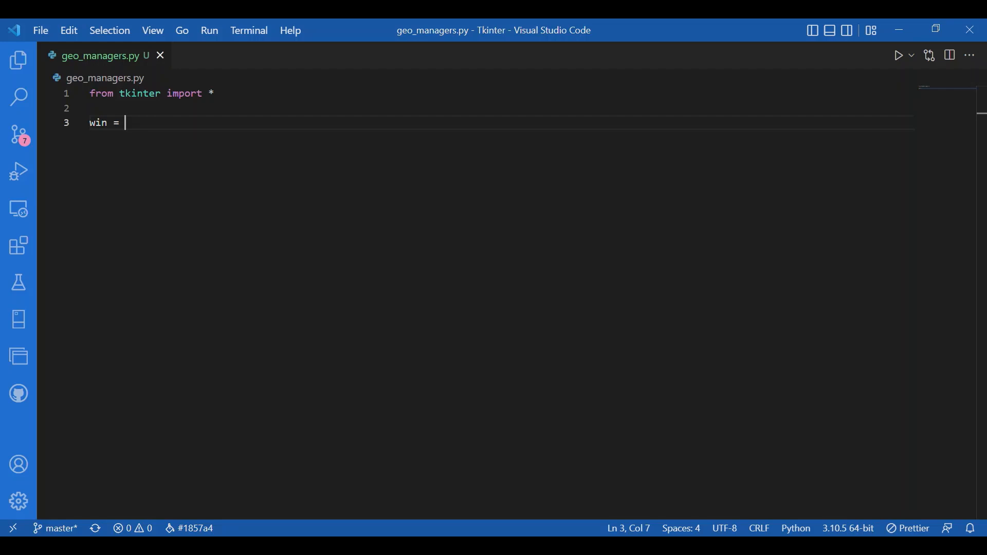
pyautogui.write('T')
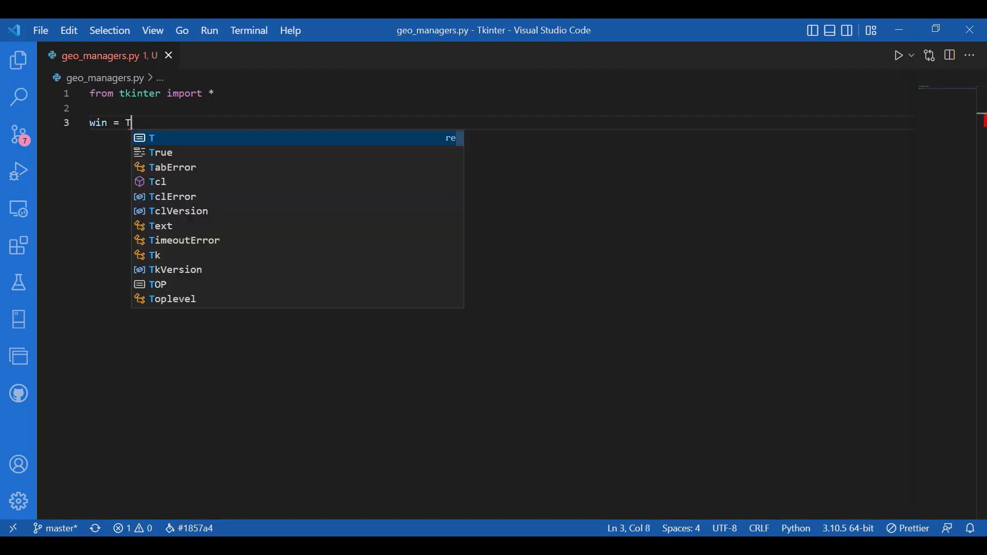
pyautogui.press('Enter')
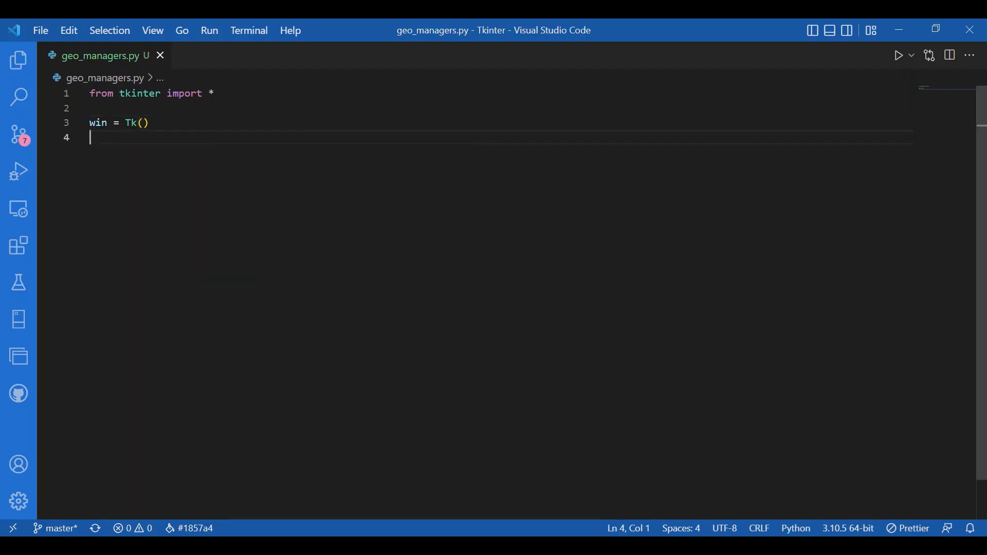
# Step: Set the window title to "Geometry Managers!" with win.title
pyautogui.write('win.title(')
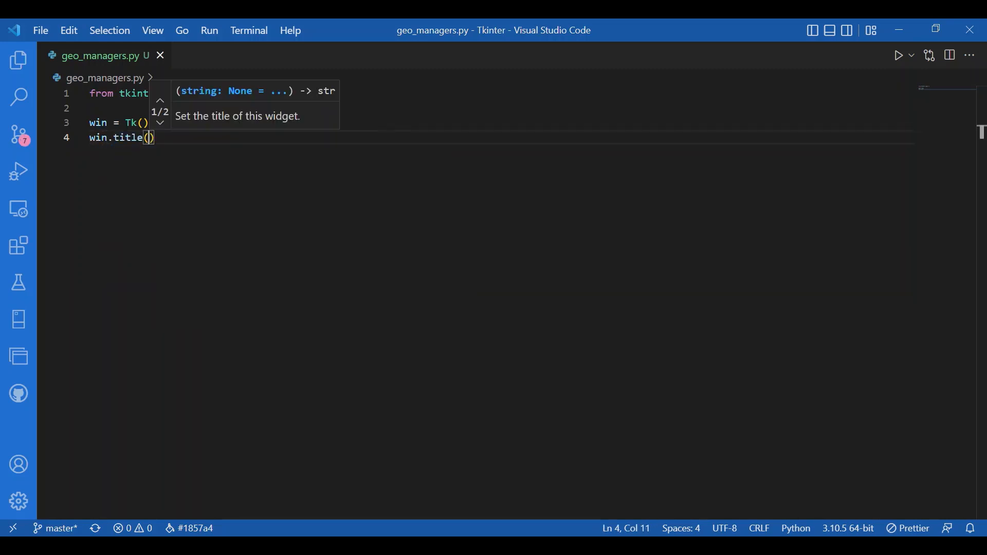
pyautogui.write('"Geom"')
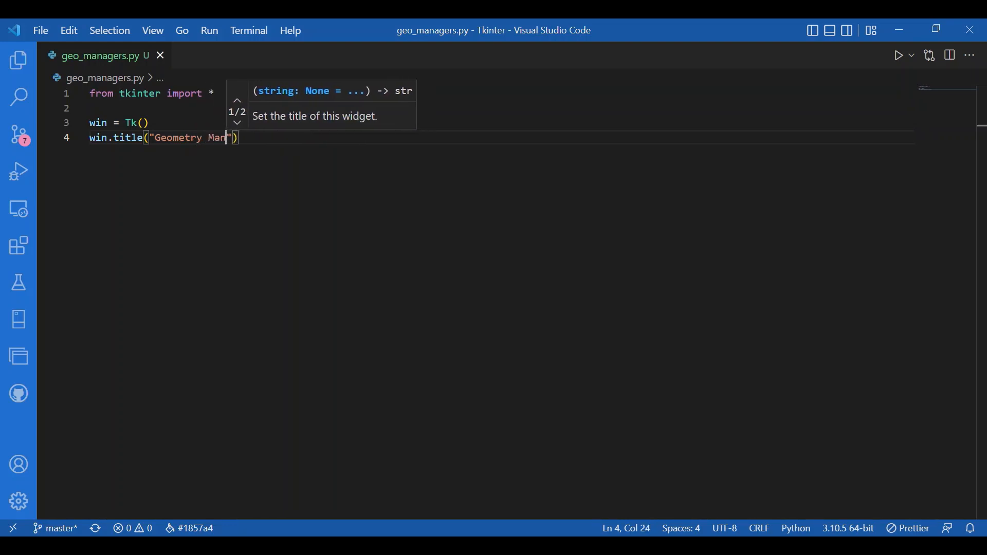
pyautogui.write('agers !')
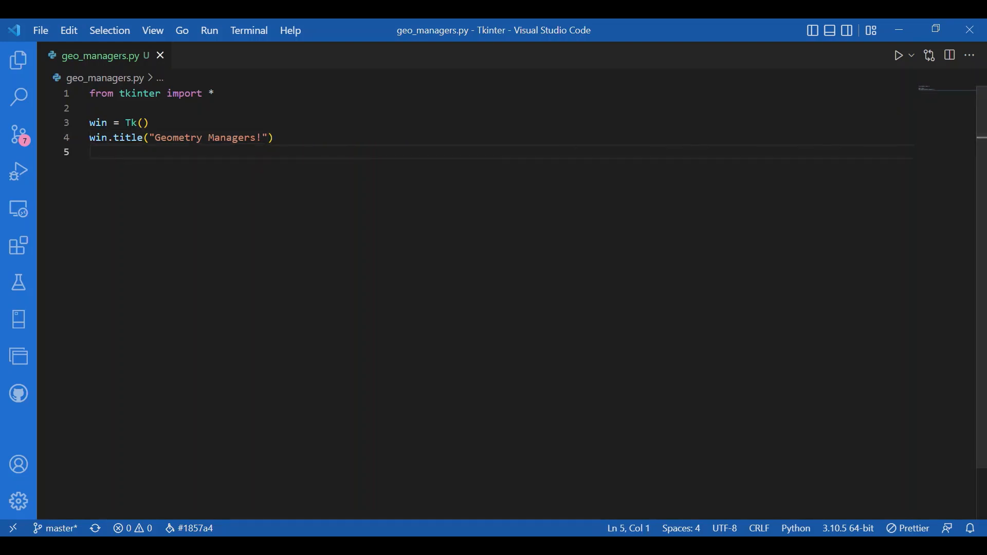
pyautogui.press('Enter')
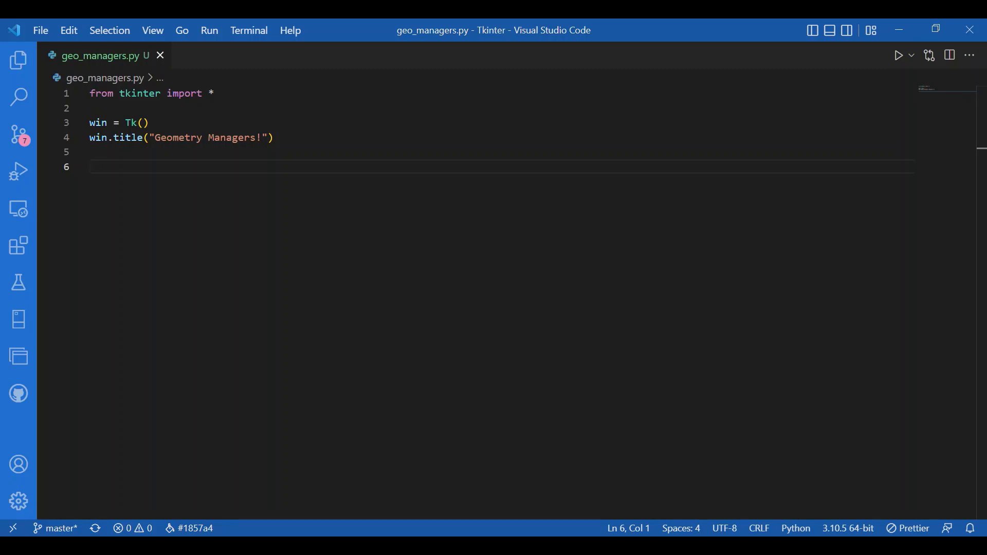
# Step: Define frame1 = Frame(win, width=200, height=100, bg='orange')
pyautogui.write('frame1 = Frame(')
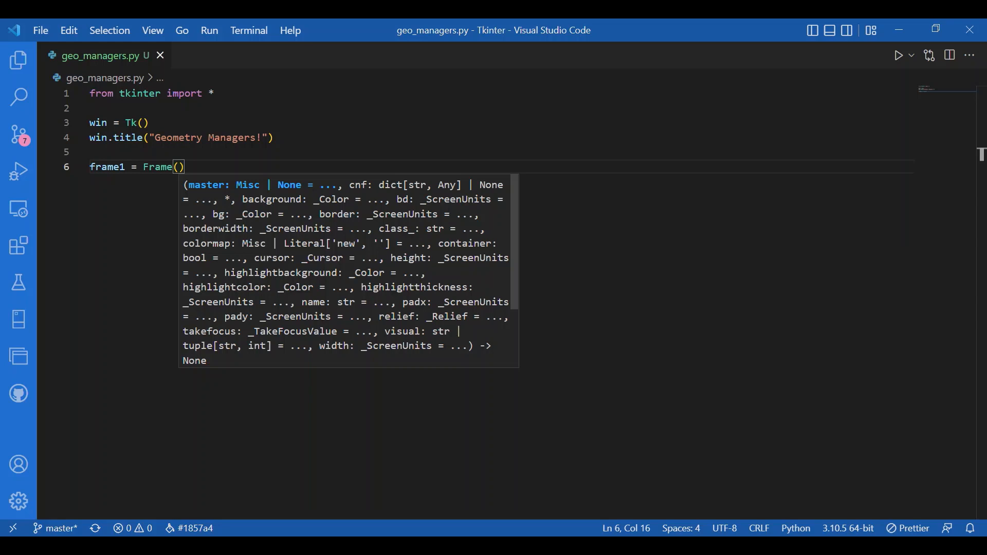
pyautogui.write('win,')
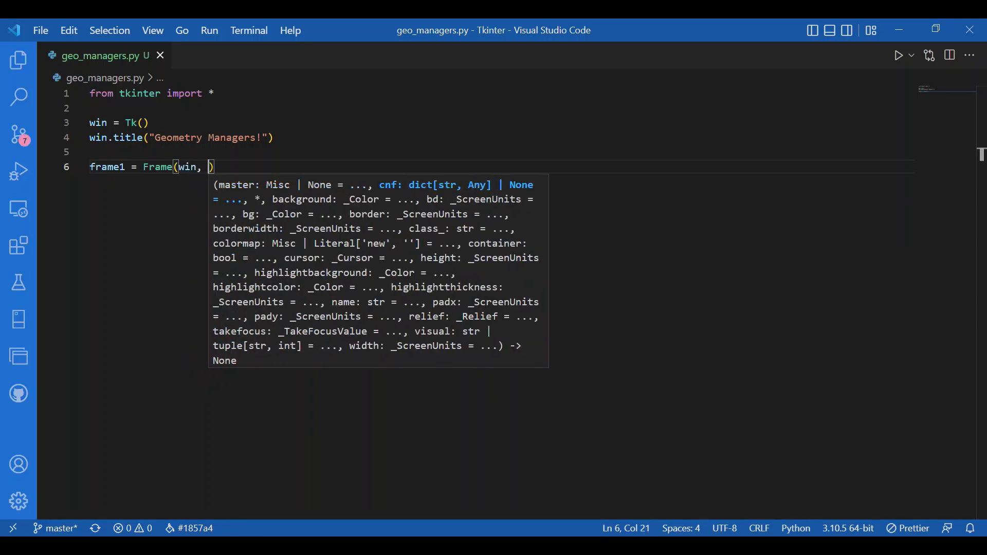
pyautogui.write('width=200')
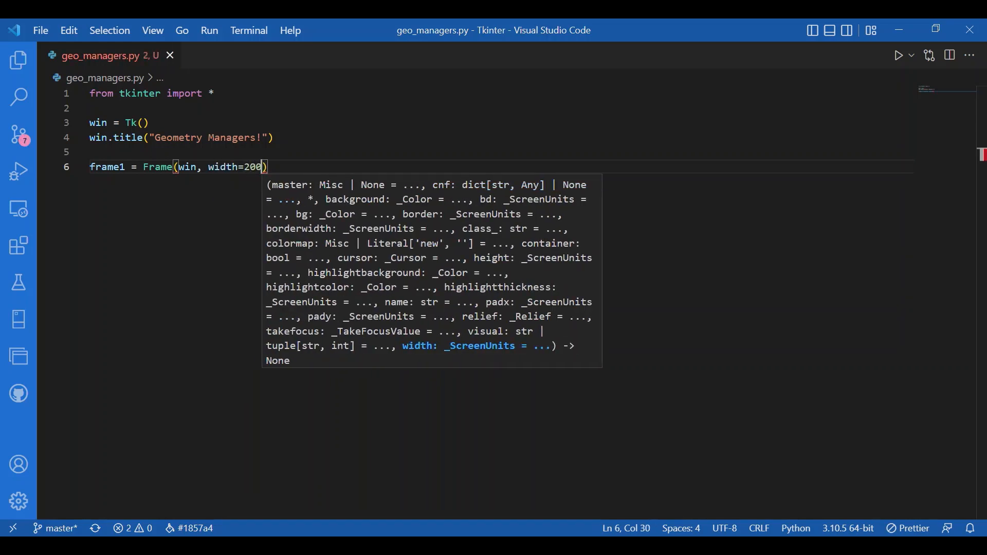
pyautogui.write(', height=1')
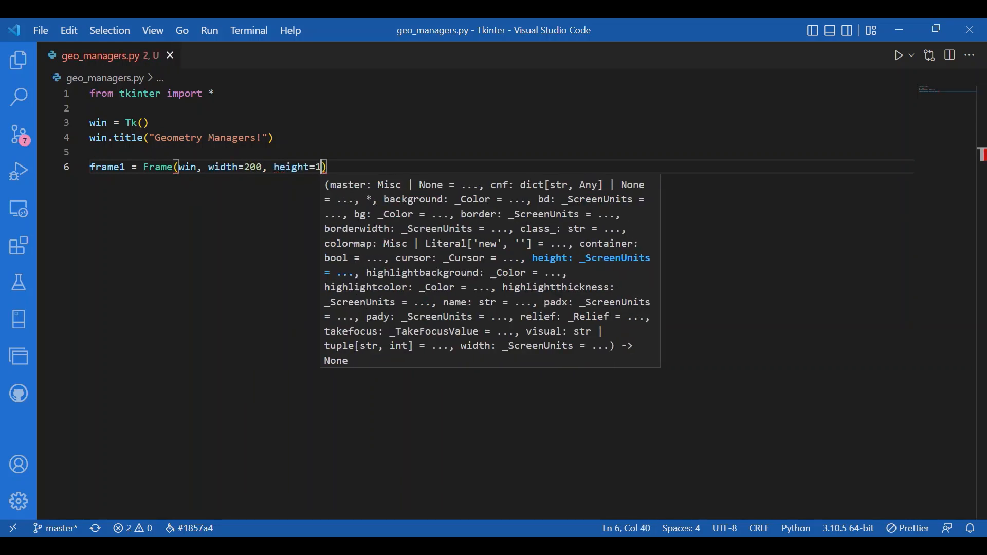
pyautogui.write('00,')
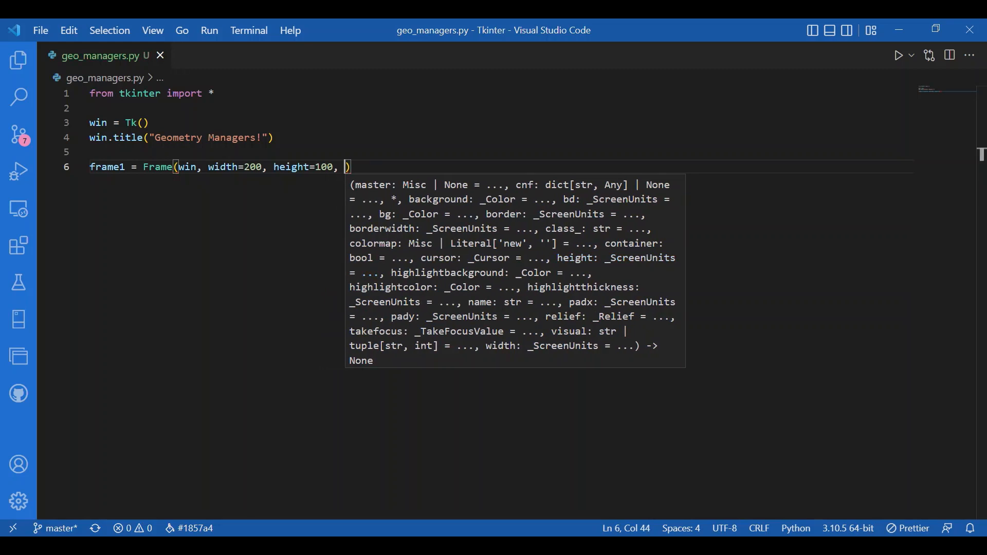
pyautogui.write('bg')
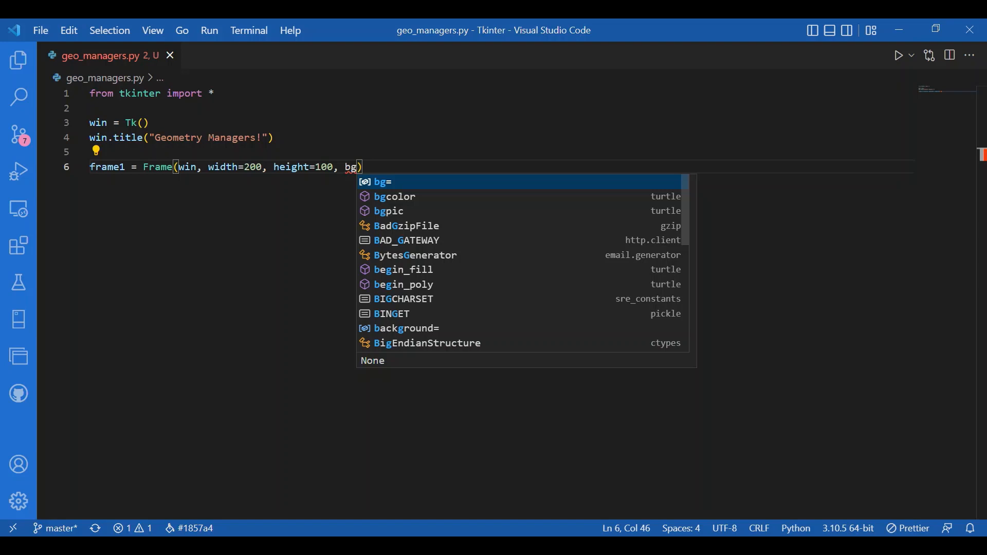
pyautogui.write("='or'")
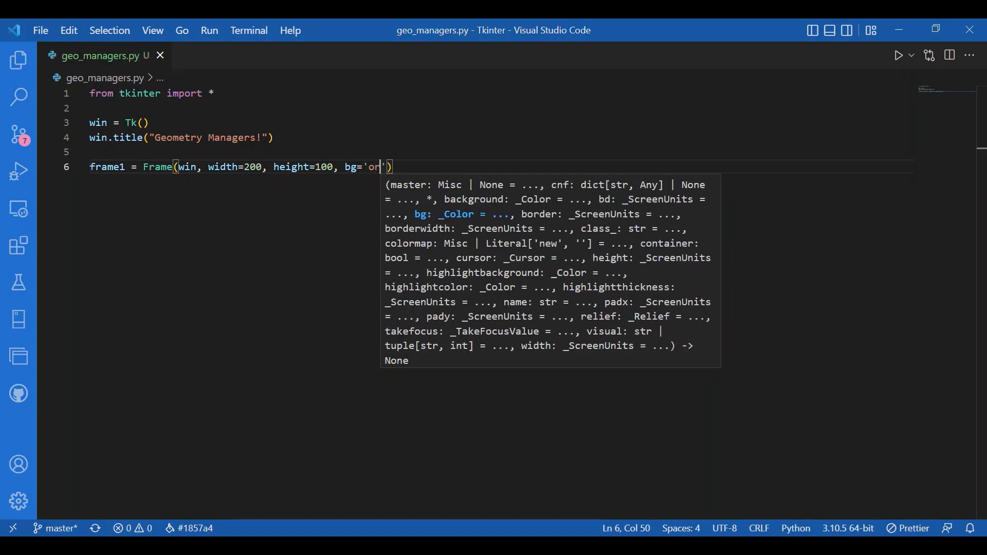
pyautogui.write('ange')
pyautogui.press('enter')
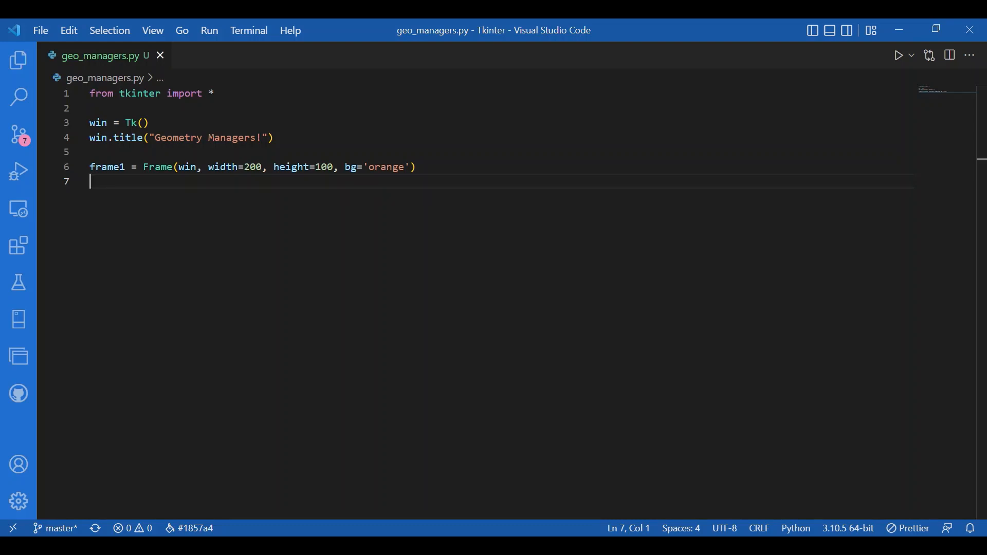
# Step: Pack frame1 with fill=BOTH, side=LEFT, expand=True
pyautogui.write('frame1.')
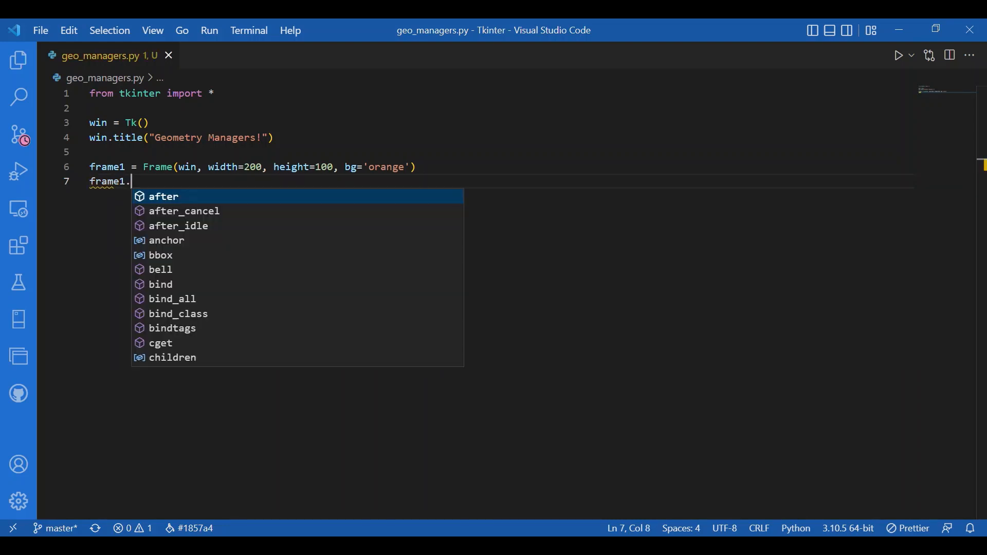
pyautogui.write('pack()')
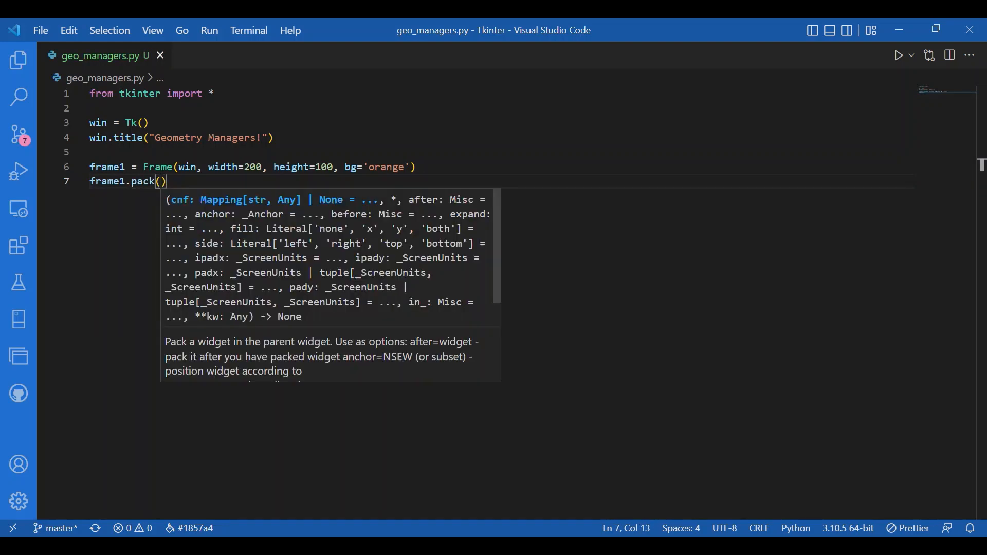
pyautogui.write('fill=')
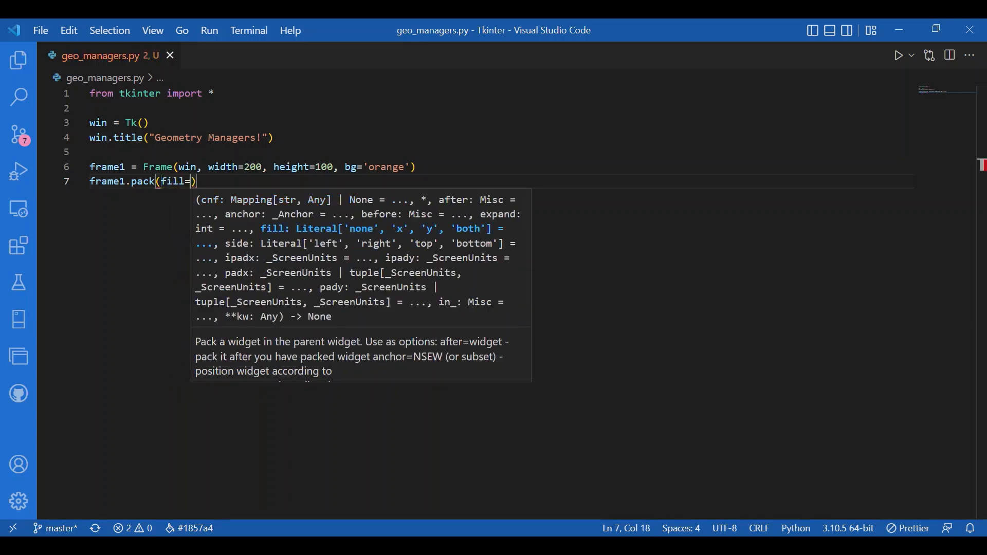
pyautogui.write('BOT')
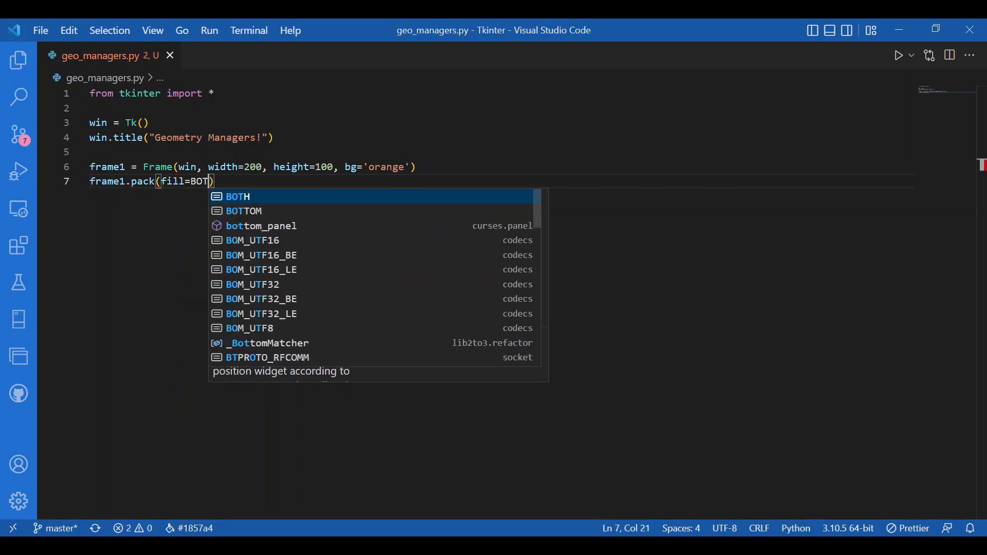
pyautogui.write('H,')
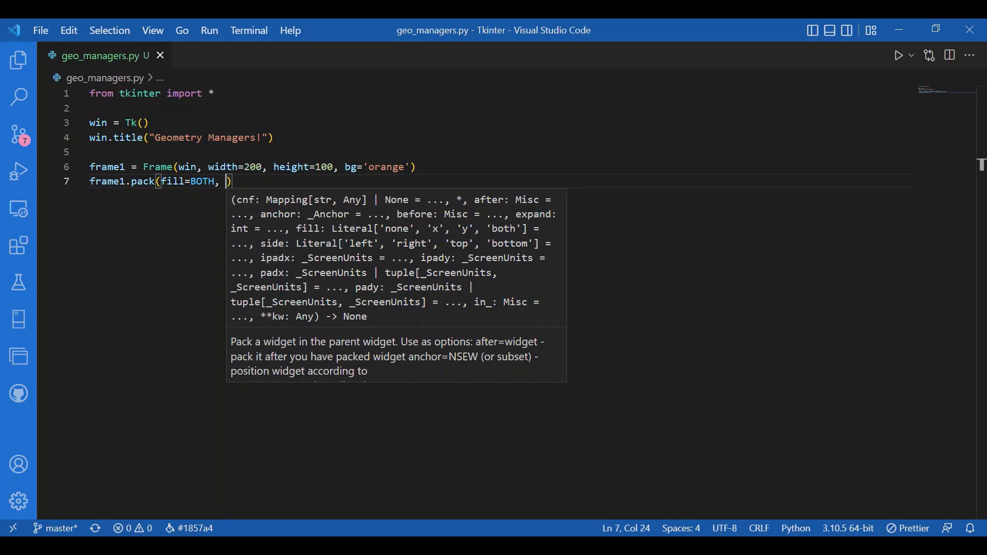
pyautogui.write('side=')
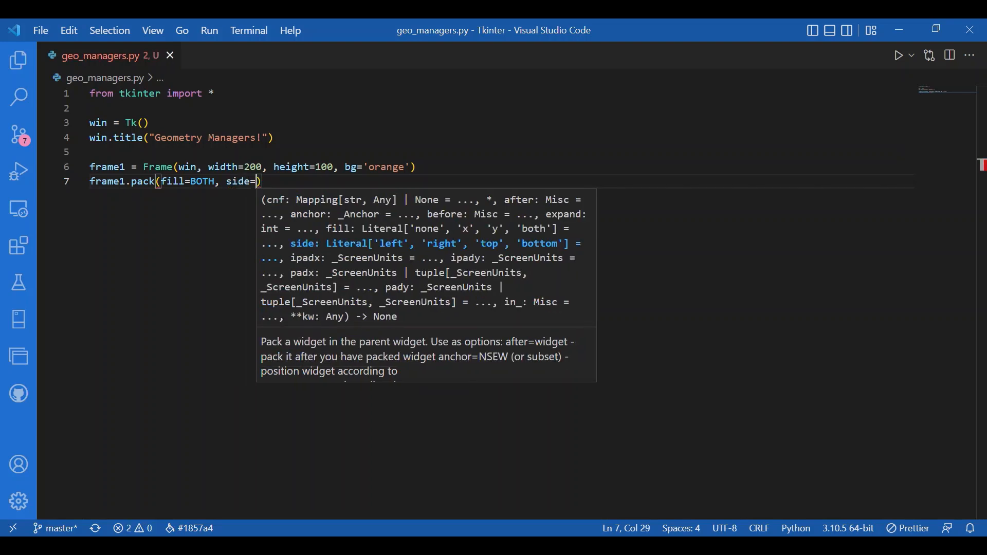
pyautogui.write('LEFT')
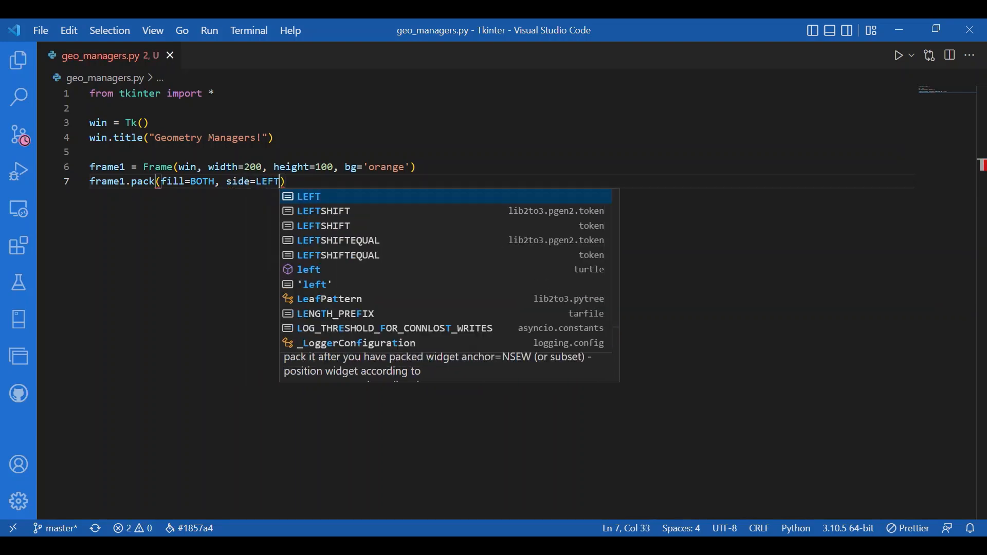
pyautogui.write(',expand=')
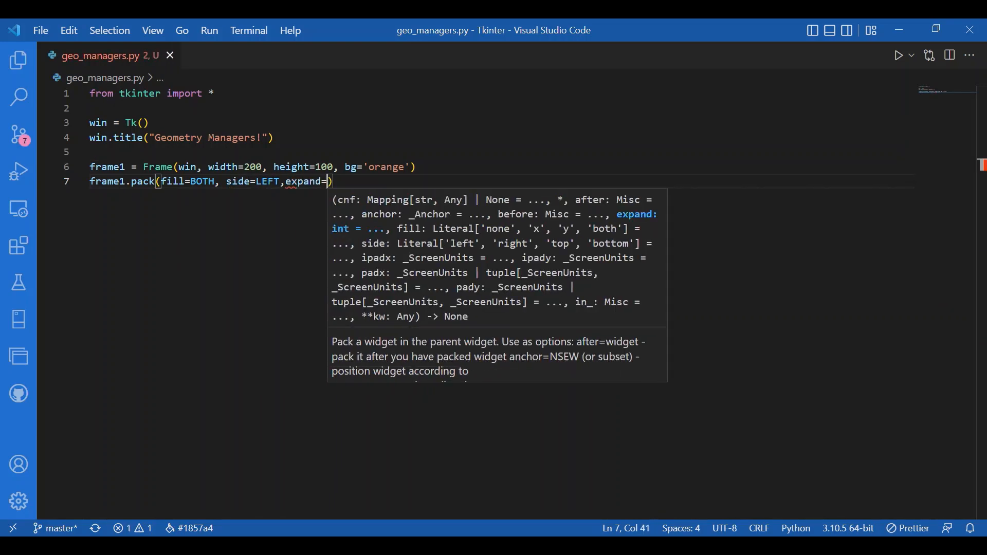
pyautogui.write('True')
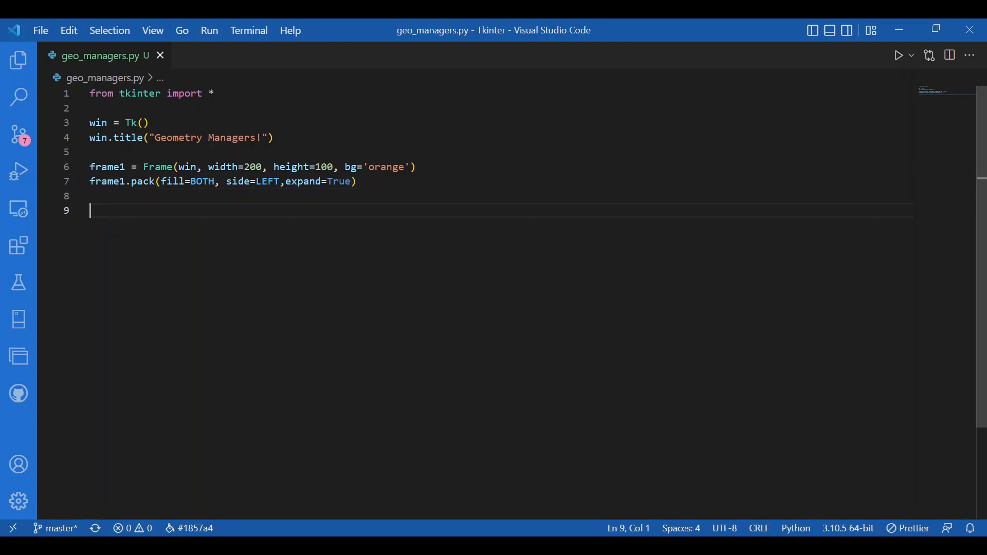
# Step: Define frame2 = Frame(win, width=100, bg='purple')
pyautogui.write('frame')
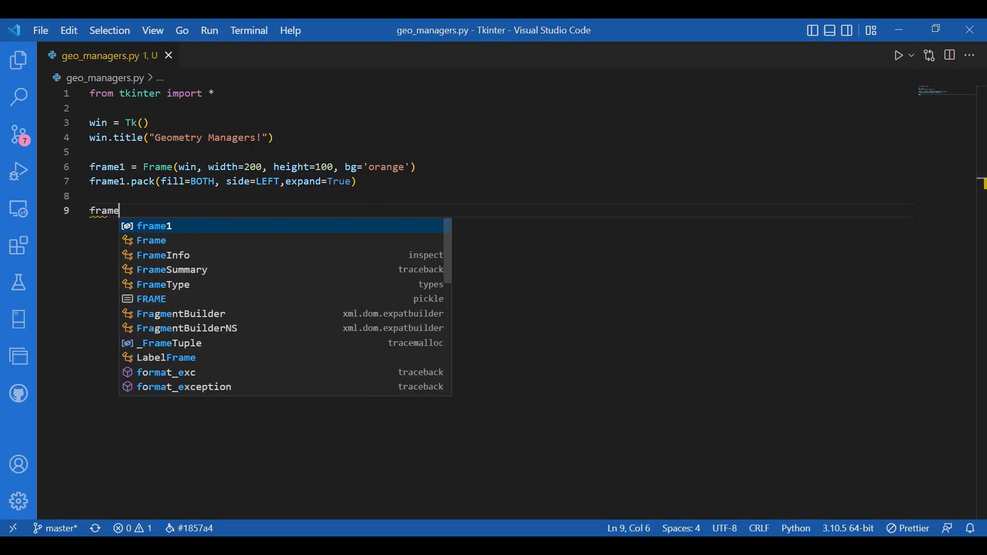
pyautogui.write('2 =')
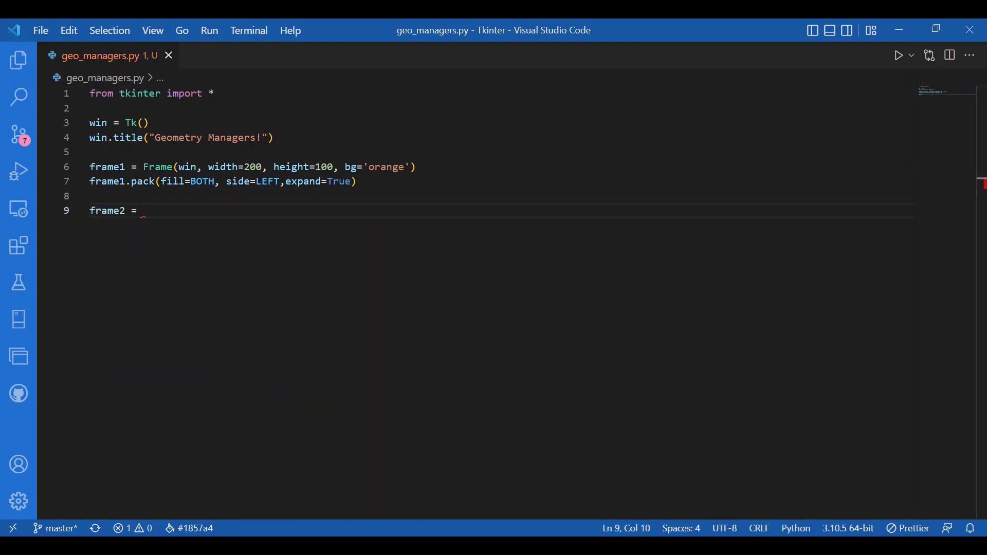
pyautogui.write('Frame(')
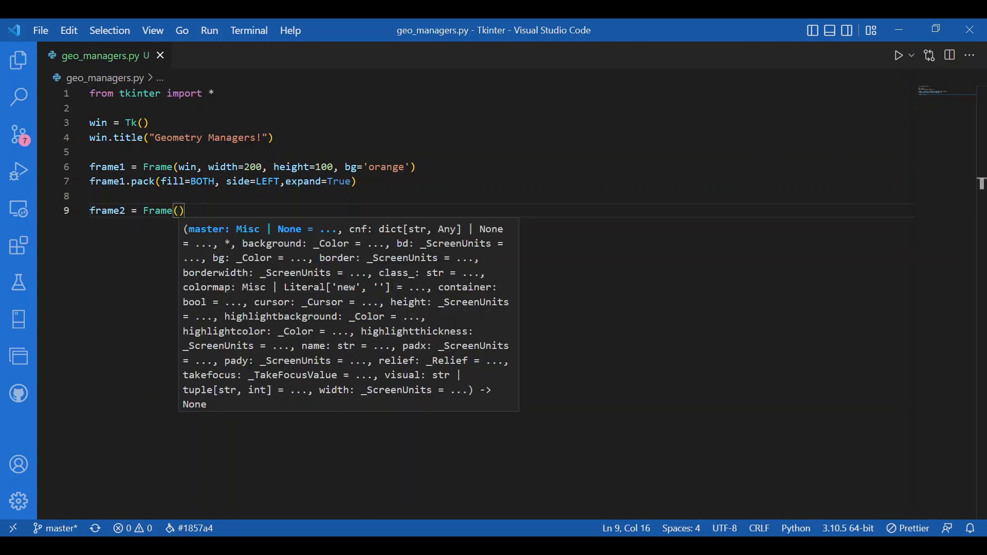
pyautogui.write('win,')
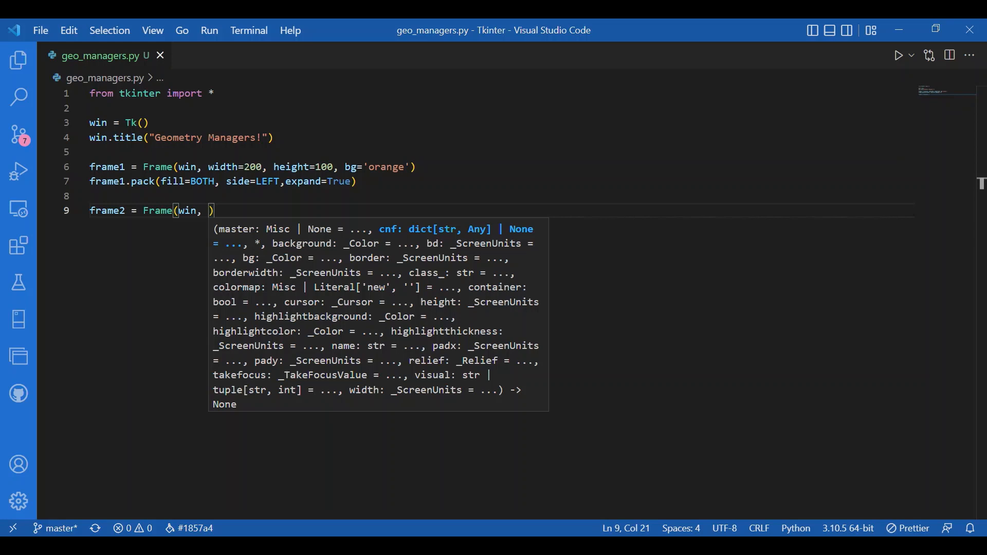
pyautogui.write('width=')
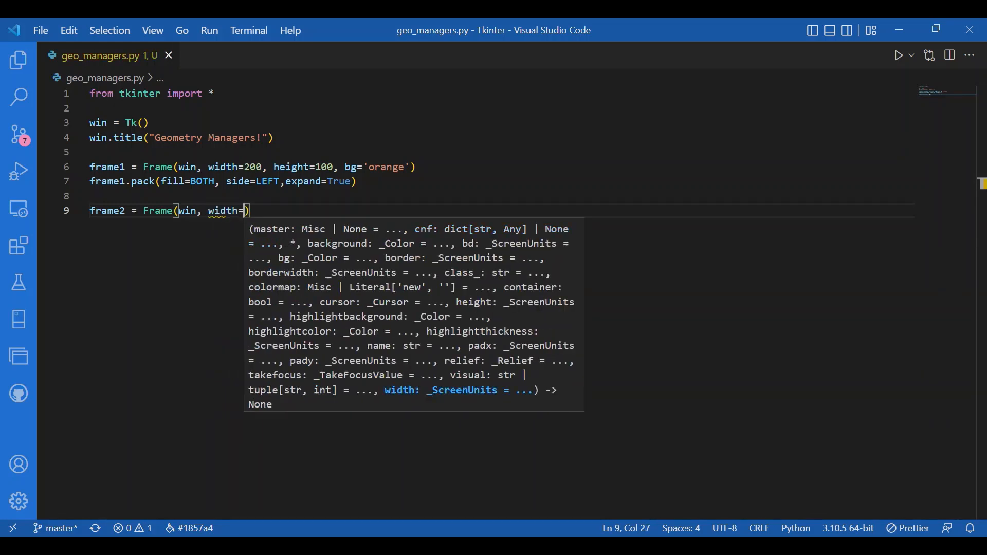
pyautogui.write("100, bg='purple")
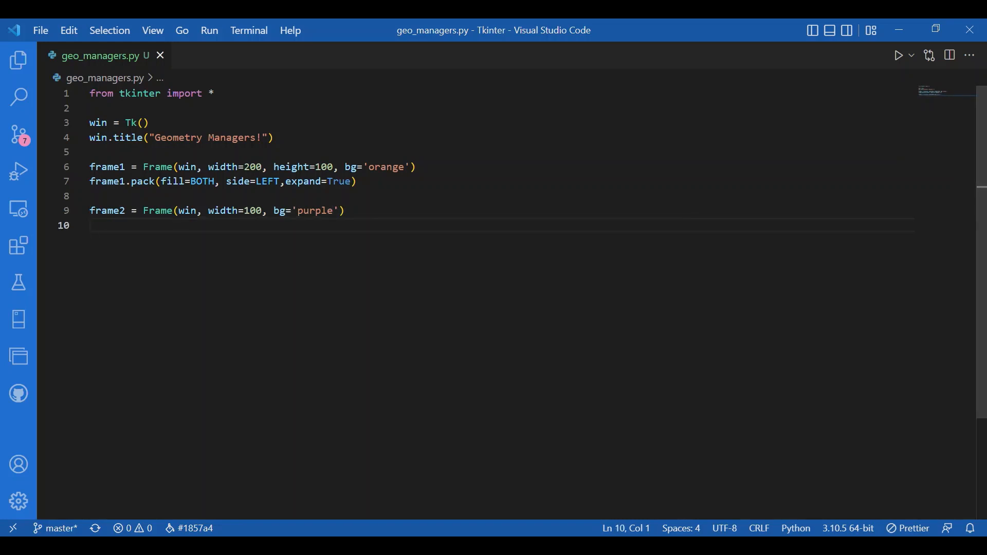
# Step: Pack frame2 with fill=BOTH, side=LEFT, expand=True
pyautogui.write('frame2.')
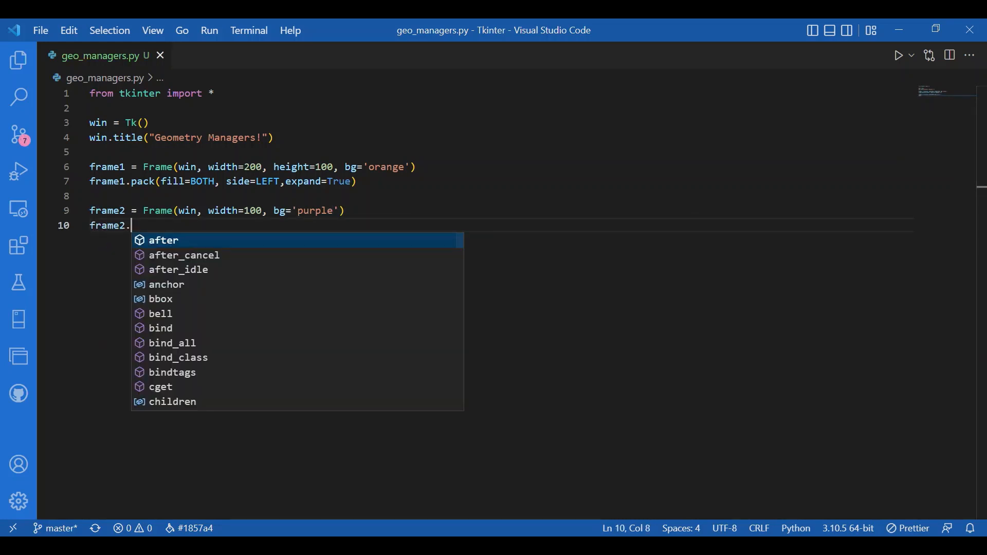
pyautogui.write('pack(f')
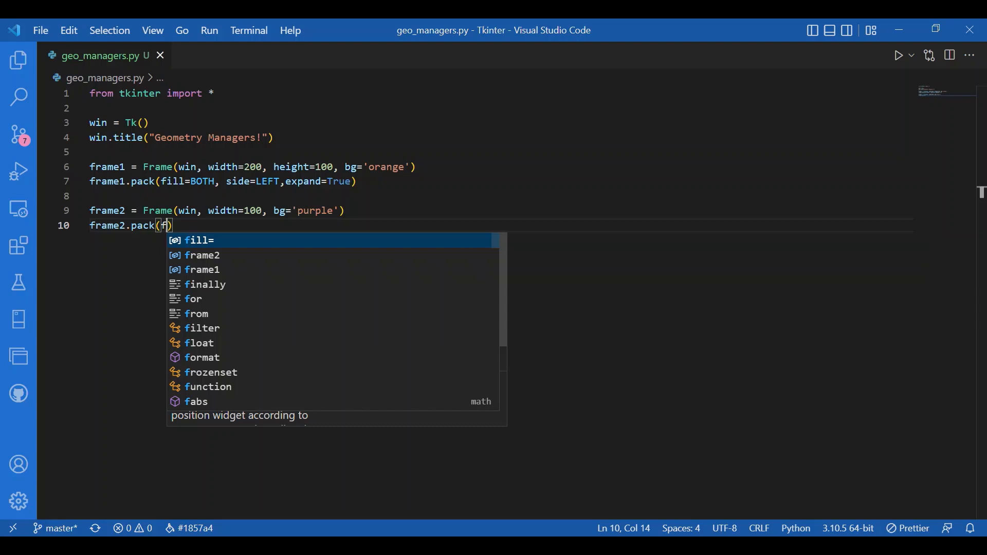
pyautogui.write('ill=Bi')
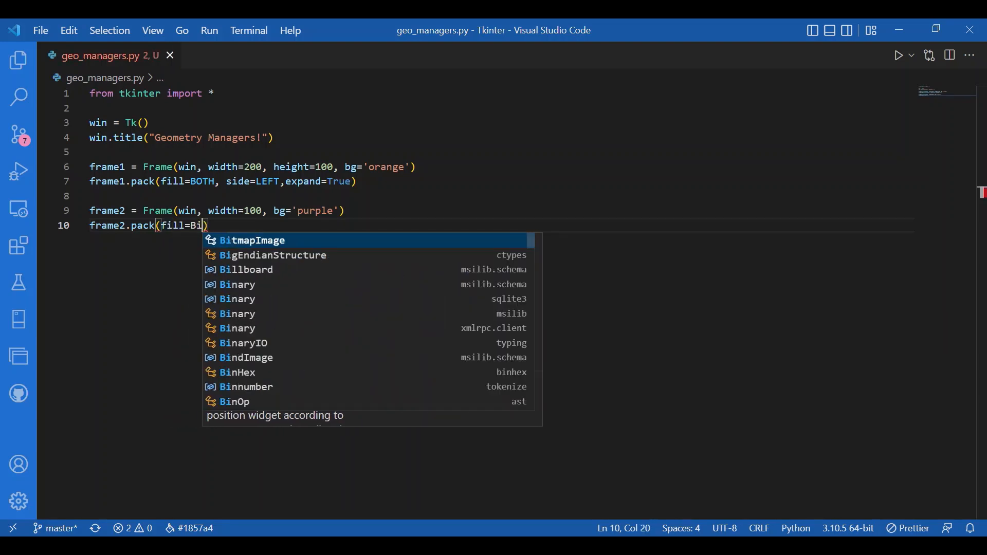
pyautogui.write('th')
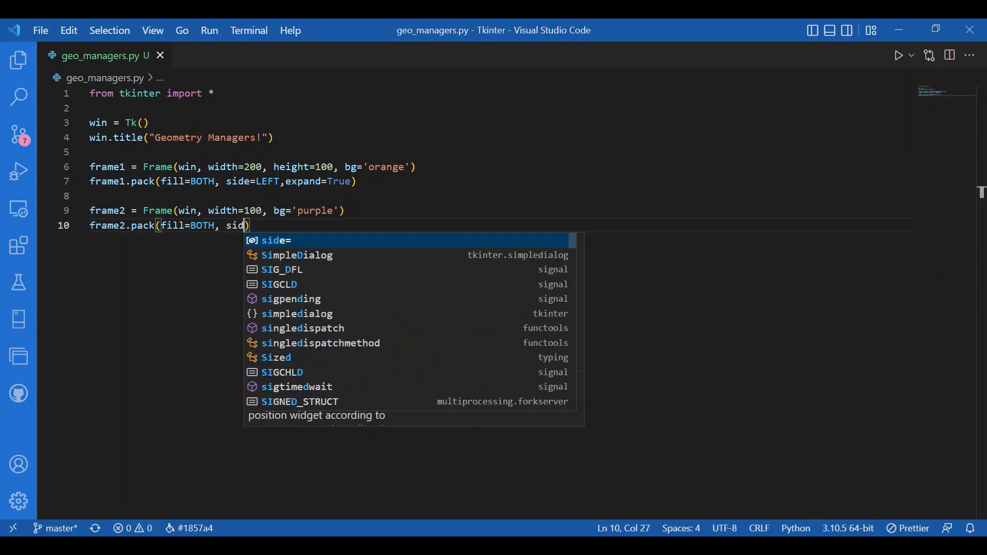
pyautogui.write('e=LEF')
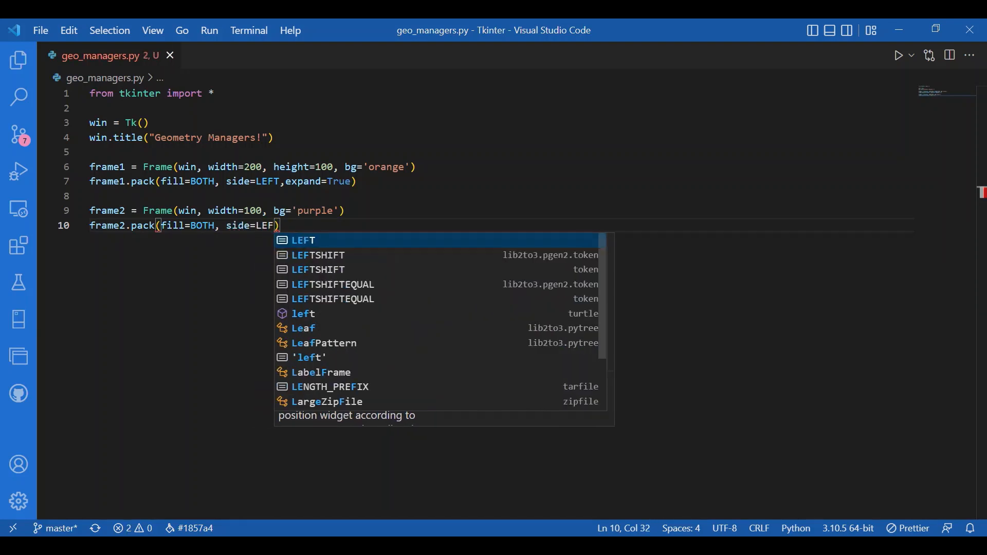
pyautogui.write('T,expand=True')
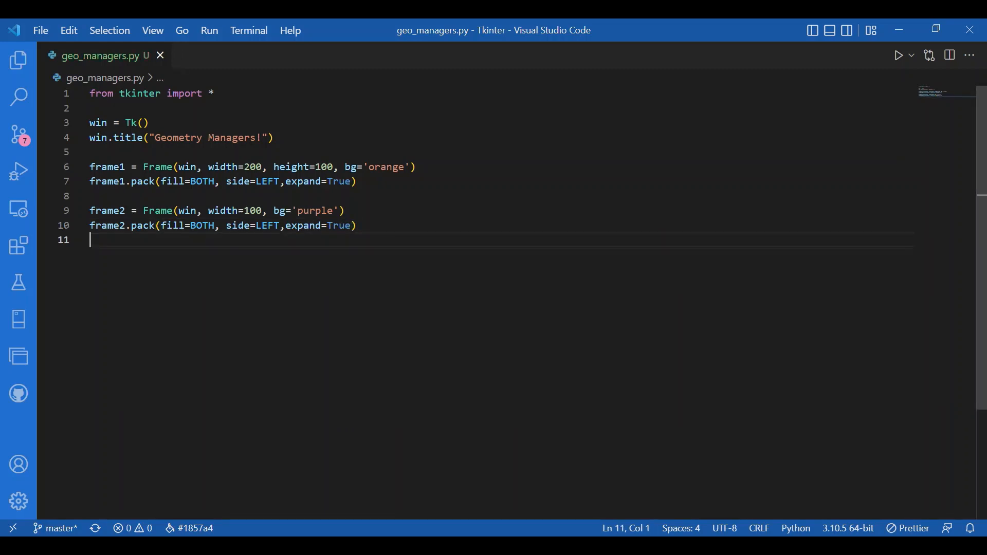
# Step: Add win.mainloop() and run the script to launch the window
pyautogui.write('win.mainloop')
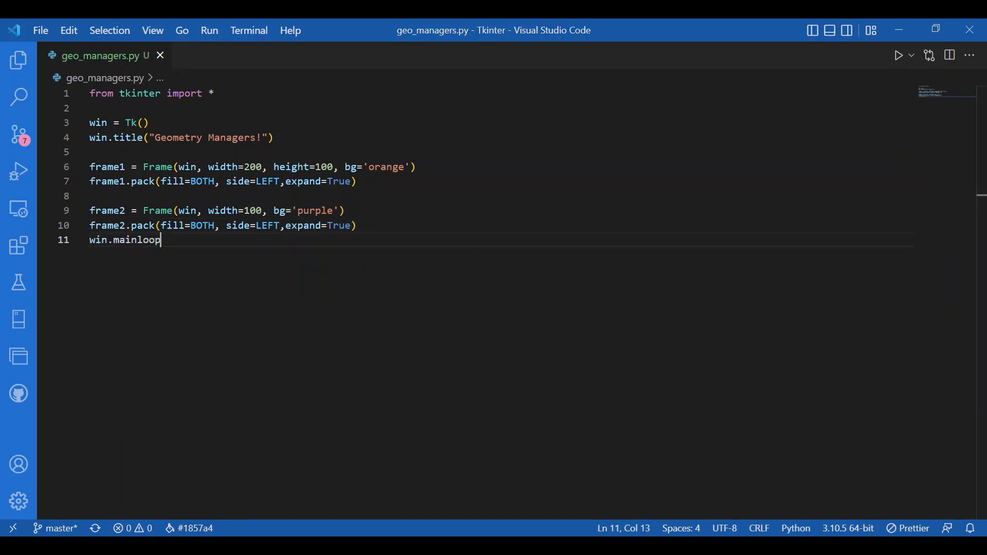
pyautogui.write('()')
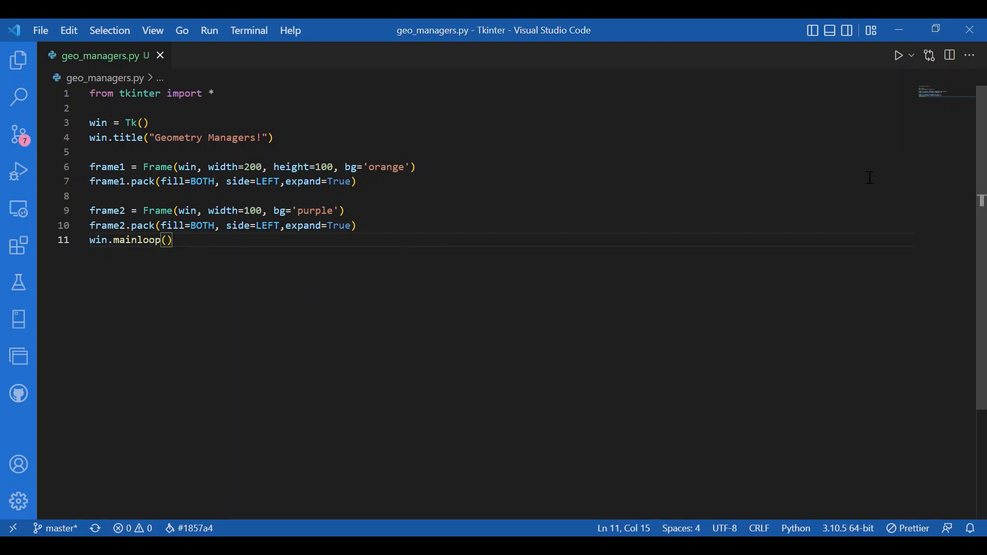
pyautogui.click(900, 56)
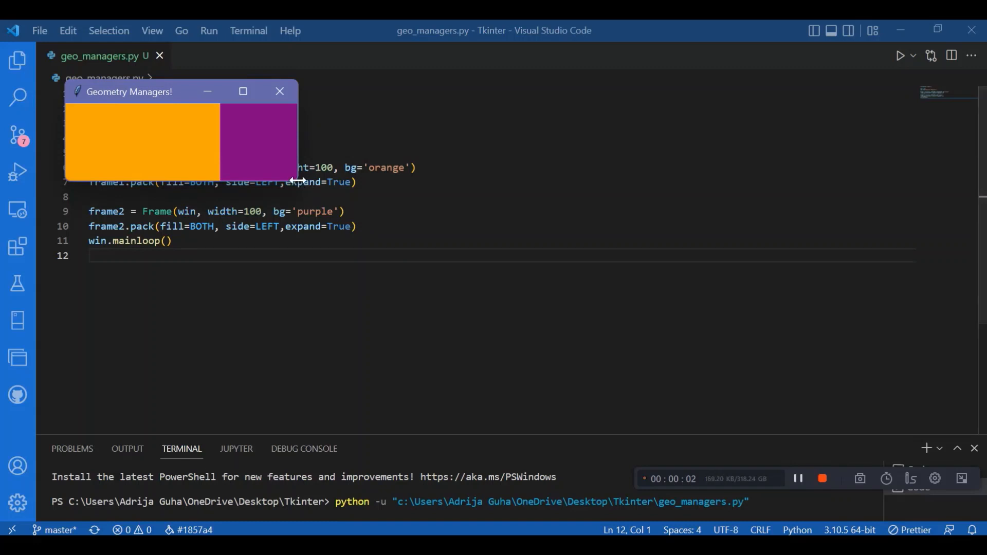
# Step: Enlarge the Geometry Managers window to watch both frames stretch, then close it
pyautogui.moveTo(296, 183); pyautogui.dragTo(350, 233)
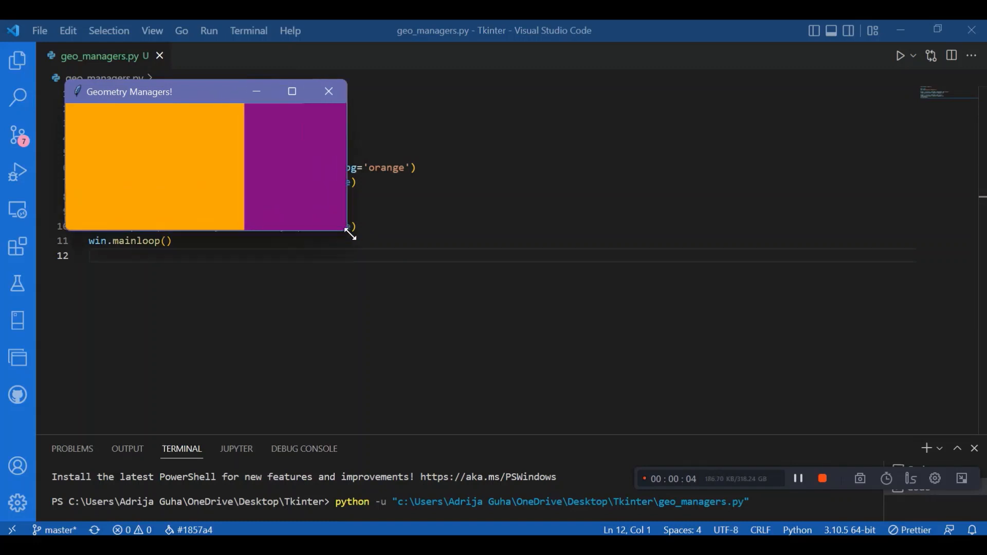
pyautogui.moveTo(352, 234); pyautogui.dragTo(689, 391)
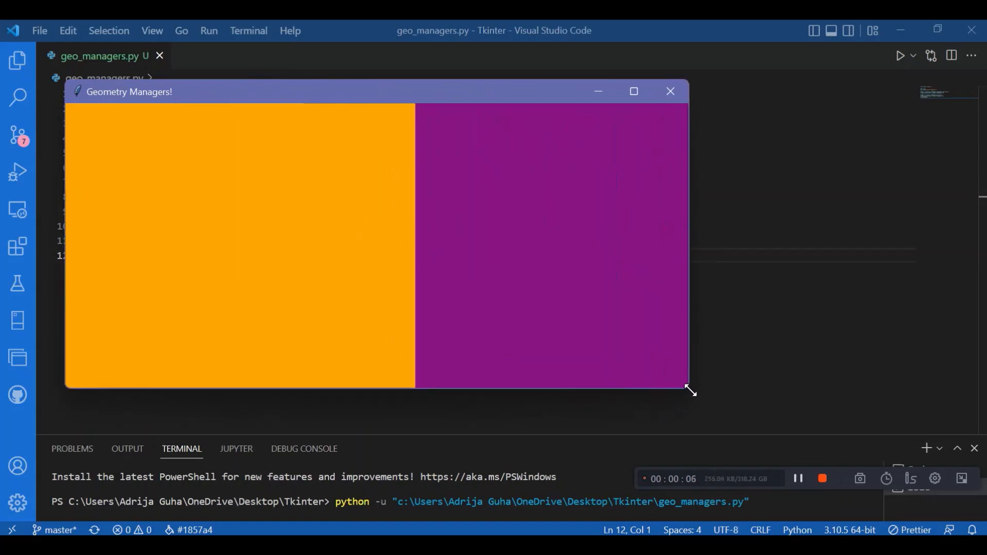
pyautogui.moveTo(690, 390); pyautogui.dragTo(794, 340)
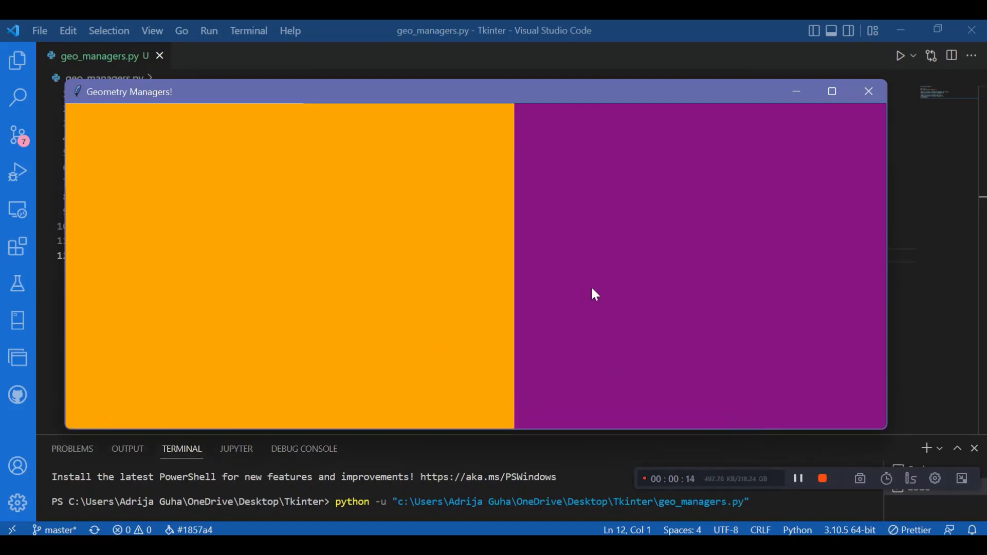
pyautogui.moveTo(445, 288)
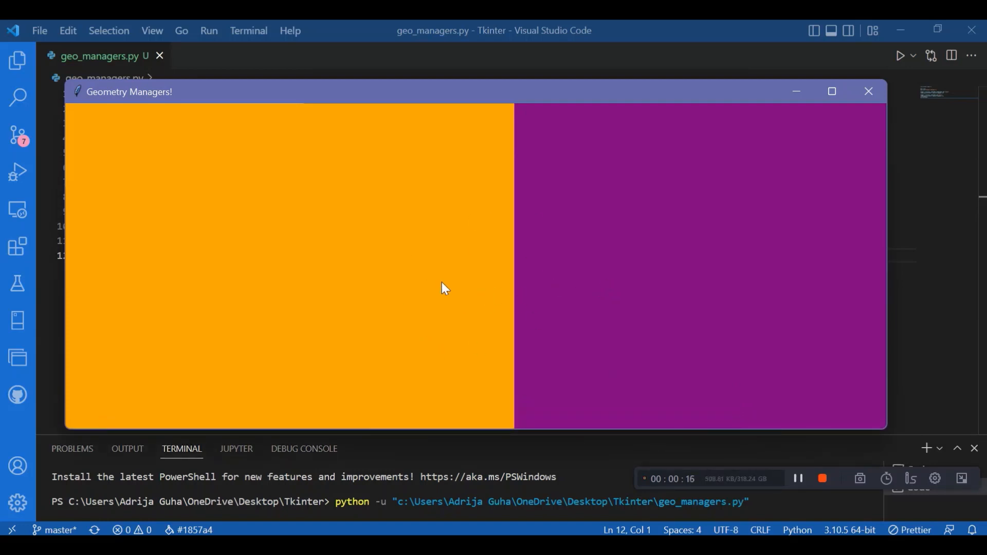
pyautogui.moveTo(566, 164)
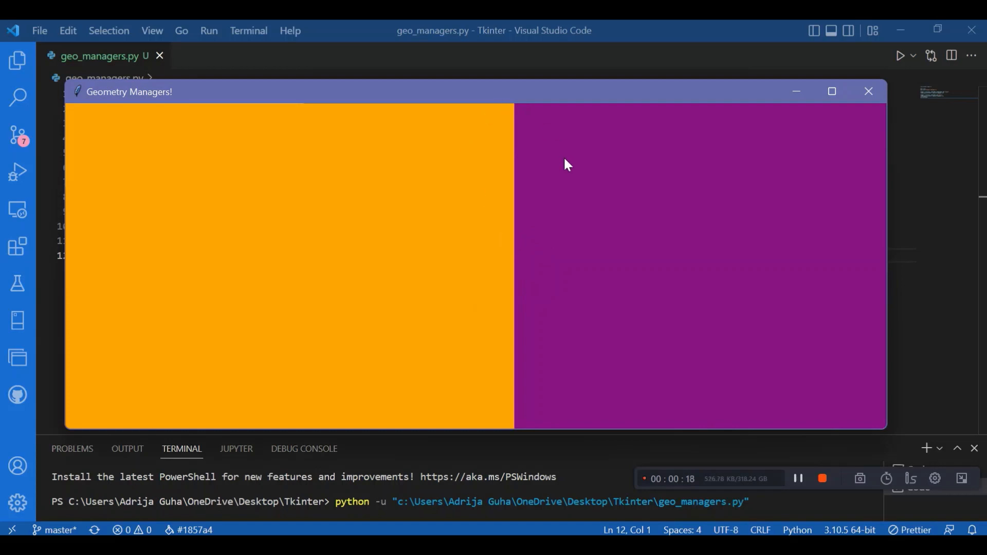
pyautogui.moveTo(438, 106)
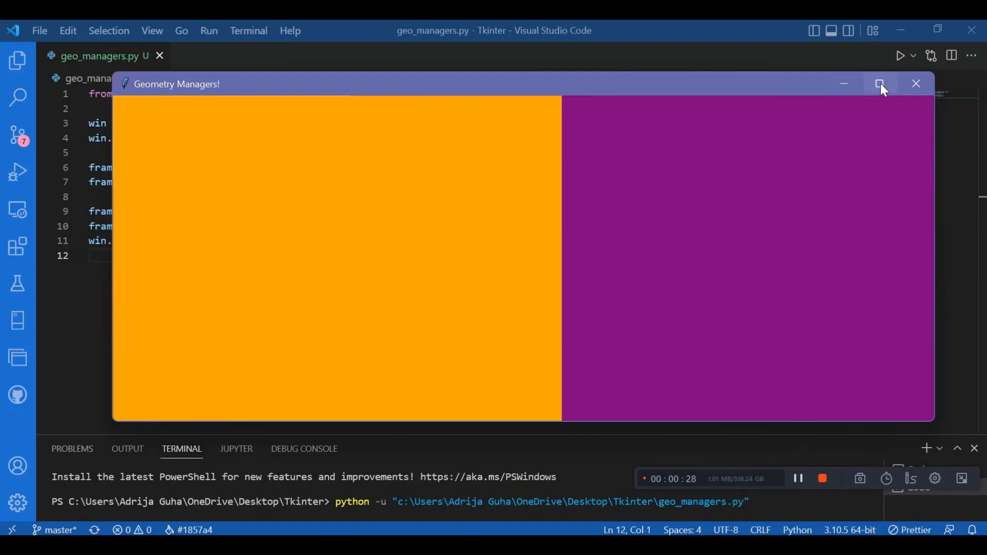
pyautogui.click(880, 84)
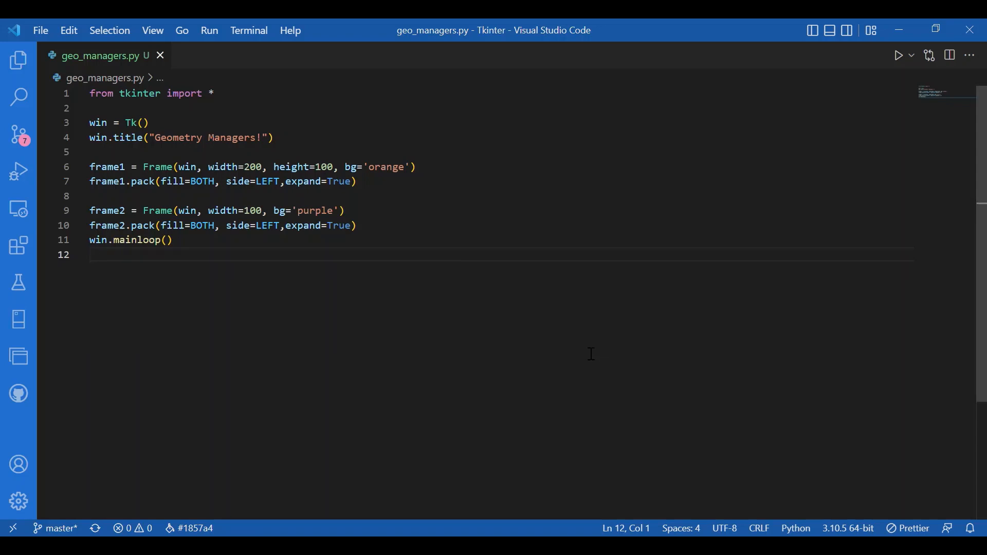
# Step: Insert blank lines between frame2's pack call and win.mainloop()
pyautogui.press('enter')
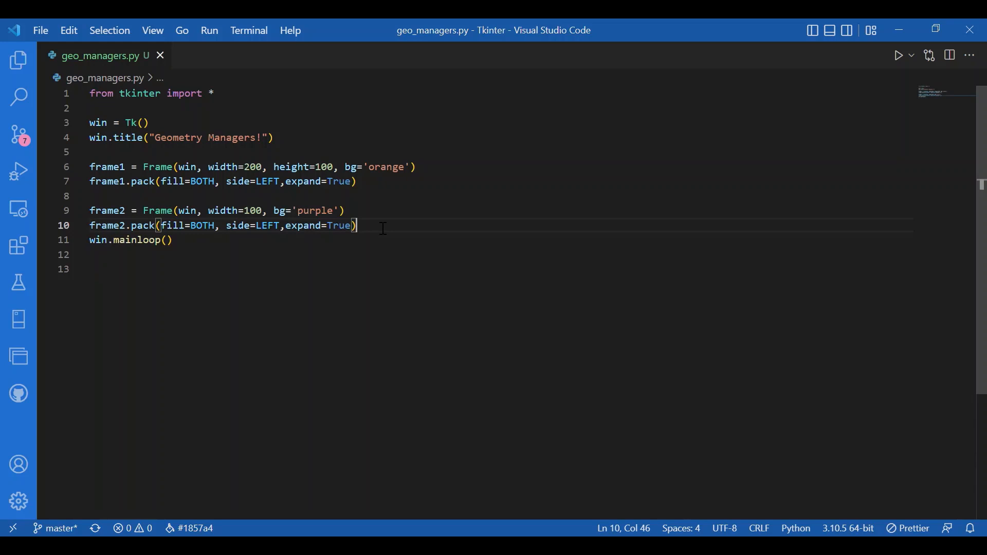
pyautogui.press('Enter')
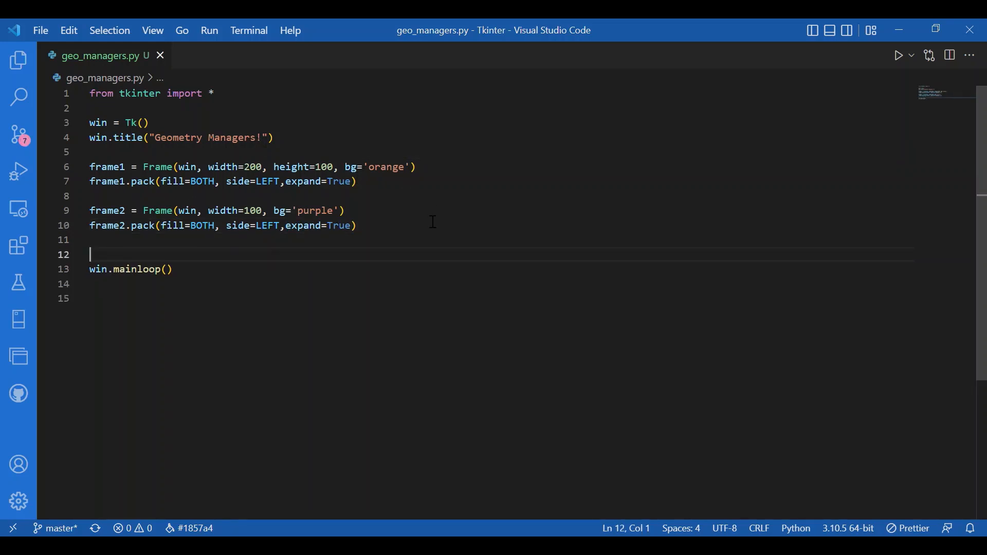
pyautogui.moveTo(428, 235)
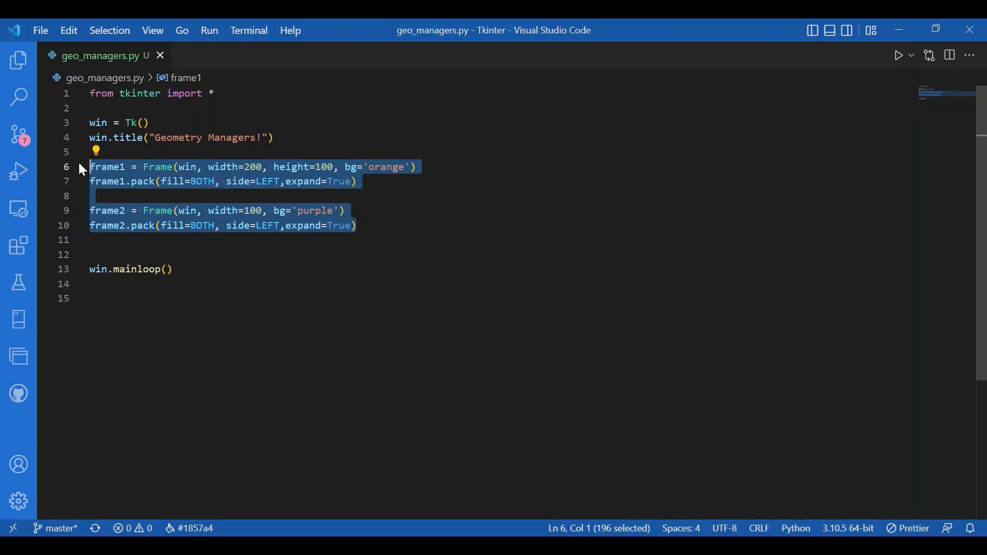
# Step: Comment out the frame definitions and add a packed frame = Frame(win, width=150, height=150)
pyautogui.press('ctrl+/')
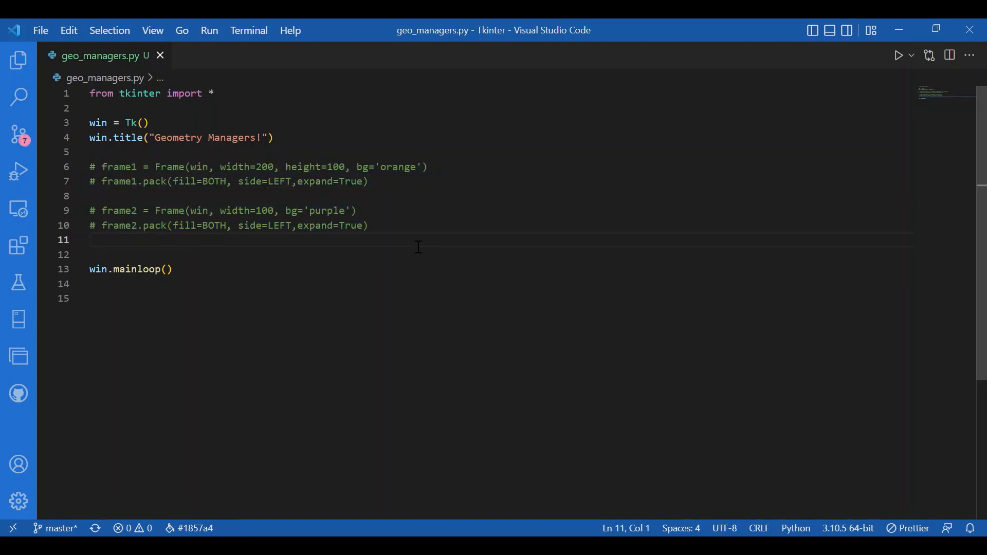
pyautogui.press('Enter')
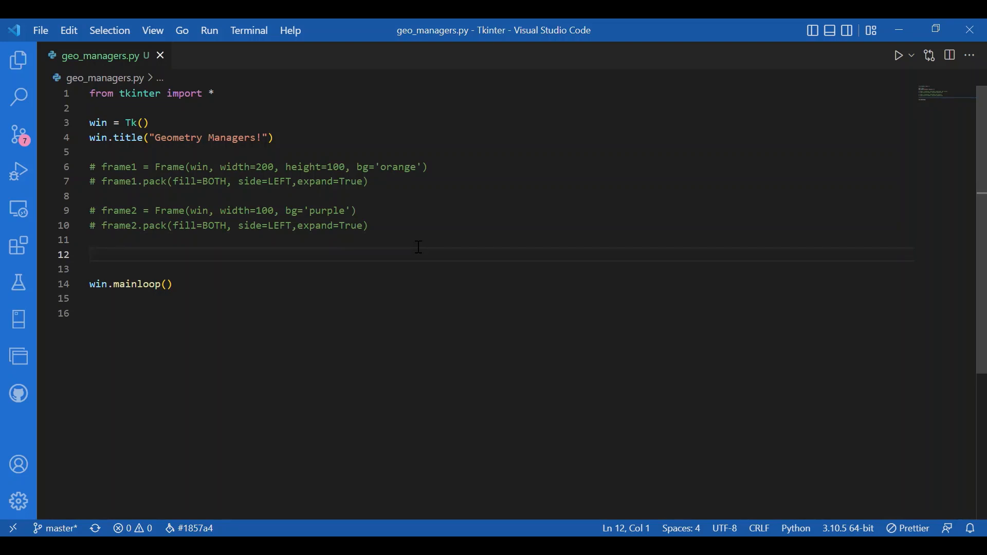
pyautogui.write('frame =')
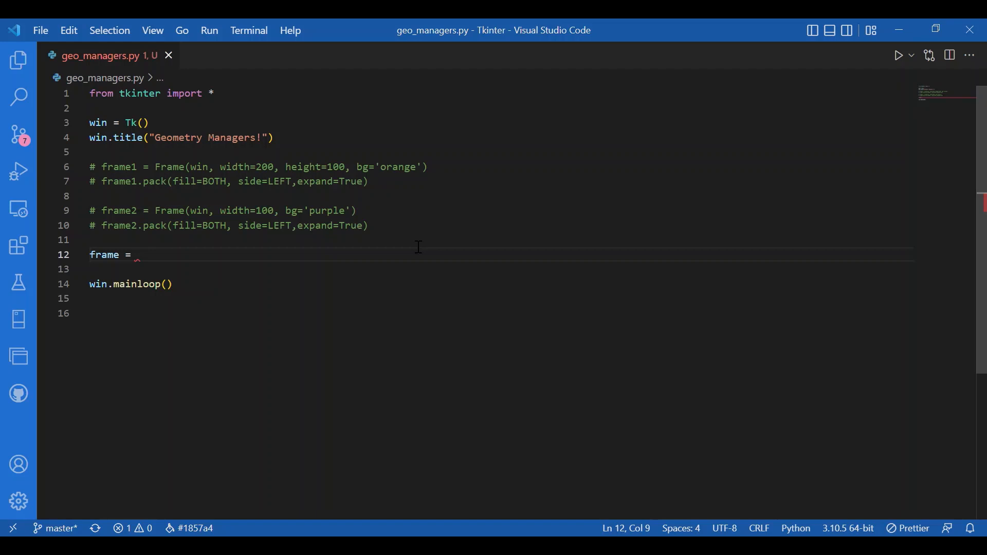
pyautogui.write('Frame()')
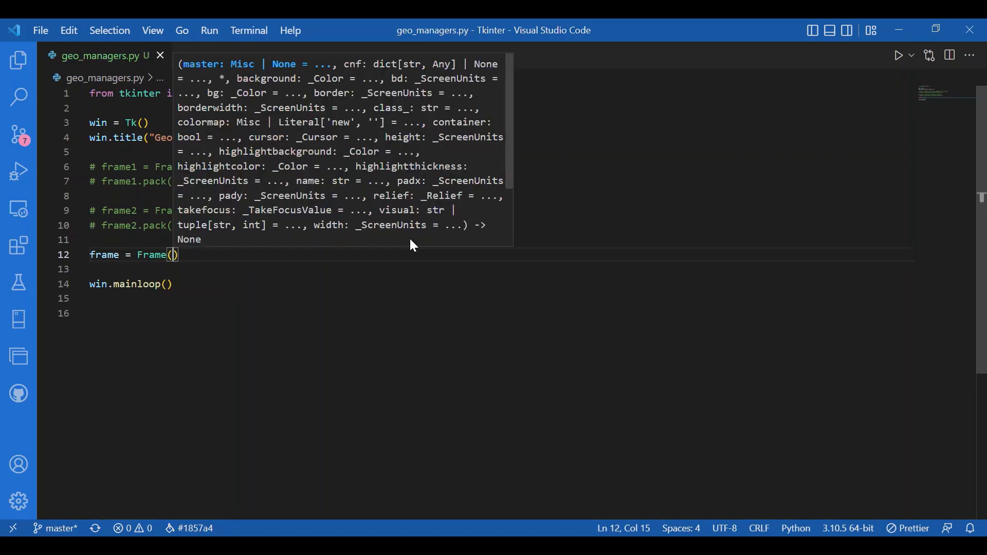
pyautogui.write('win,')
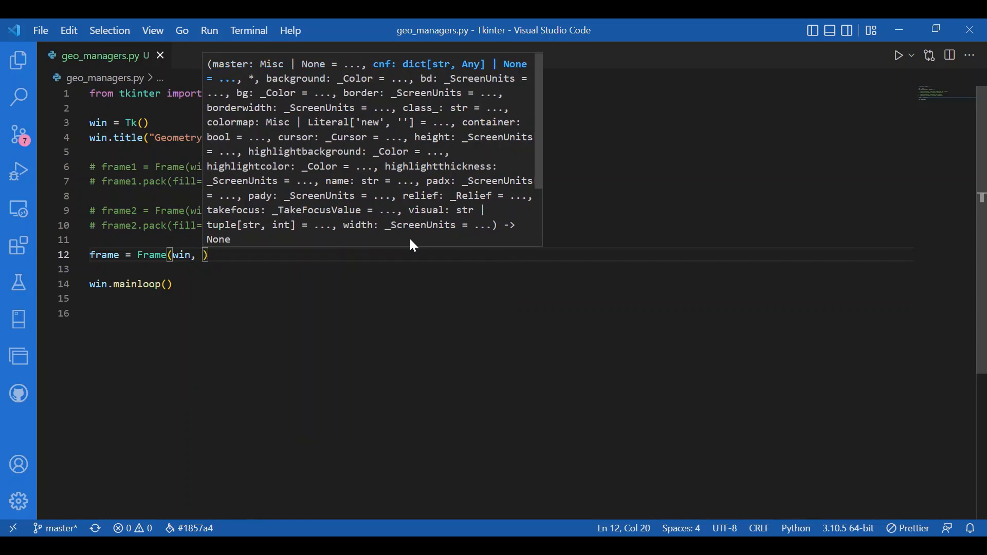
pyautogui.write('width=150, h')
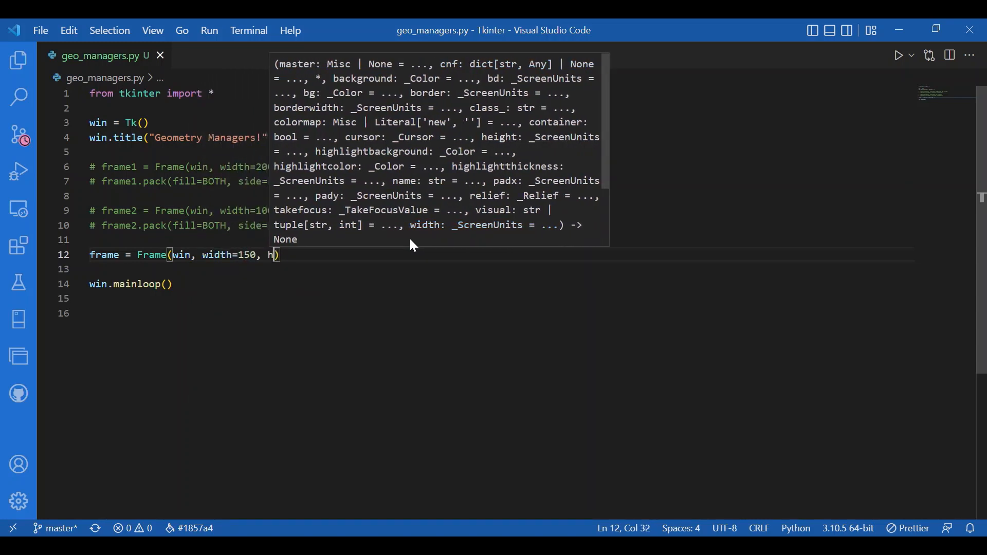
pyautogui.write('eight=150')
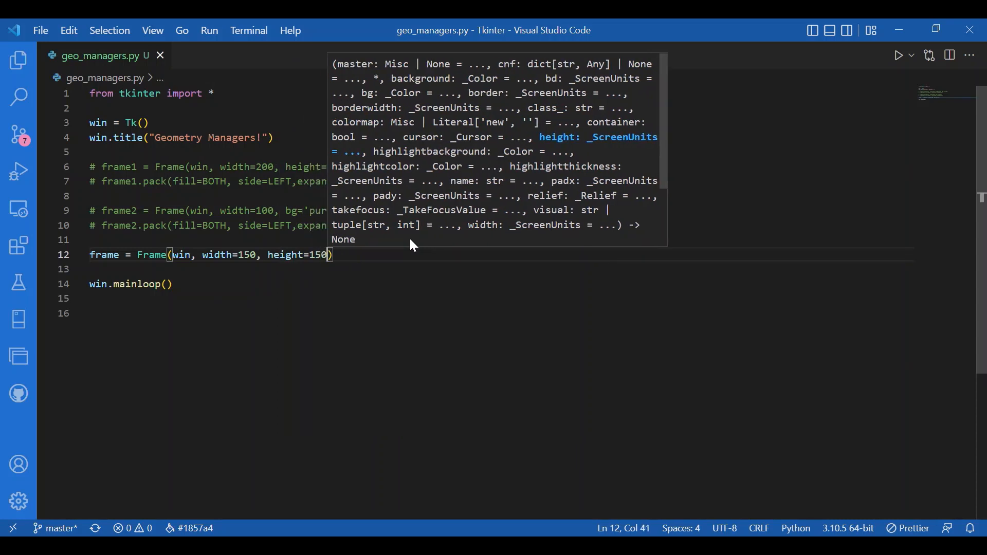
pyautogui.write('frame.pack(')
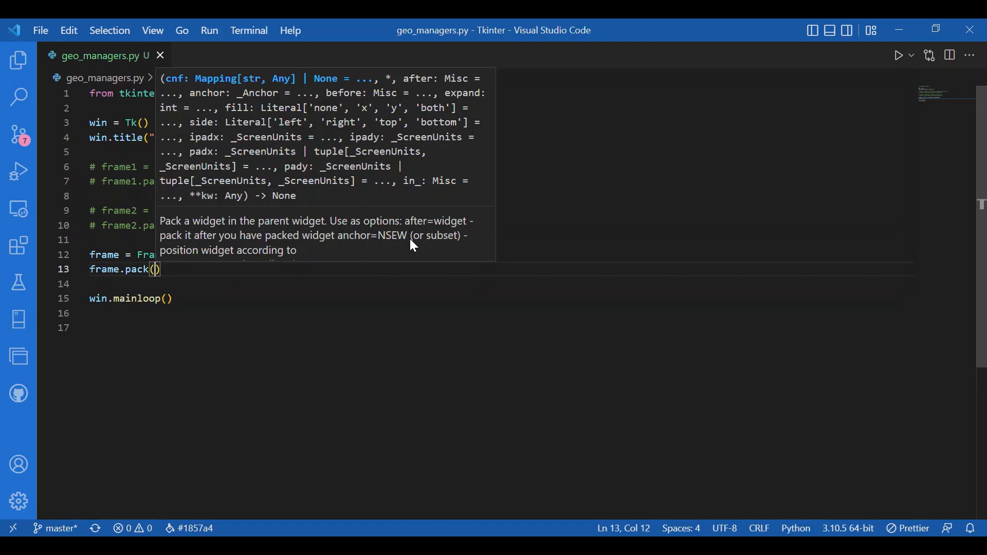
# Step: Define button1 = Button(frame, text="Button at (10,20)", bg='pink')
pyautogui.write('But')
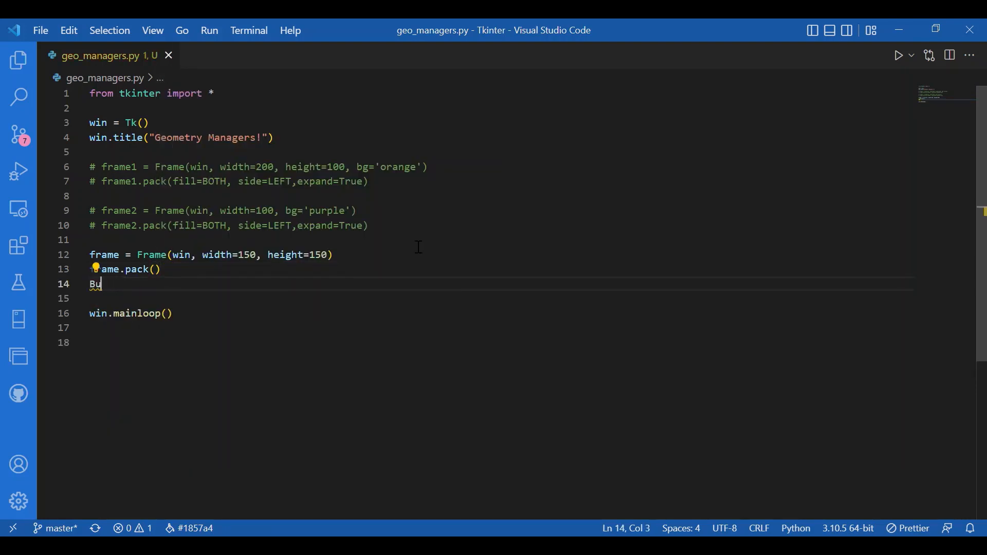
pyautogui.write('tton1 = Button')
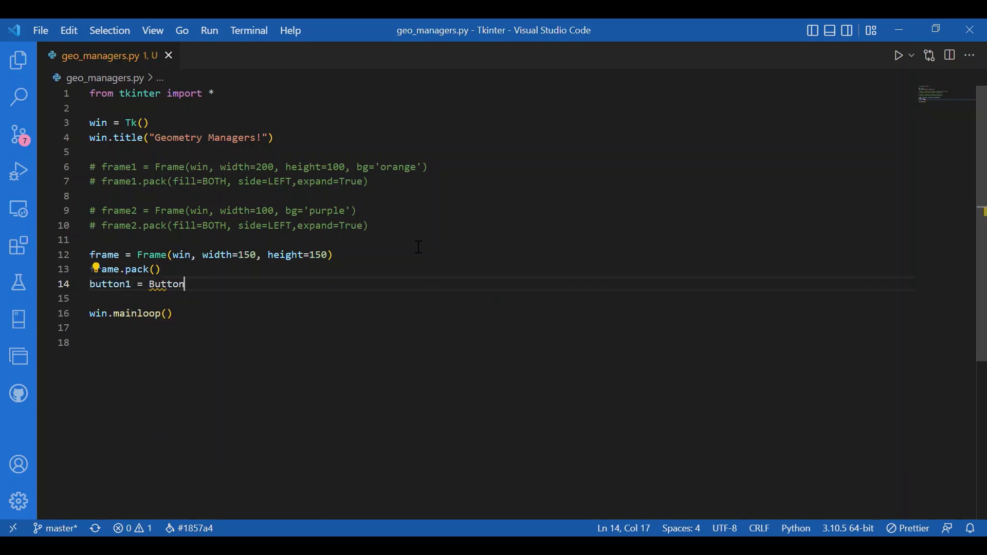
pyautogui.write('(frame')
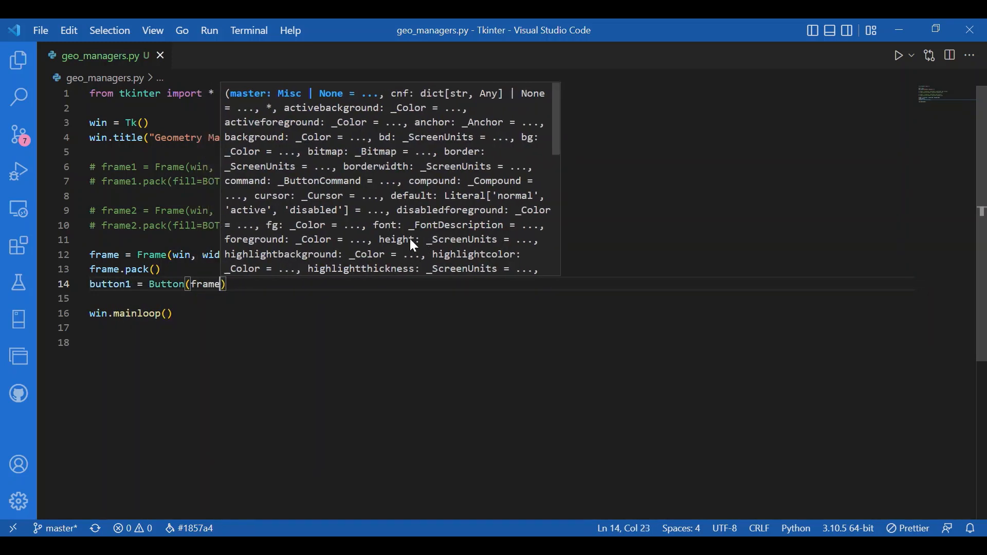
pyautogui.write(', text="B')
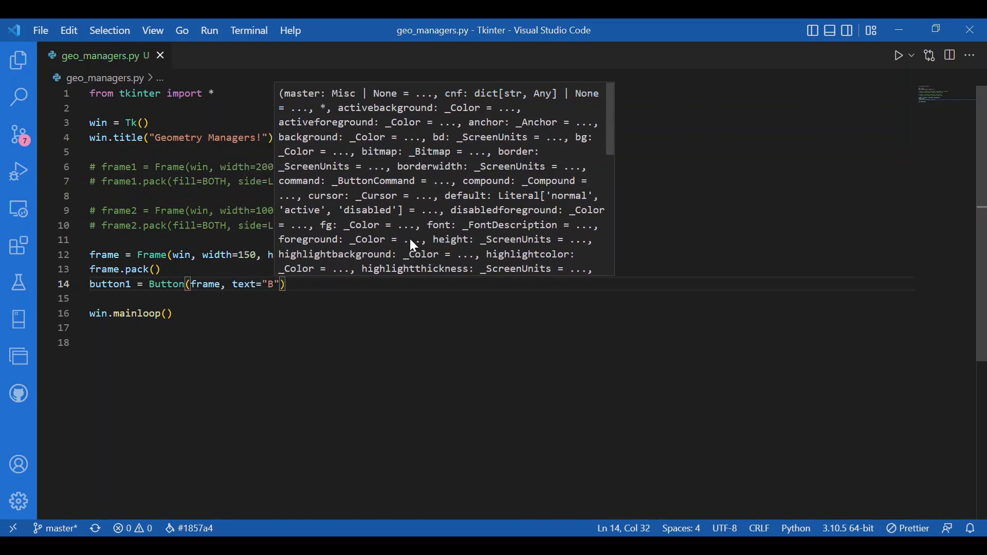
pyautogui.write('utton at')
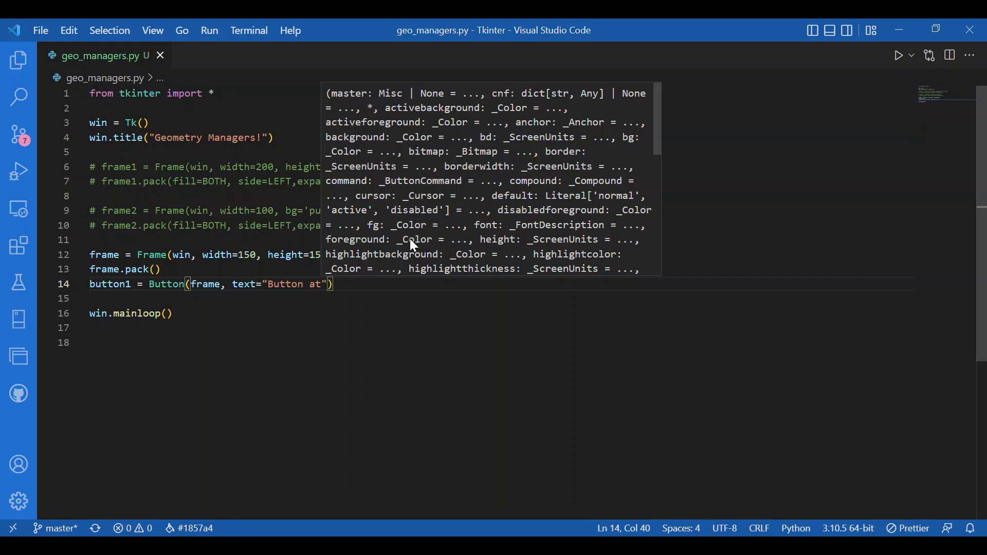
pyautogui.write('(10,20')
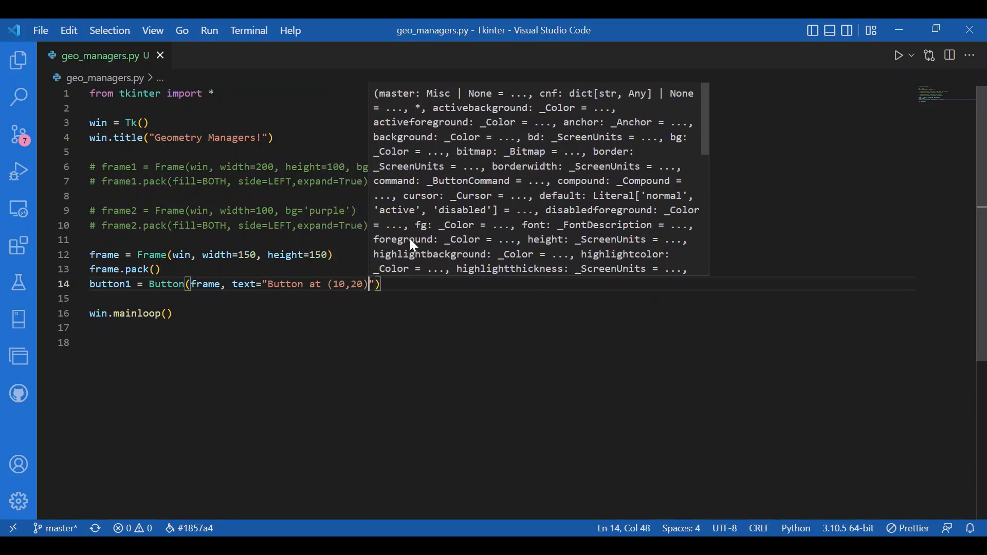
pyautogui.write(',')
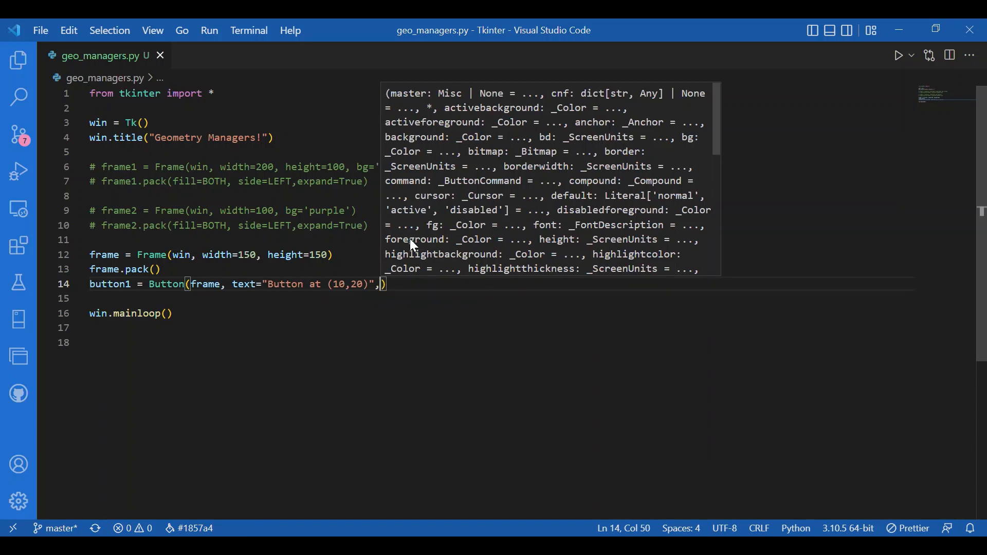
pyautogui.write('bg')
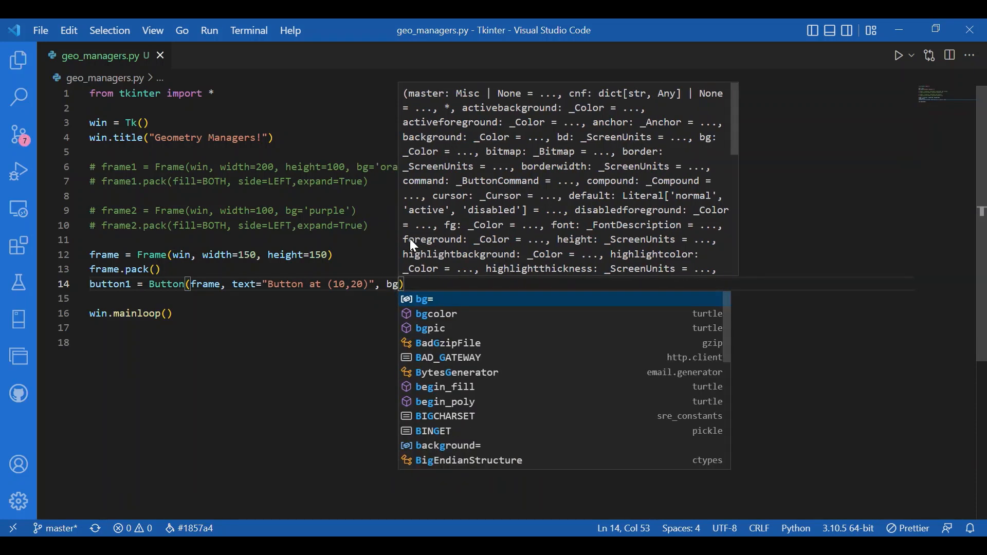
pyautogui.write("'pink'")
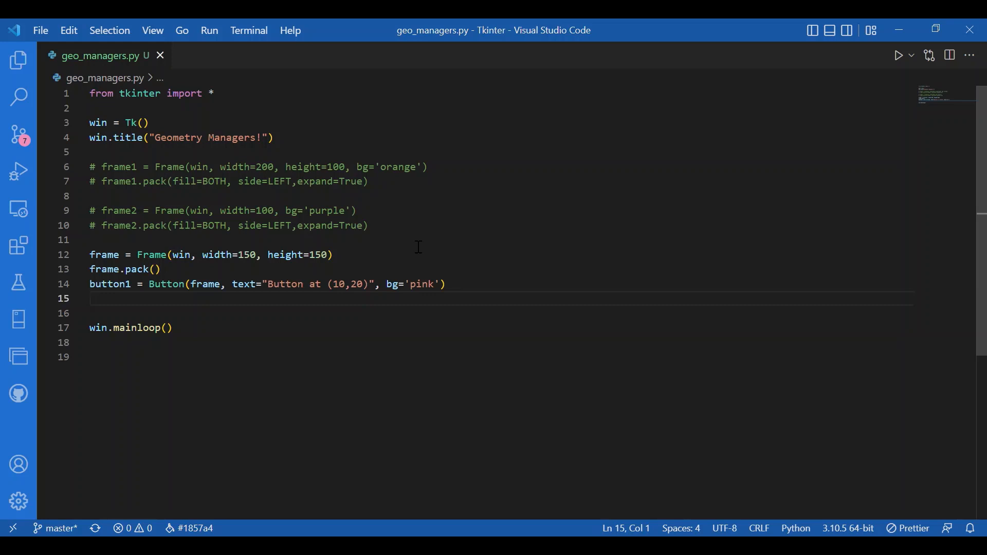
# Step: Place button1 at x=10, y=20 with button1.place
pyautogui.write('button')
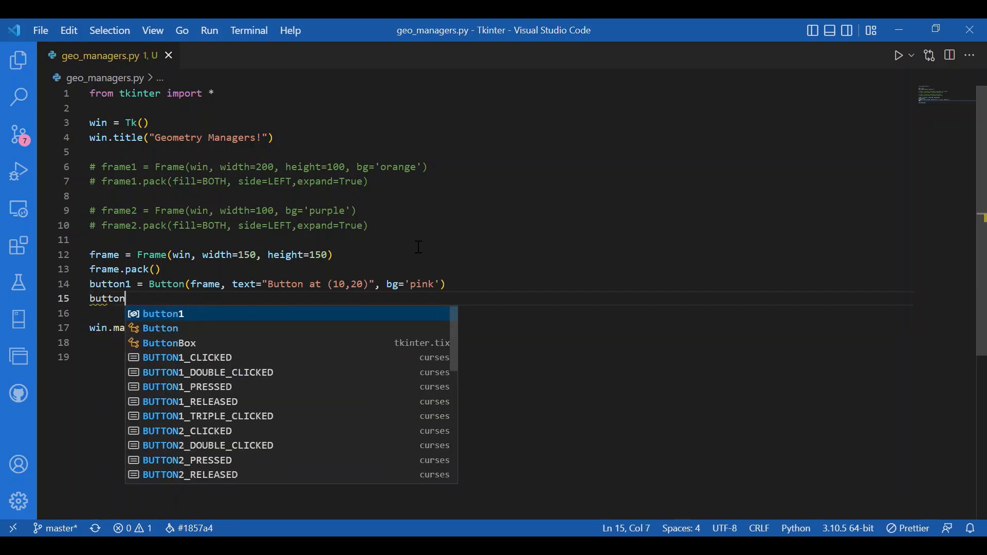
pyautogui.write('1.plac')
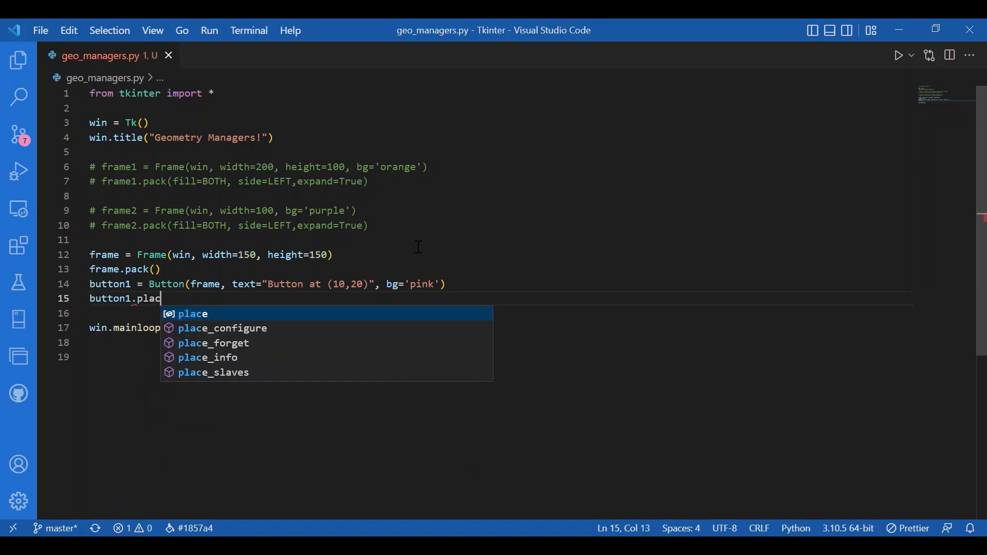
pyautogui.press('Tab')
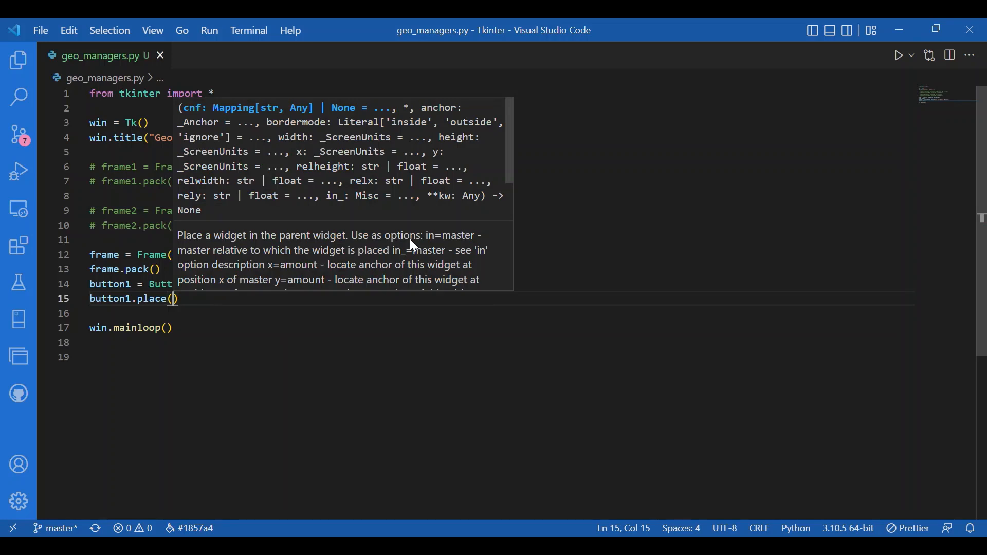
pyautogui.write('x=10')
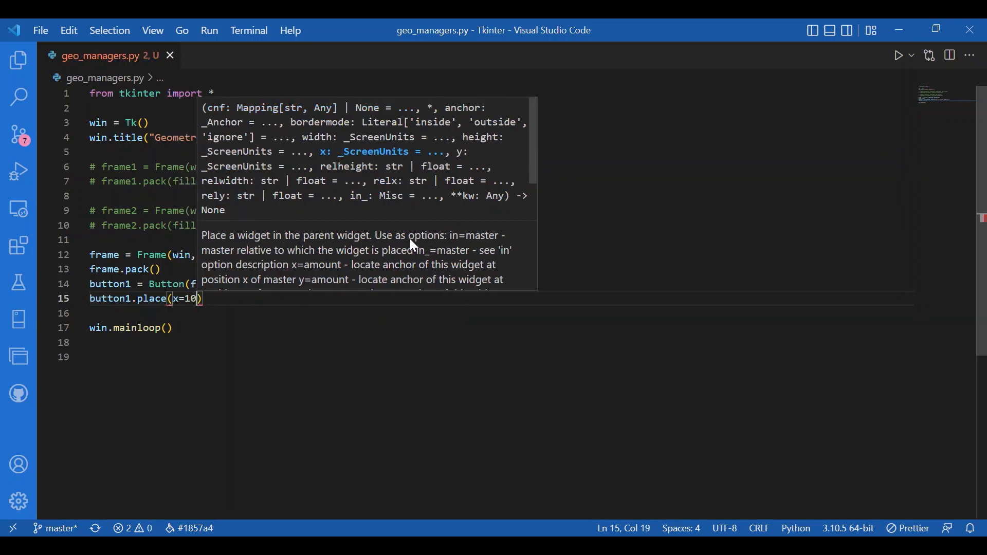
pyautogui.write(',y=')
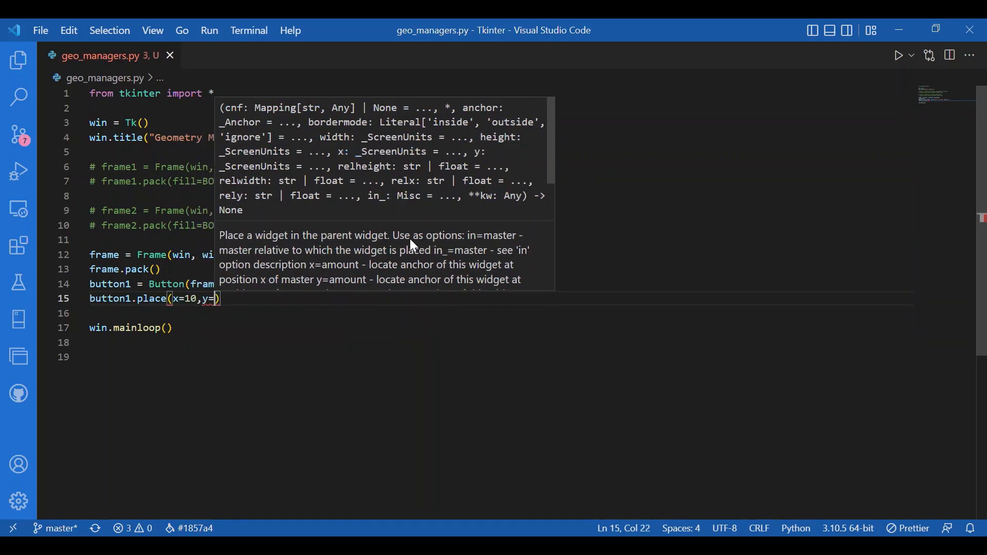
pyautogui.write('20')
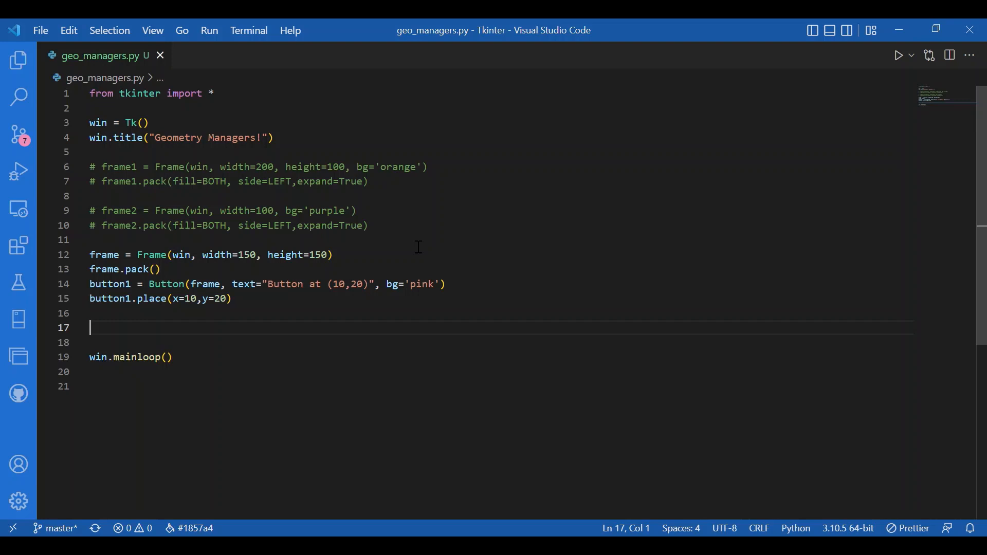
# Step: Define button2 = Button(frame, text="Button at (40,50)", bg='yellow')
pyautogui.write('button2 =')
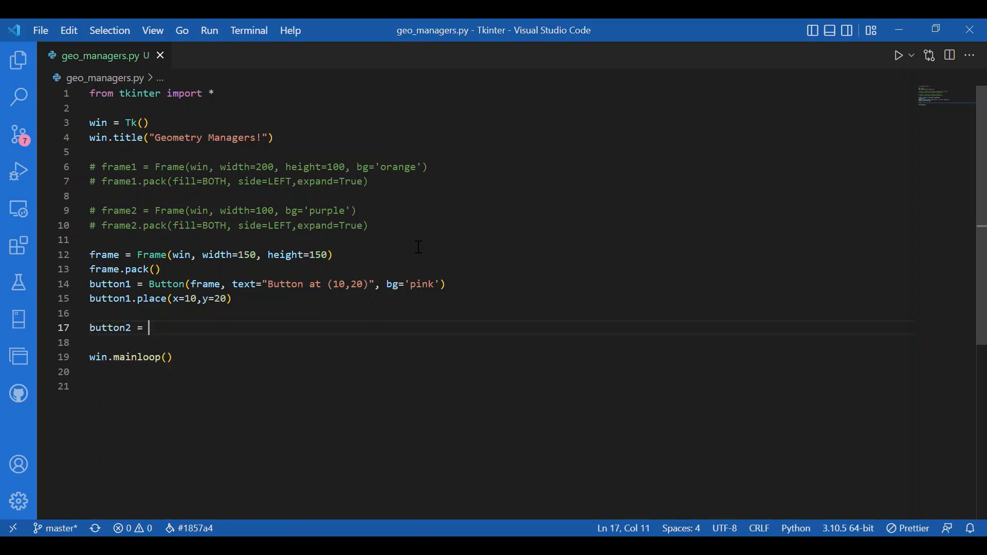
pyautogui.write('Button(')
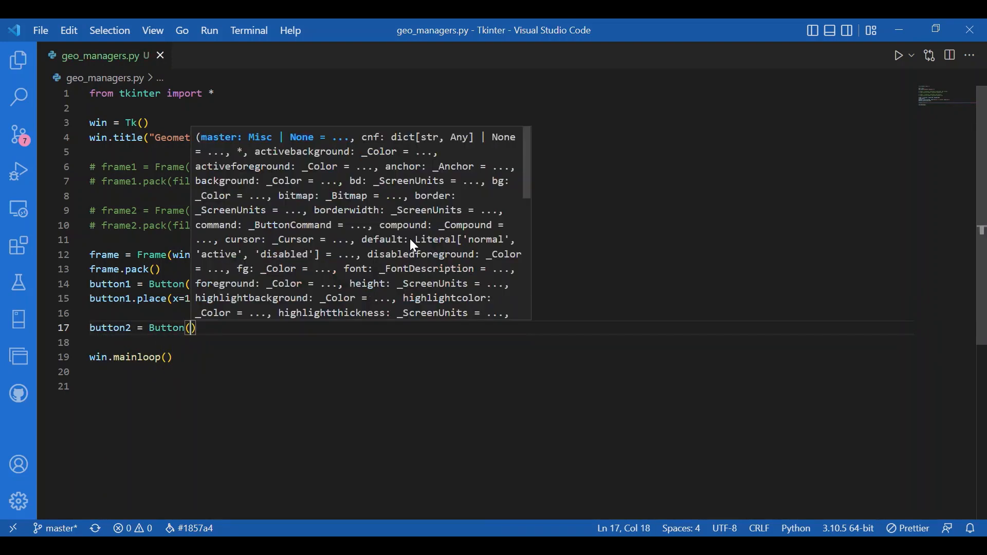
pyautogui.write('frame,')
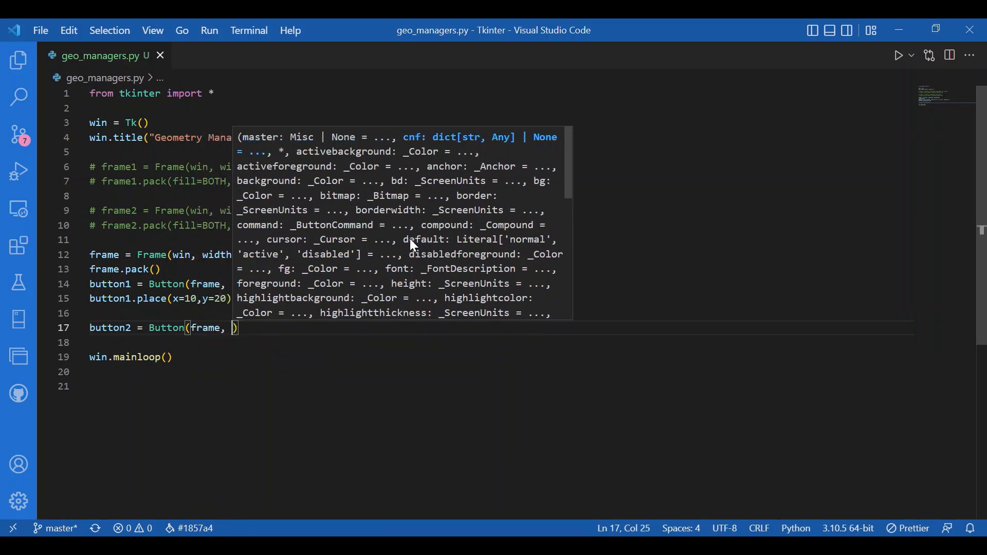
pyautogui.write('width=')
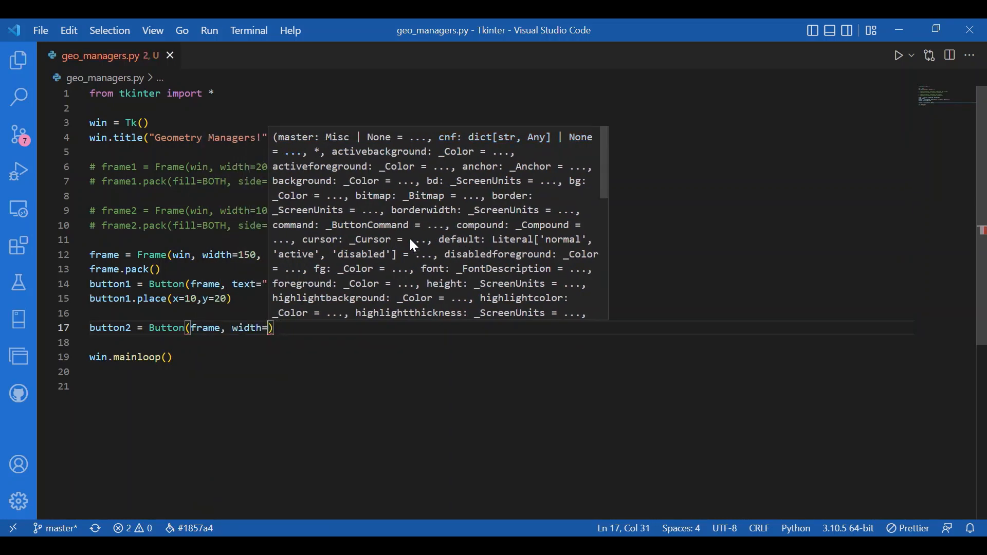
pyautogui.press('Backspace')
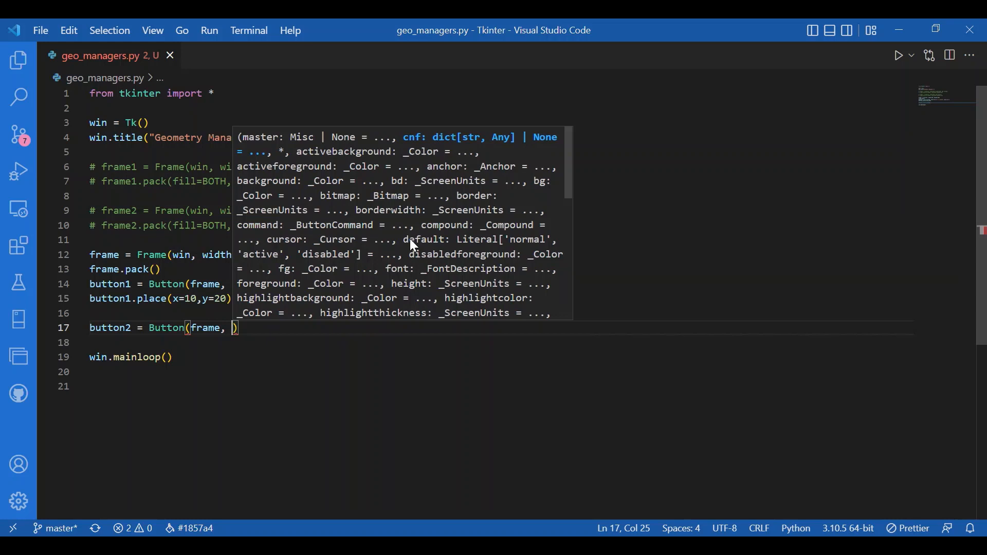
pyautogui.write('text="Button at')
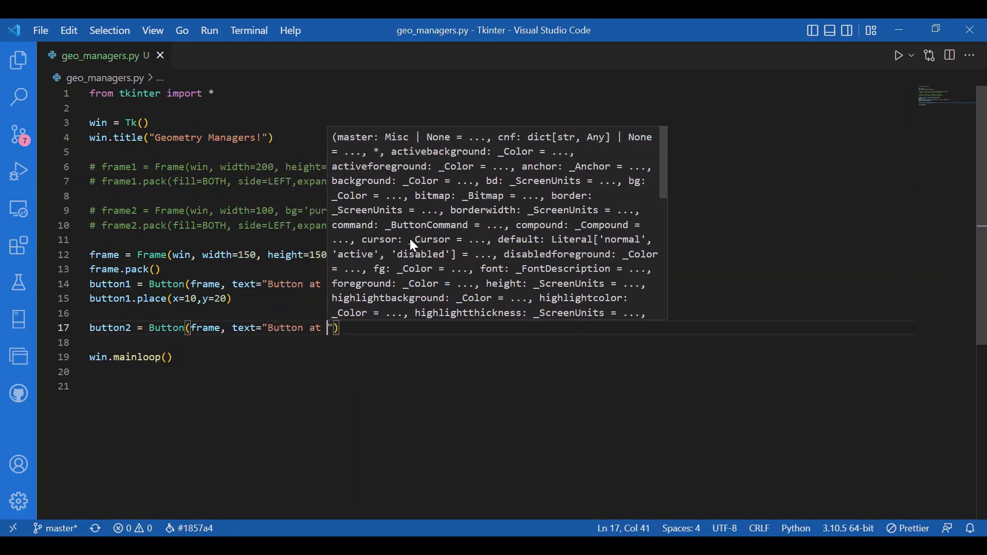
pyautogui.write('(')
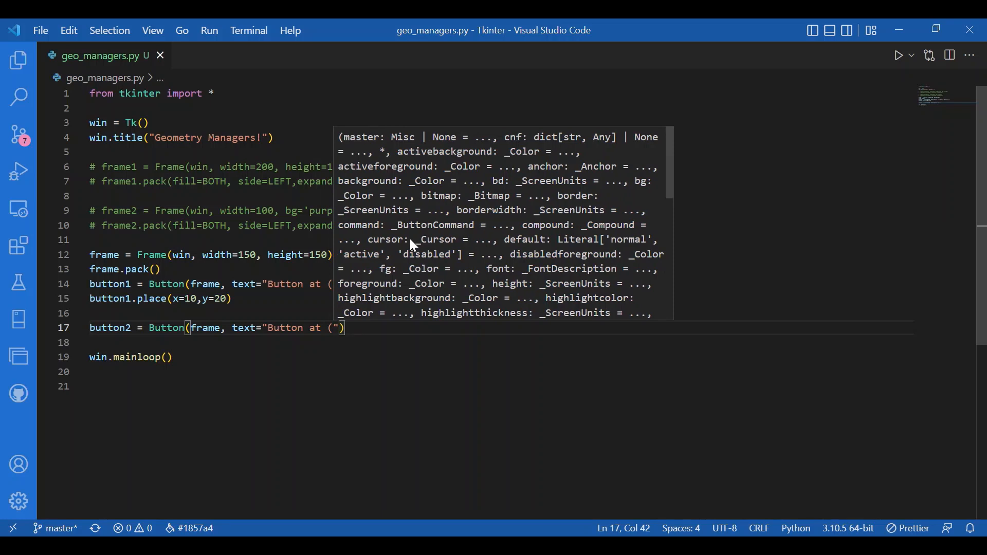
pyautogui.write('40,50')
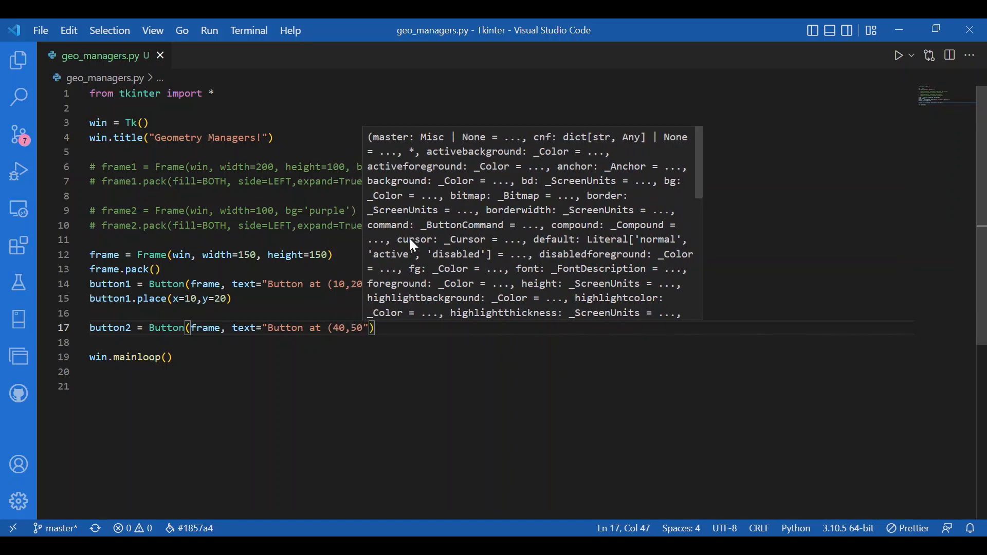
pyautogui.write(',')
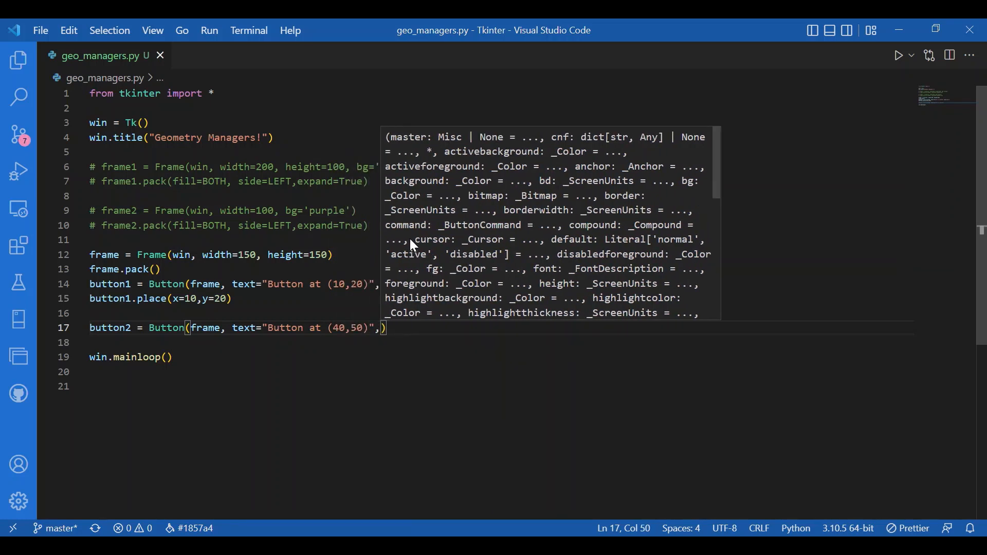
pyautogui.write("bg='")
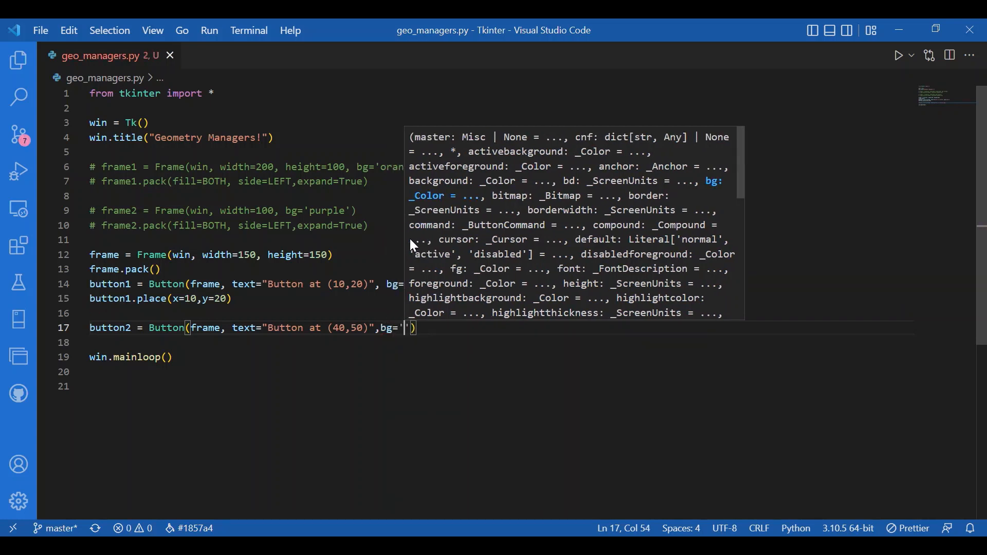
pyautogui.write('yellow')
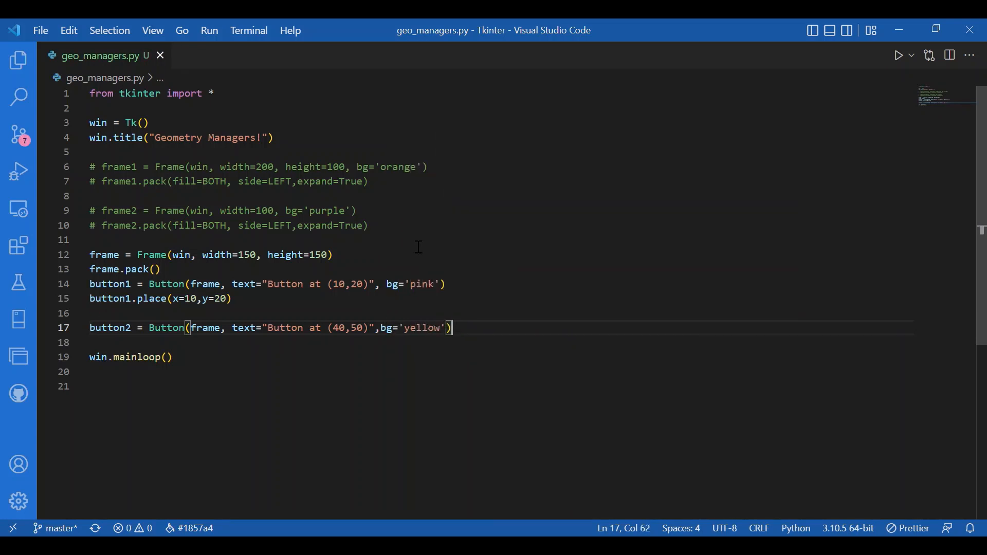
# Step: Place button2 at x=40, y=50 with button2.place
pyautogui.write('button')
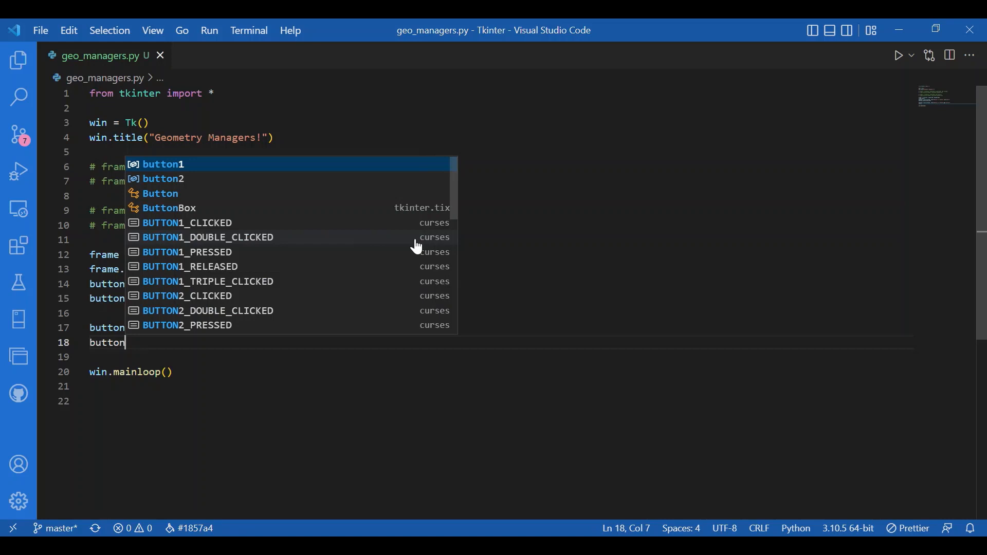
pyautogui.write('.place')
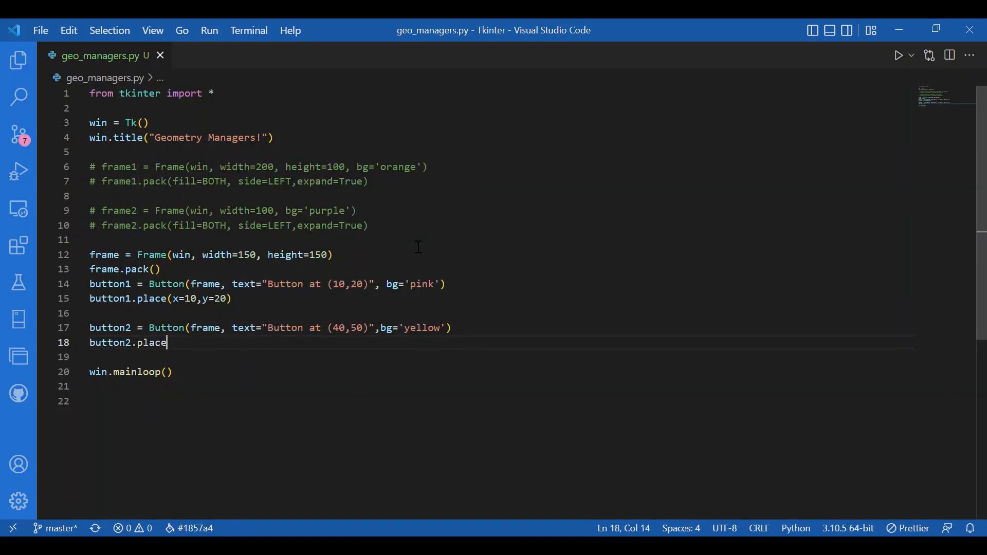
pyautogui.write('(x=')
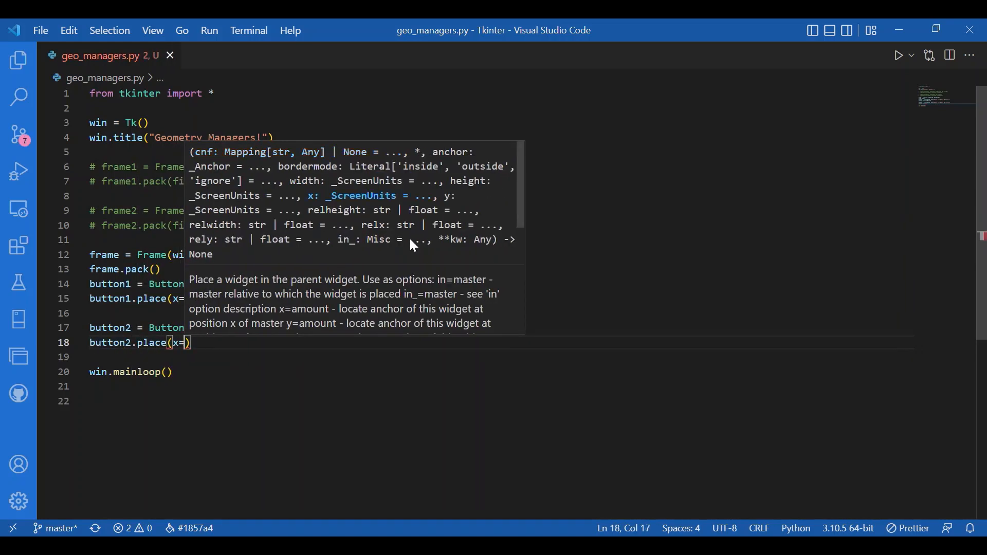
pyautogui.write('40,y=50')
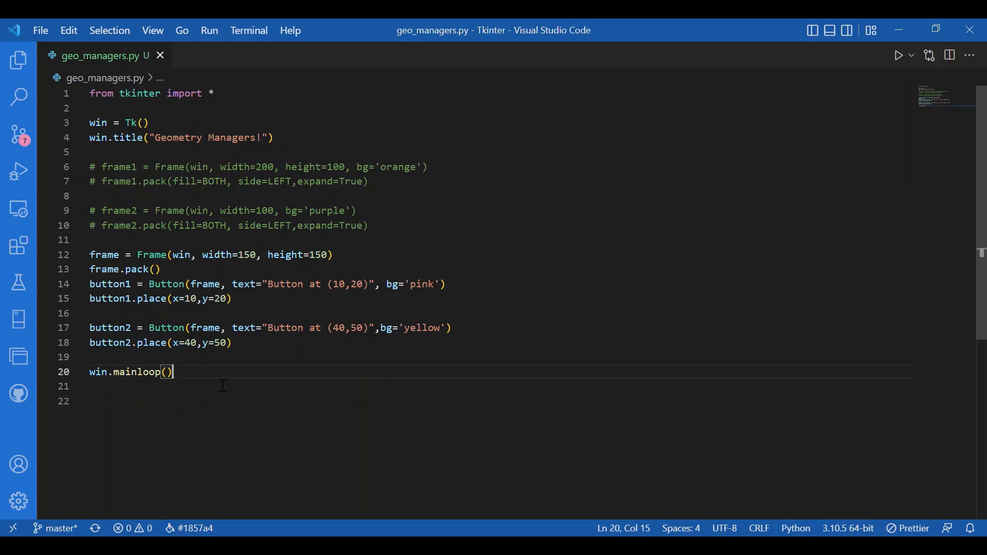
pyautogui.moveTo(597, 371)
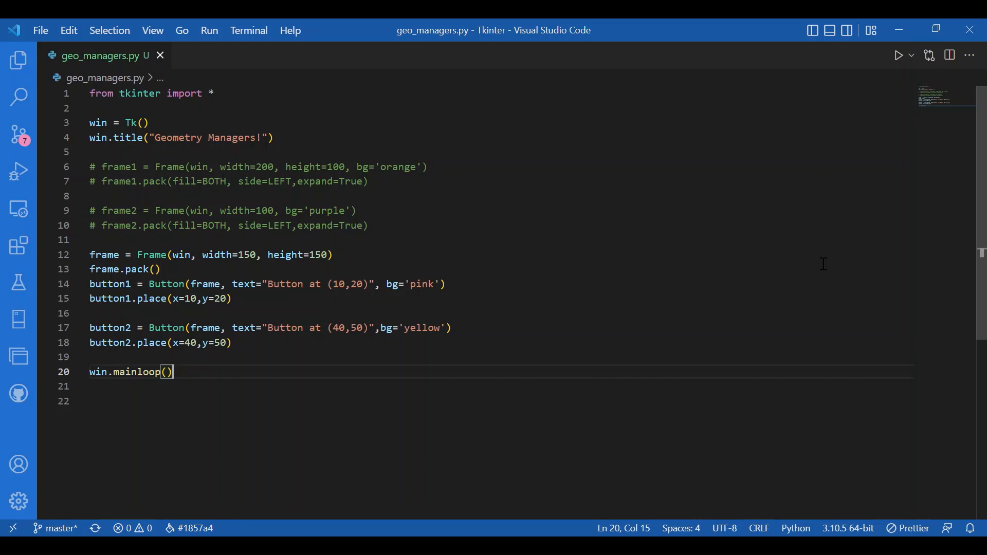
pyautogui.moveTo(811, 137)
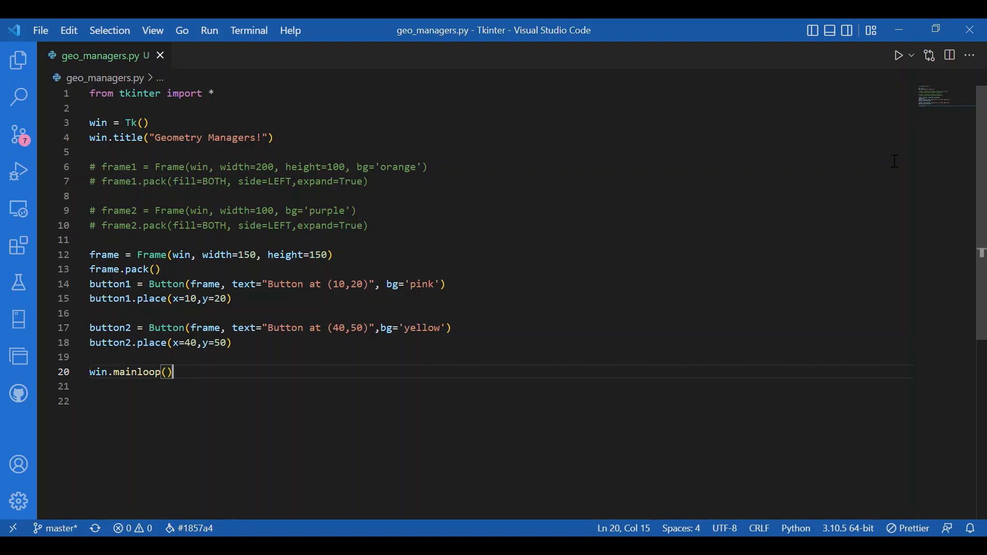
pyautogui.moveTo(926, 179)
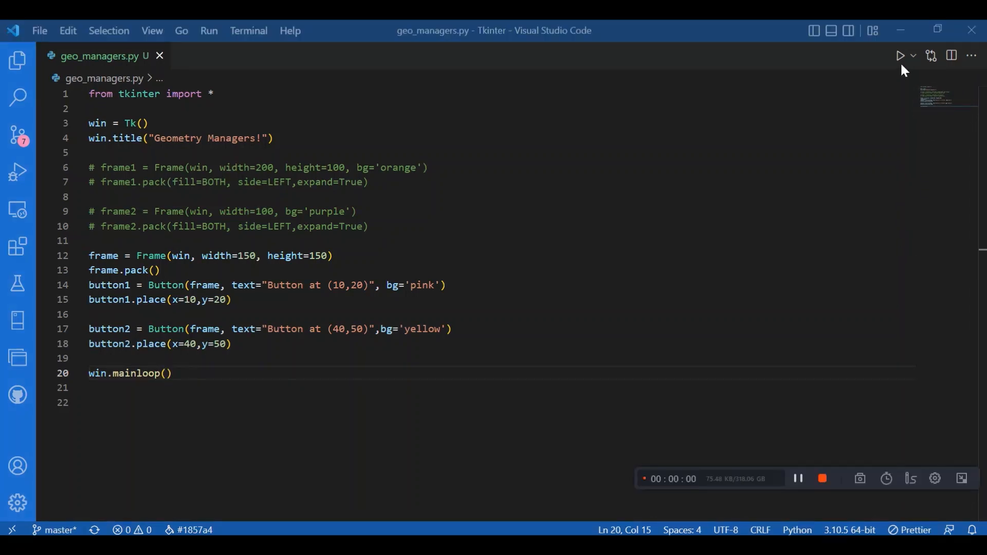
# Step: Run the script and maximize the window showing the pink and yellow buttons
pyautogui.click(900, 55)
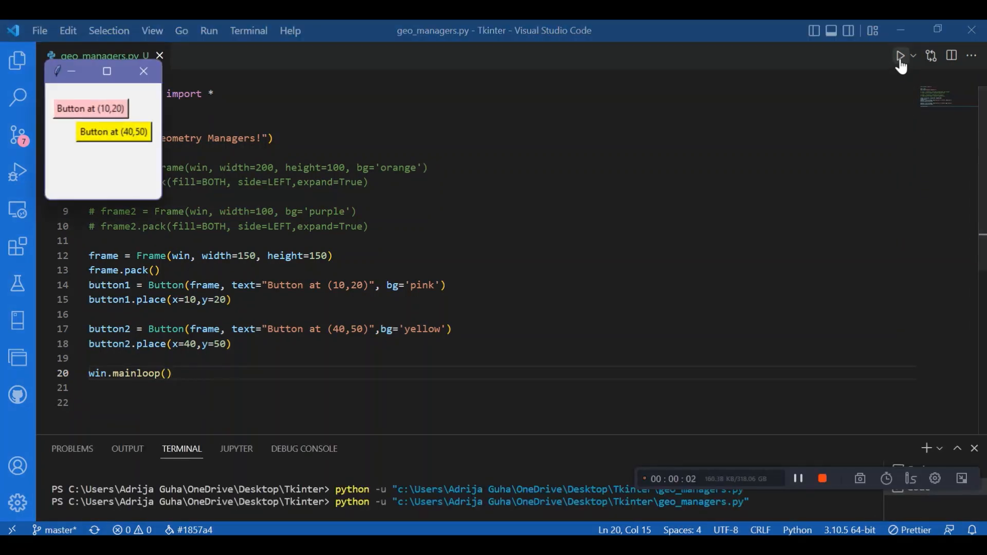
pyautogui.moveTo(145, 168)
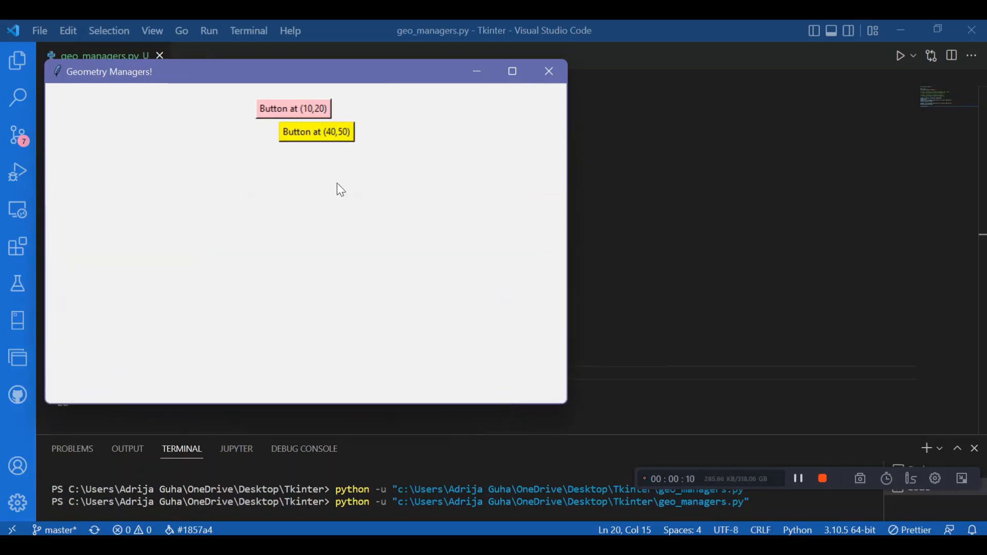
pyautogui.moveTo(264, 104)
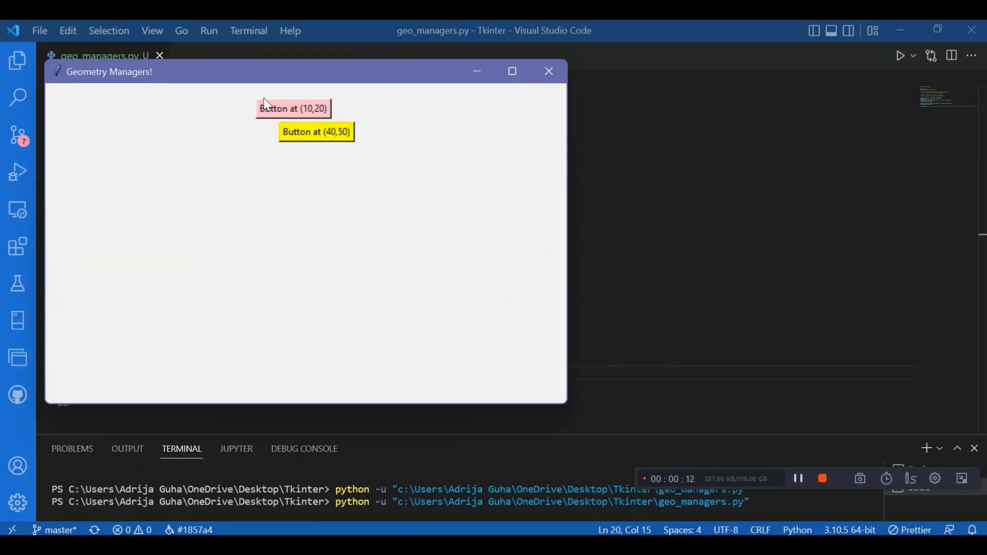
pyautogui.moveTo(279, 143)
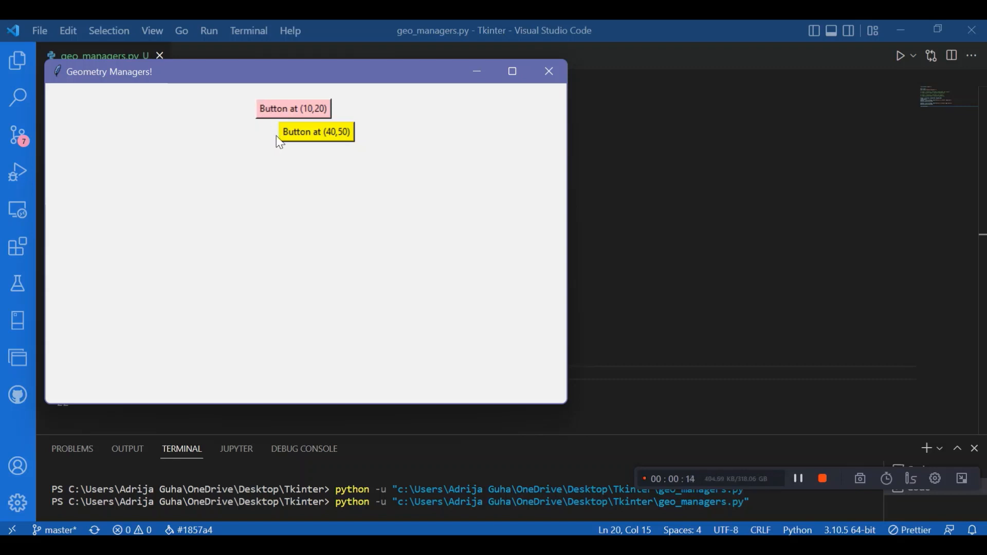
pyautogui.moveTo(284, 130)
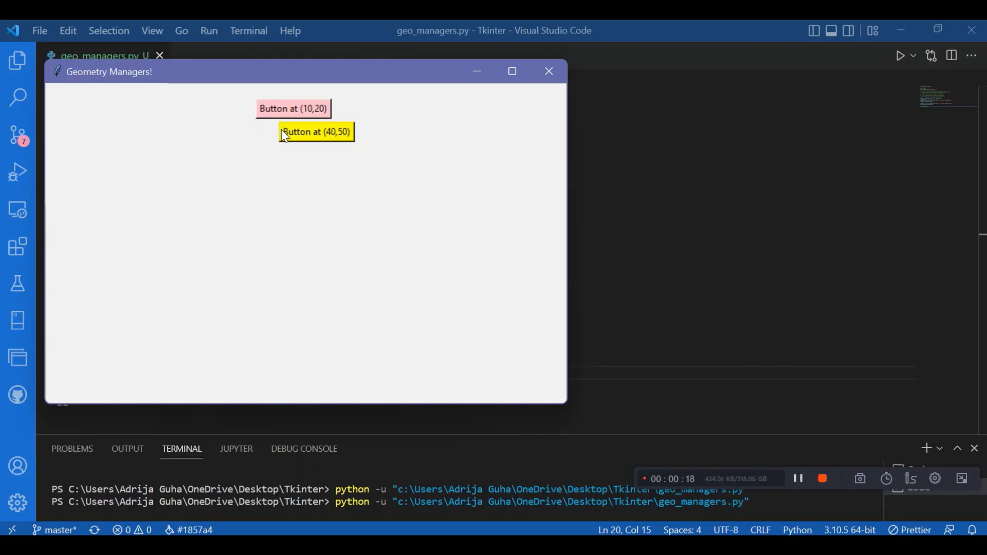
pyautogui.moveTo(229, 102)
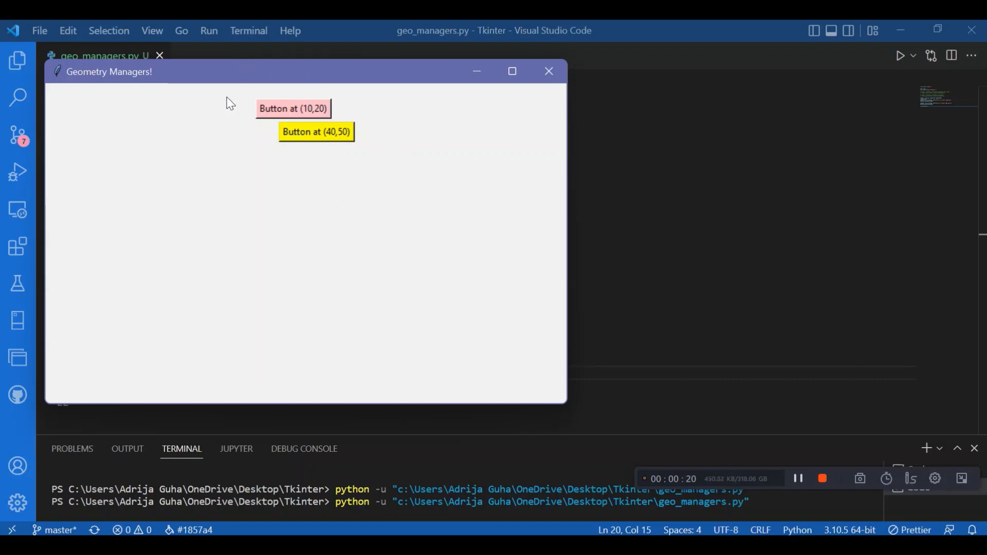
pyautogui.click(512, 71)
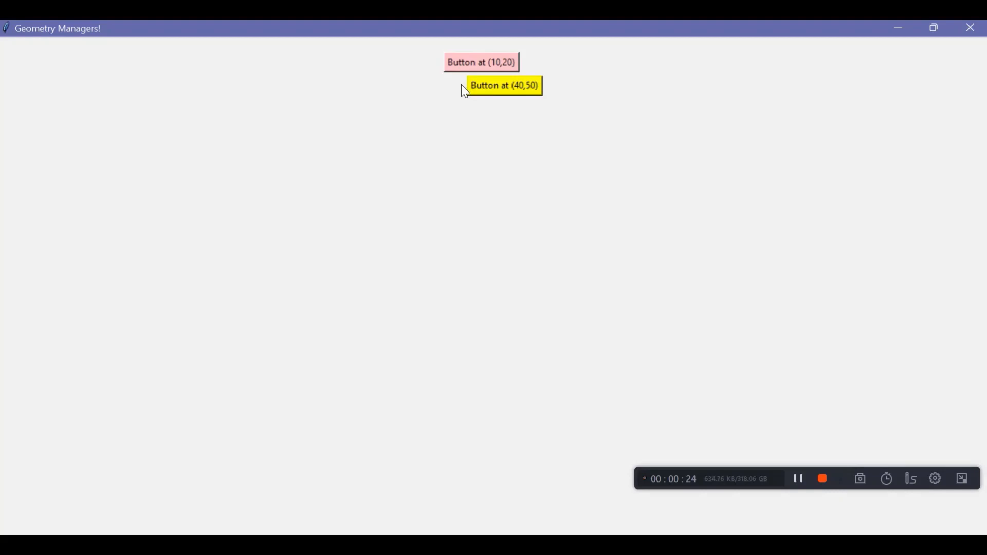
pyautogui.moveTo(843, 258)
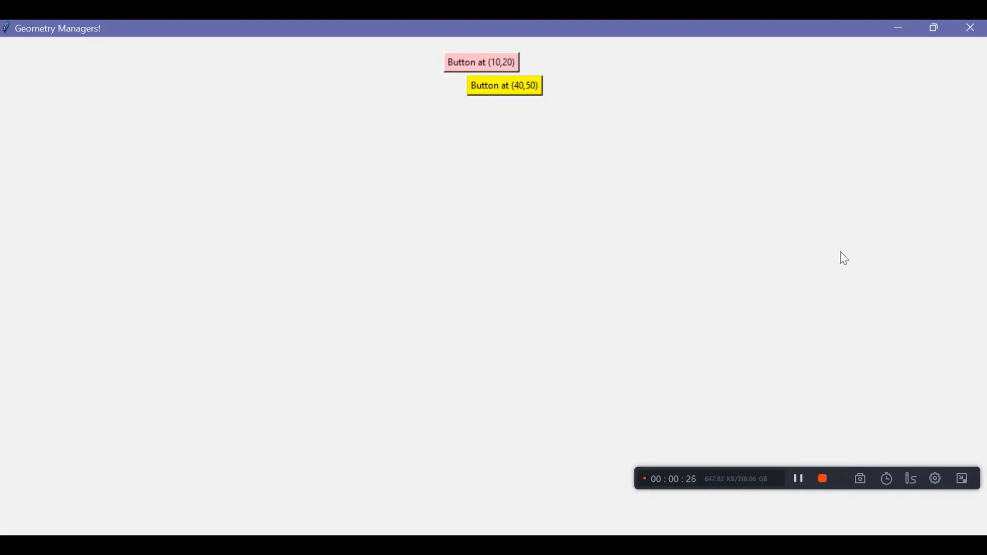
pyautogui.moveTo(633, 269)
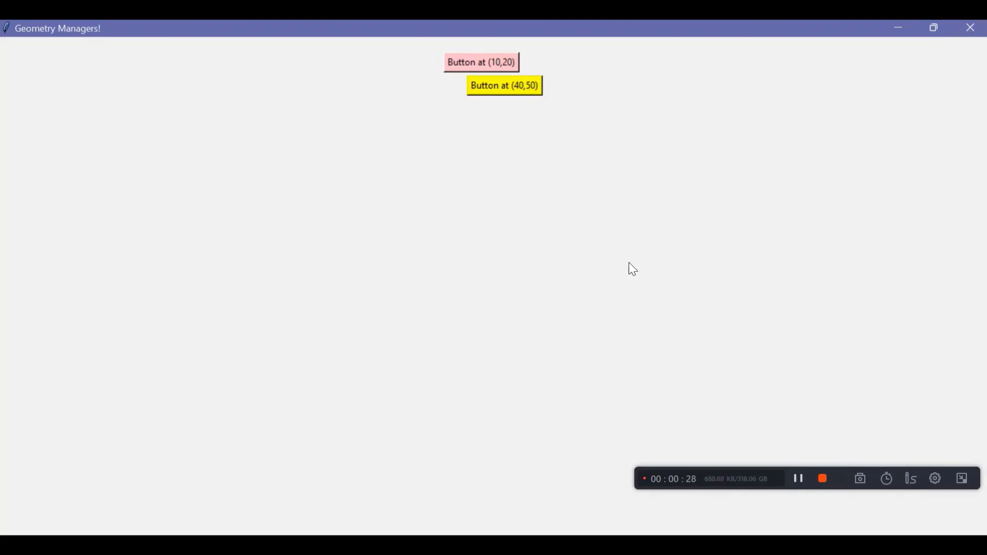
pyautogui.moveTo(633, 192)
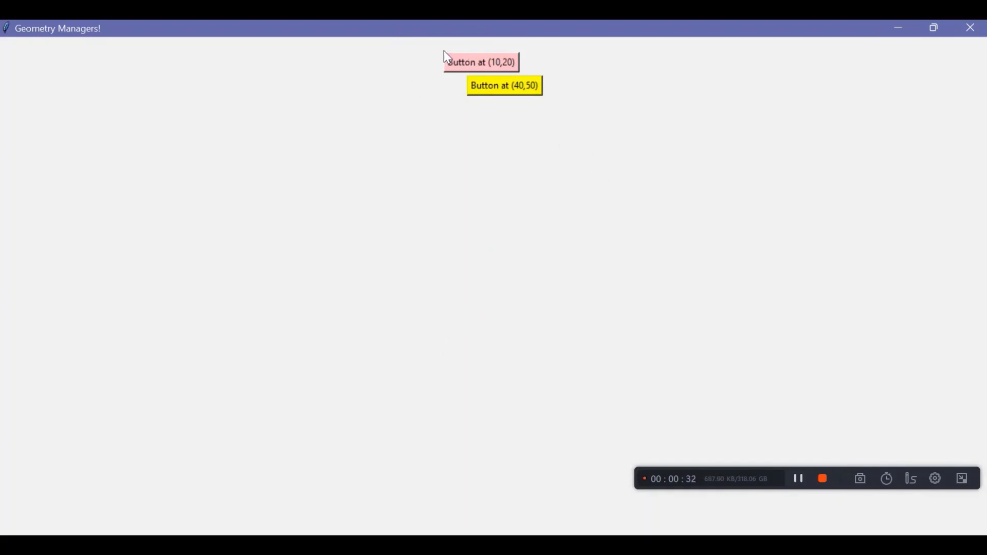
pyautogui.moveTo(500, 131)
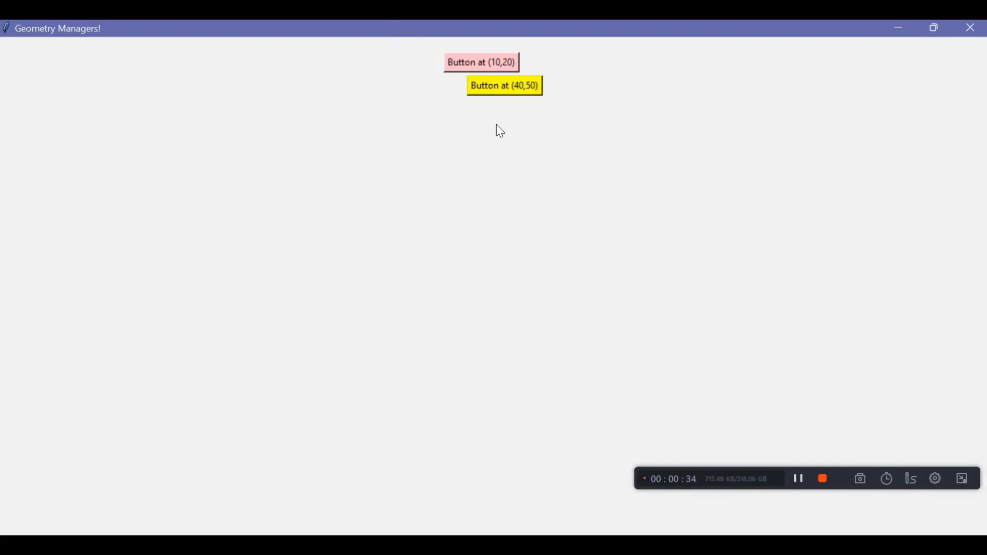
pyautogui.moveTo(785, 193)
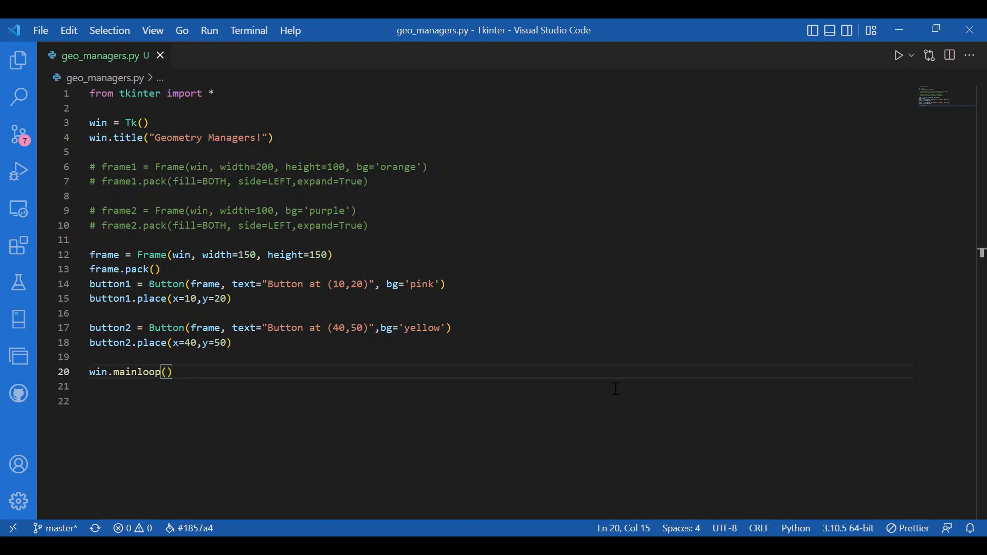
pyautogui.moveTo(260, 303)
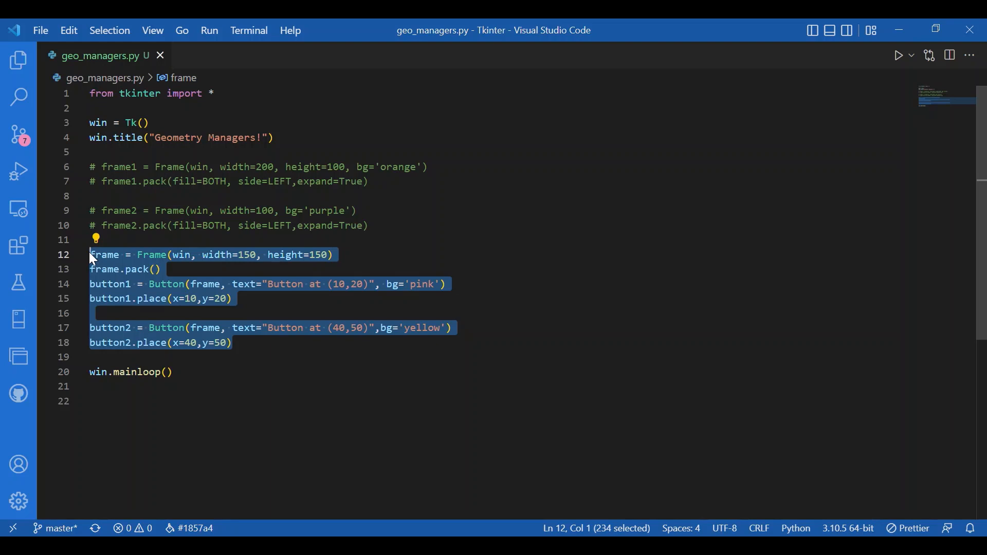
# Step: Comment out the frame and both placed button lines
pyautogui.press('Ctrl+/')
pyautogui.write('for j in')
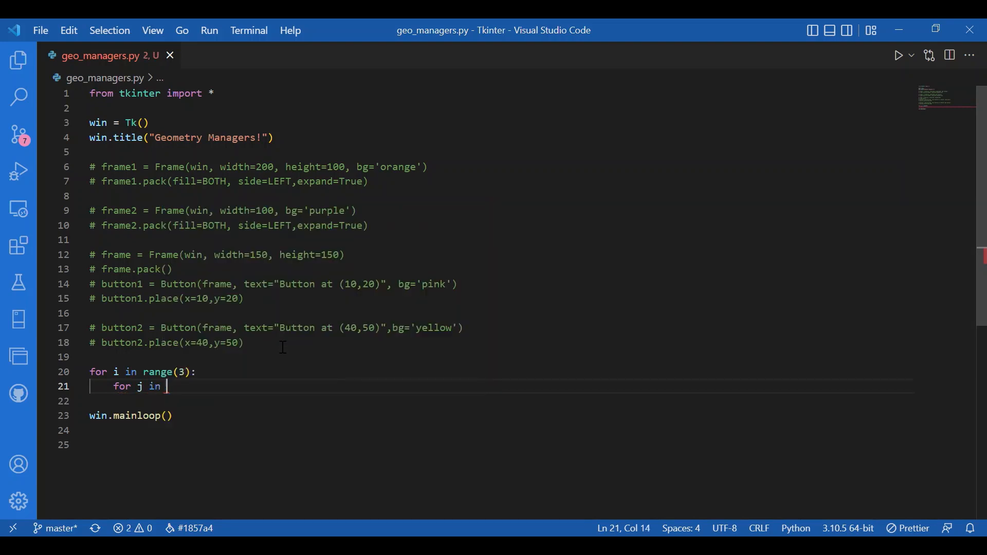
# Step: Inside the nested range(3) loops, write frame = Frame(win,relief=SUNKEN) using the SUNKEN constant
pyautogui.write('range(3):')
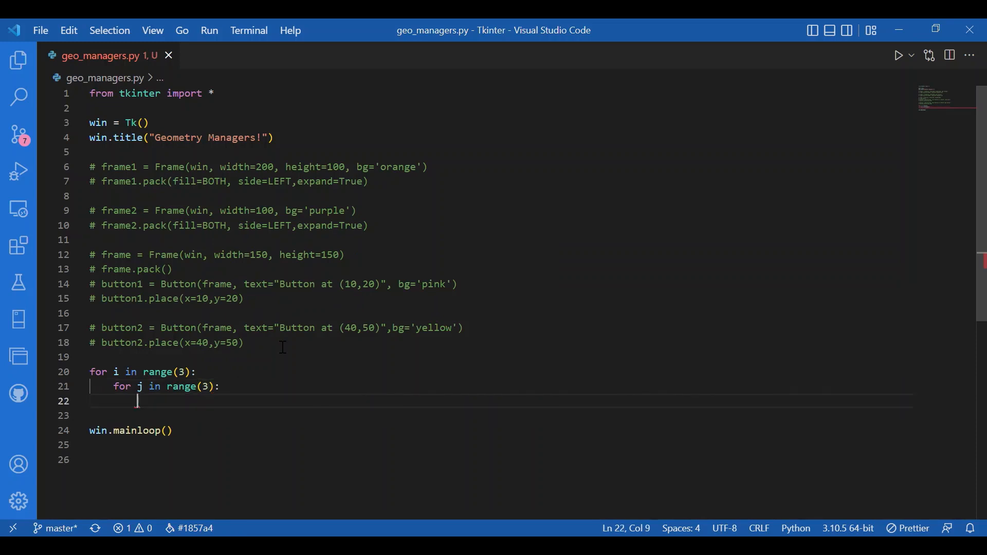
pyautogui.write('frame = Fr')
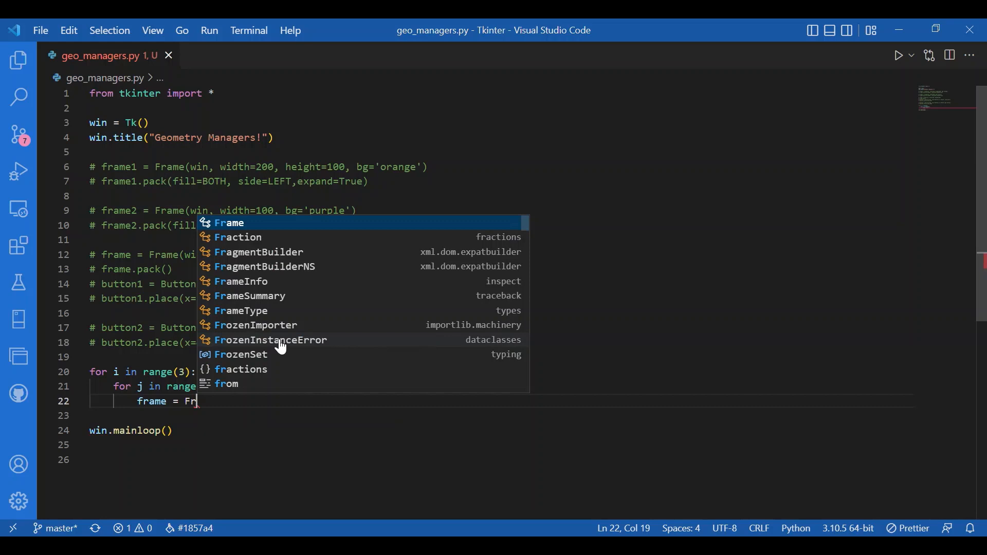
pyautogui.write('ame(win,')
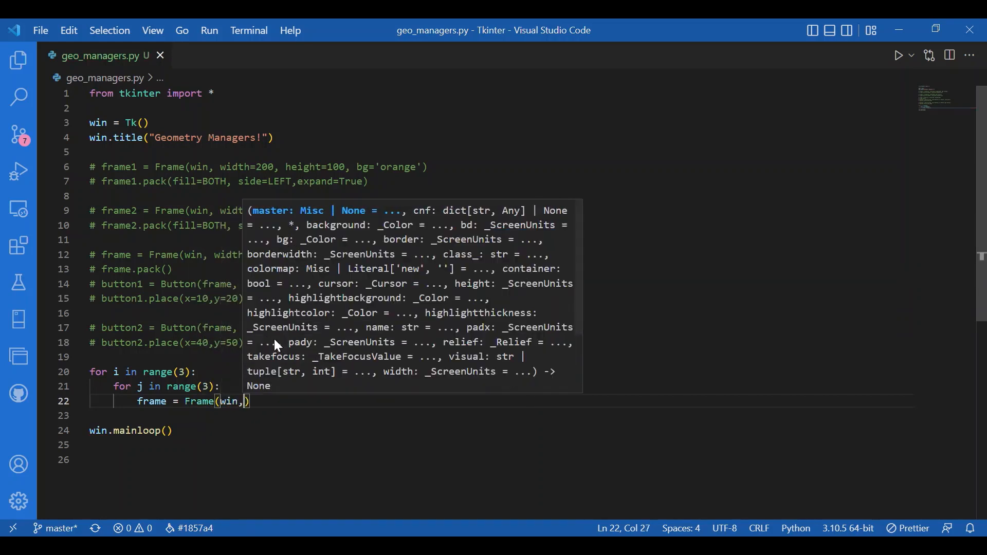
pyautogui.write('" "')
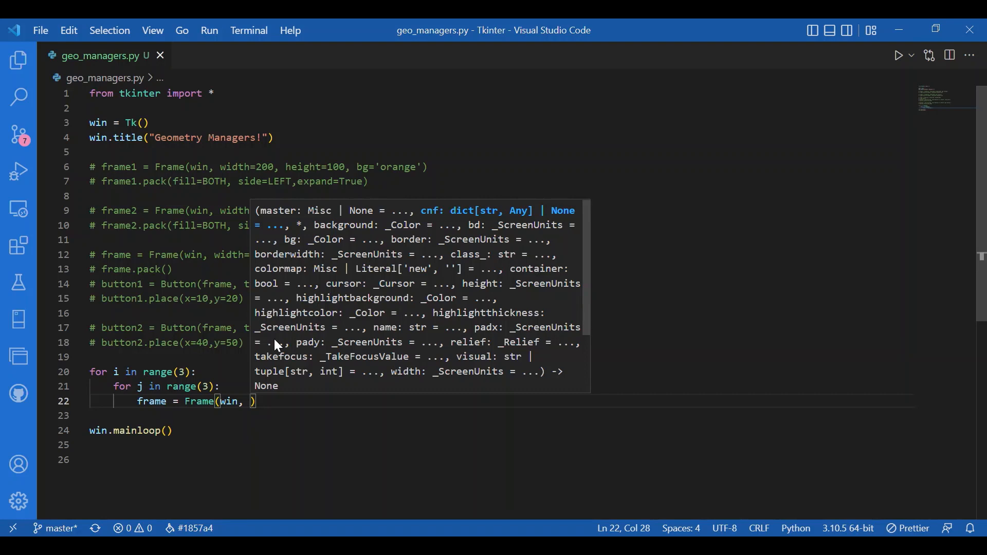
pyautogui.write('bo')
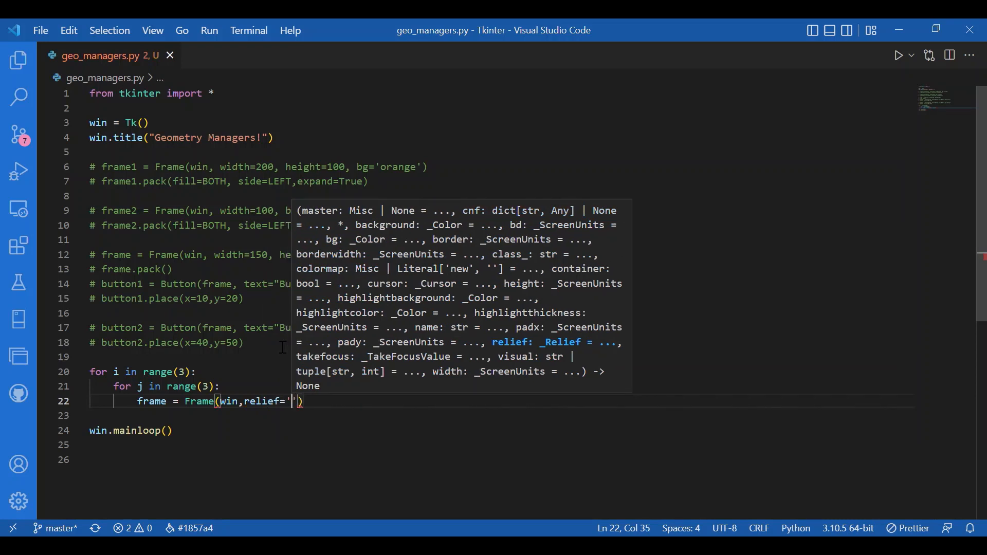
pyautogui.write('sunken')
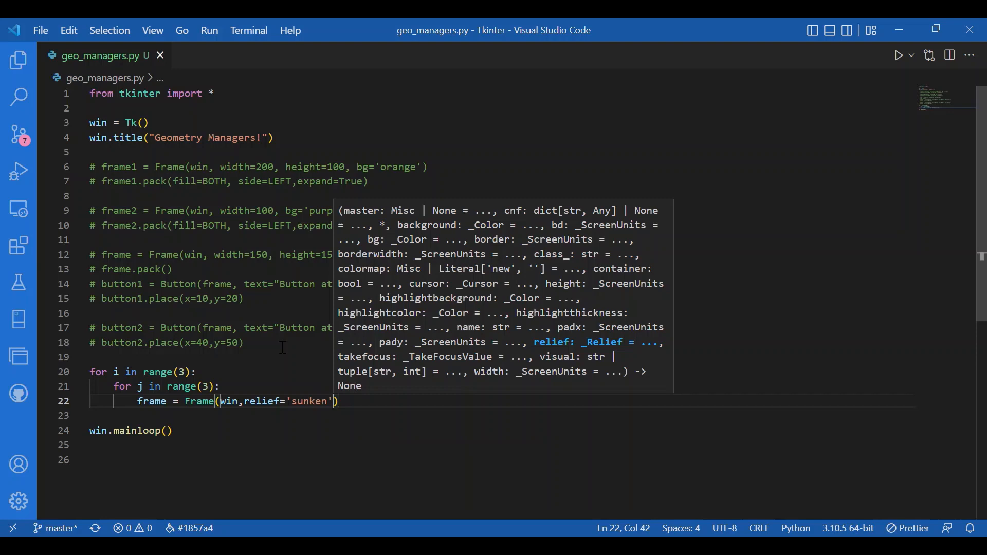
pyautogui.press('Backspace')
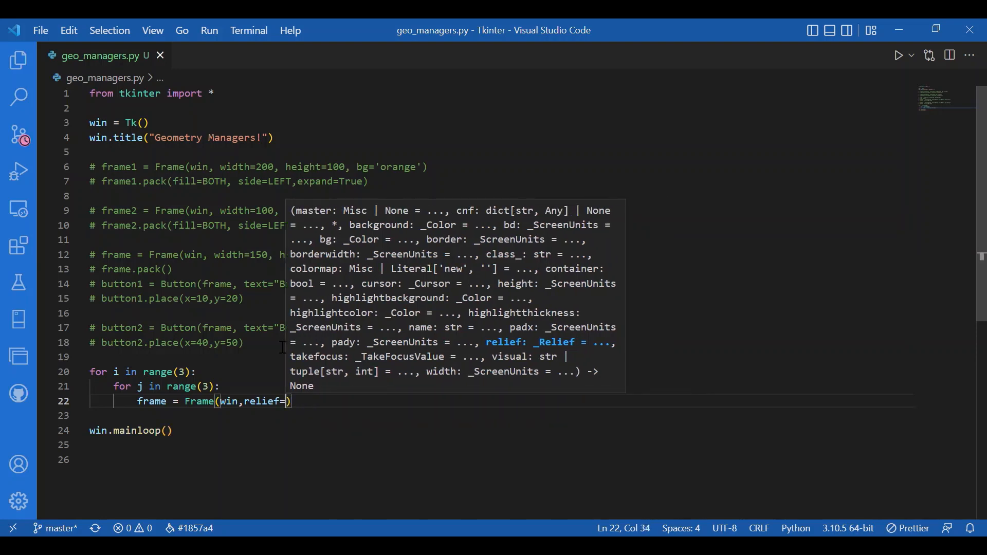
pyautogui.write('sun')
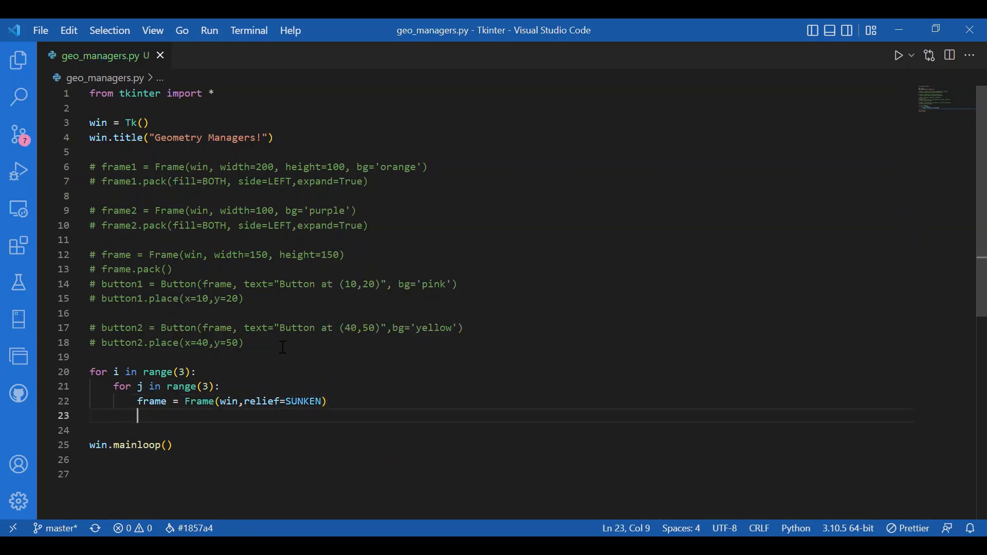
# Step: Add frame.grid(row=i, column=j, padx=5,pady=5) and begin the Button line
pyautogui.write('frame.g')
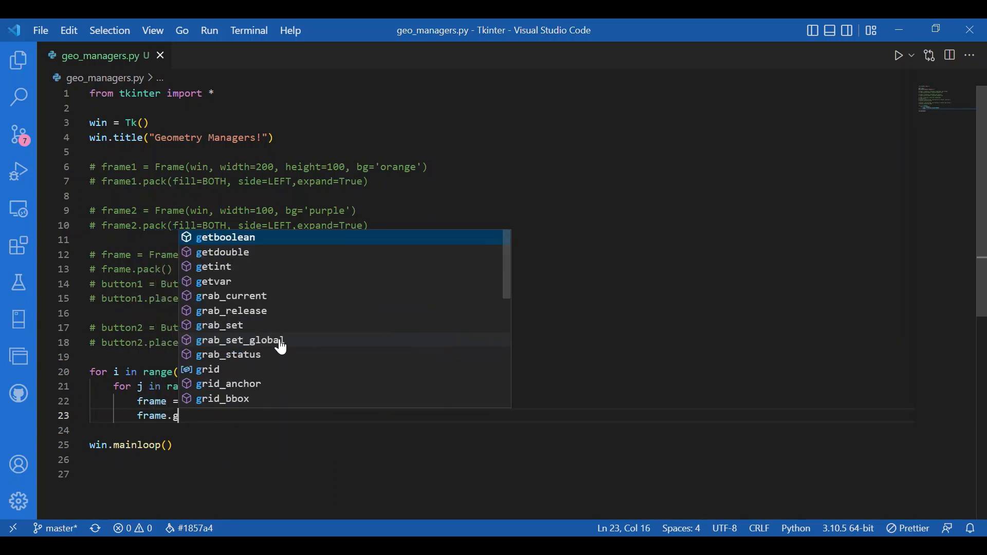
pyautogui.write('rid')
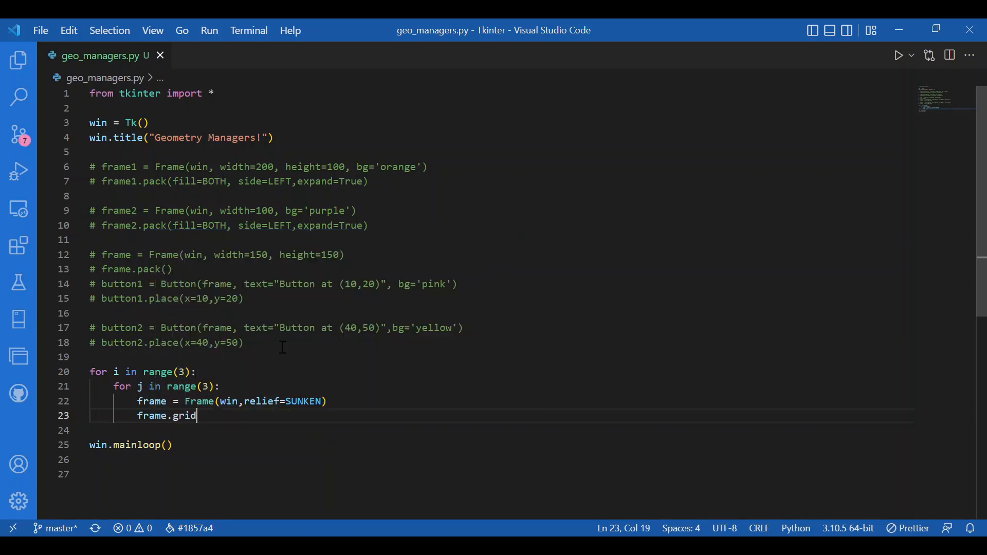
pyautogui.write('()')
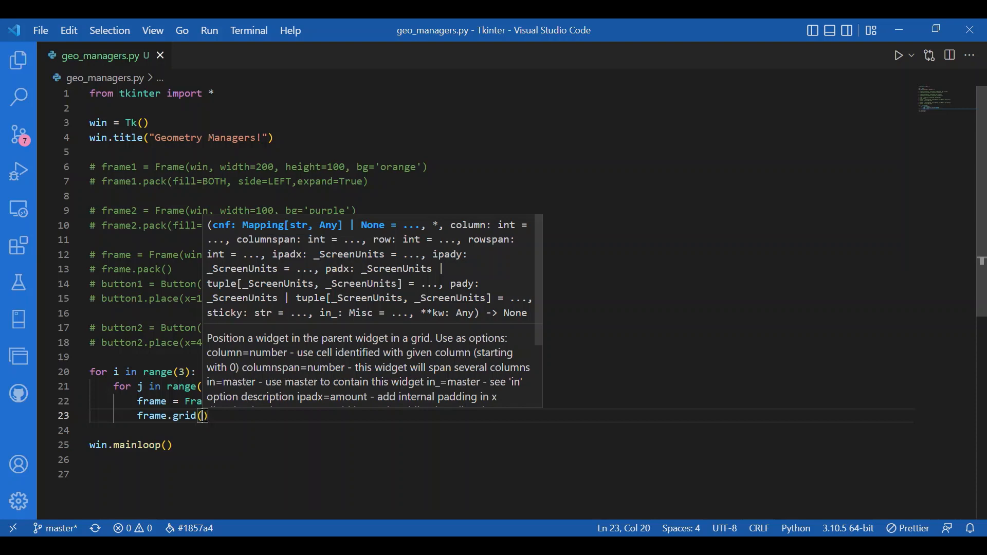
pyautogui.write('i')
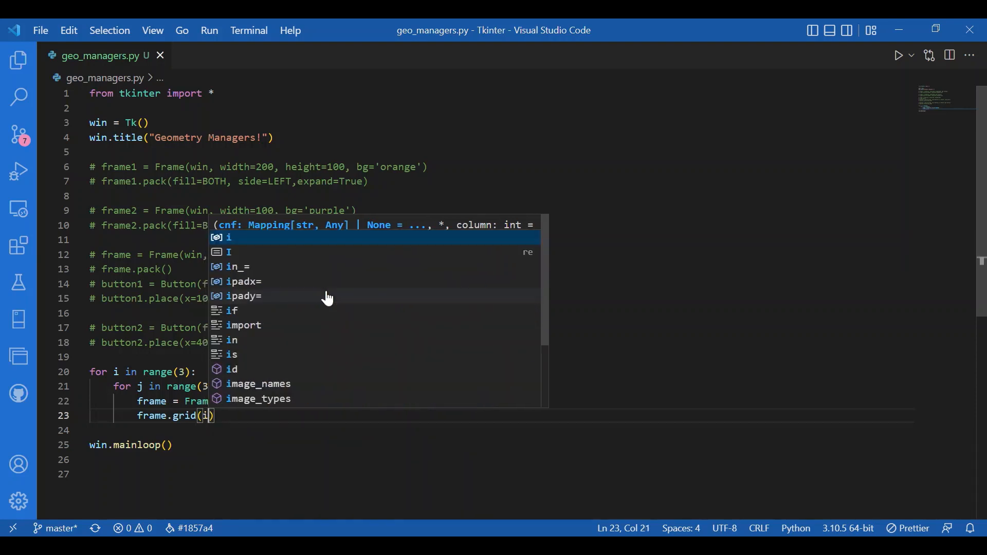
pyautogui.write('row=i, c')
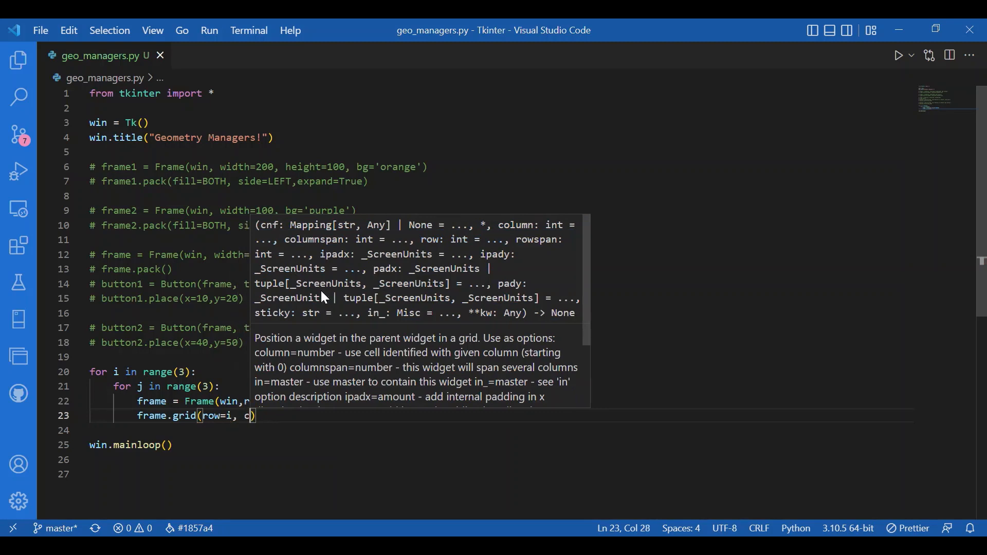
pyautogui.write('olumn=j,')
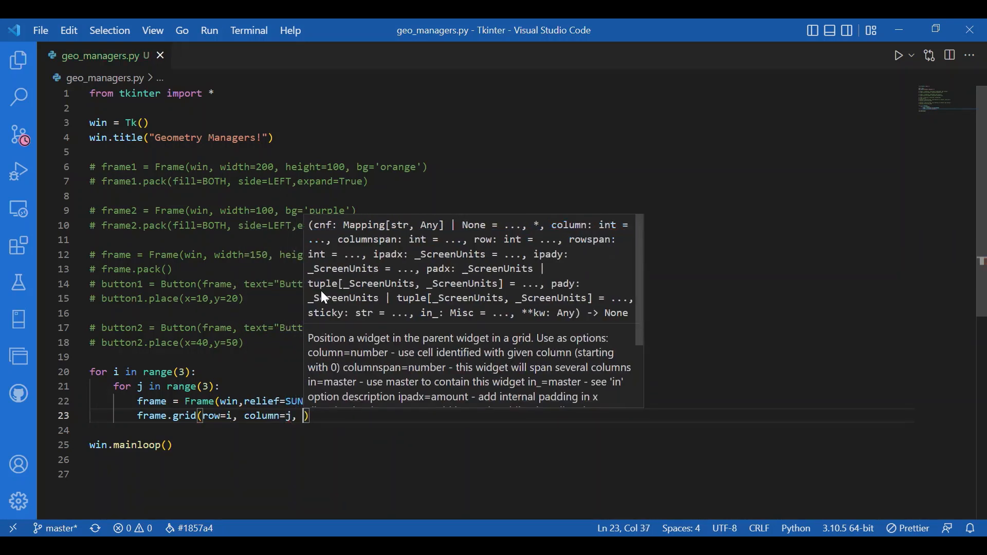
pyautogui.write('padx=5,pady=5')
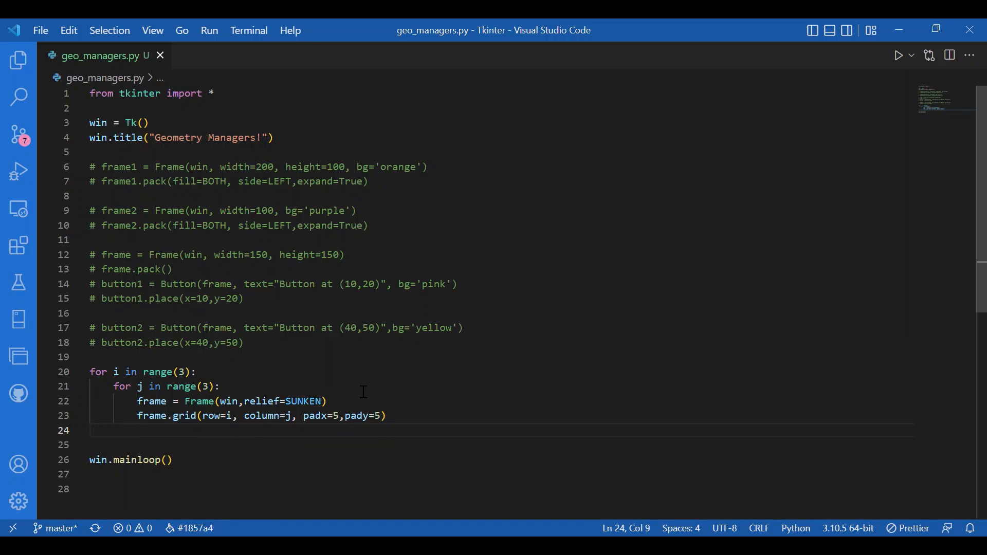
pyautogui.write('Button')
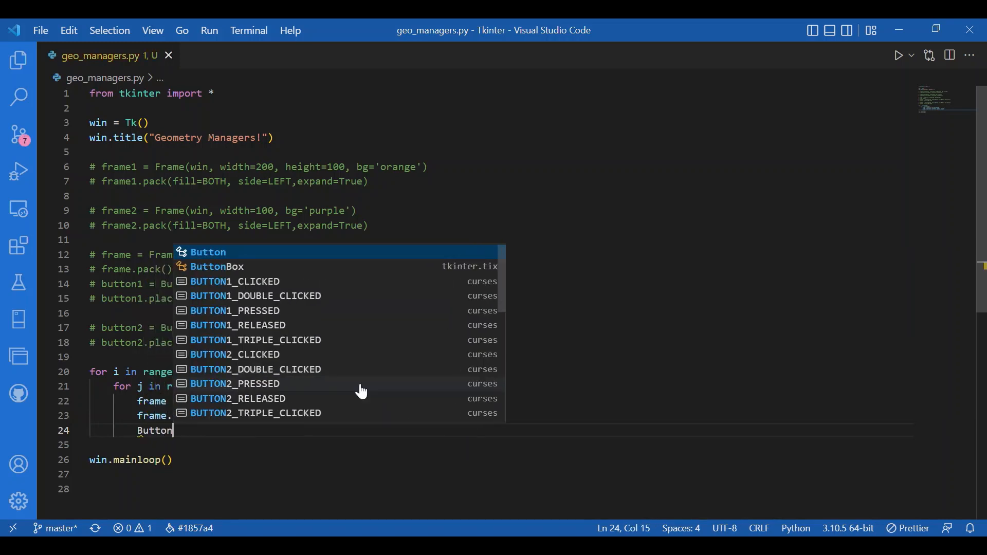
# Step: Write Button1 = Button(frame, text=f'Row{i}\nColumn{j}') inside the loop
pyautogui.write('1 = Button')
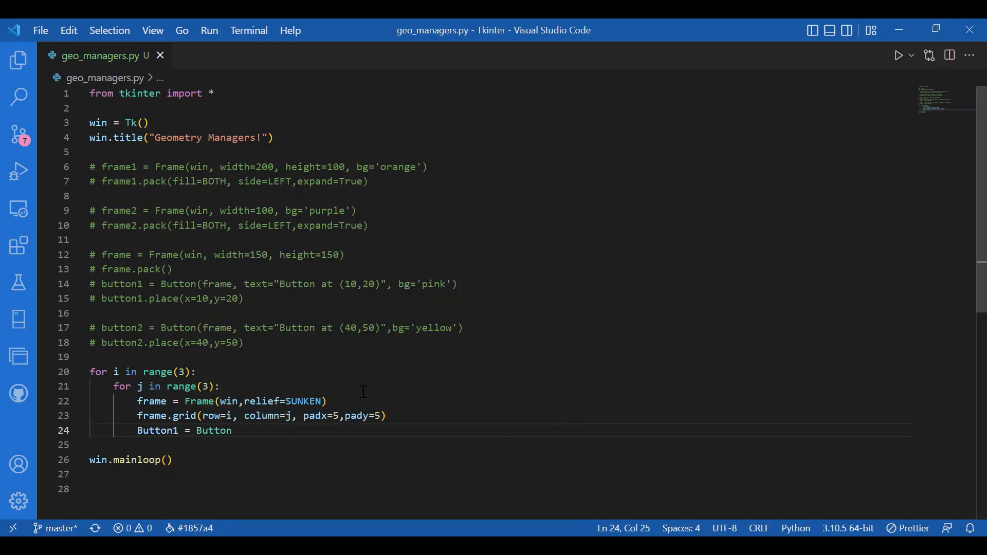
pyautogui.write('(frame')
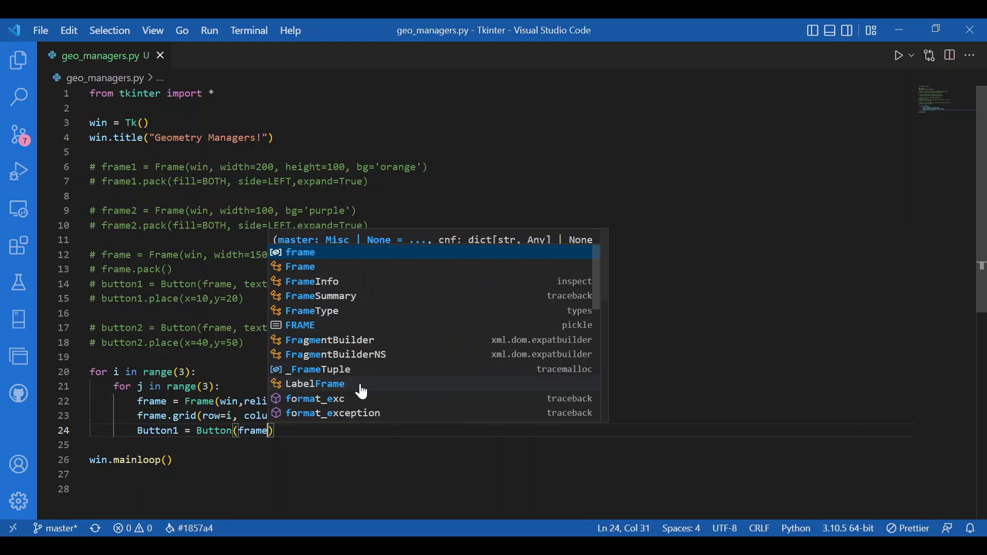
pyautogui.write(', text=')
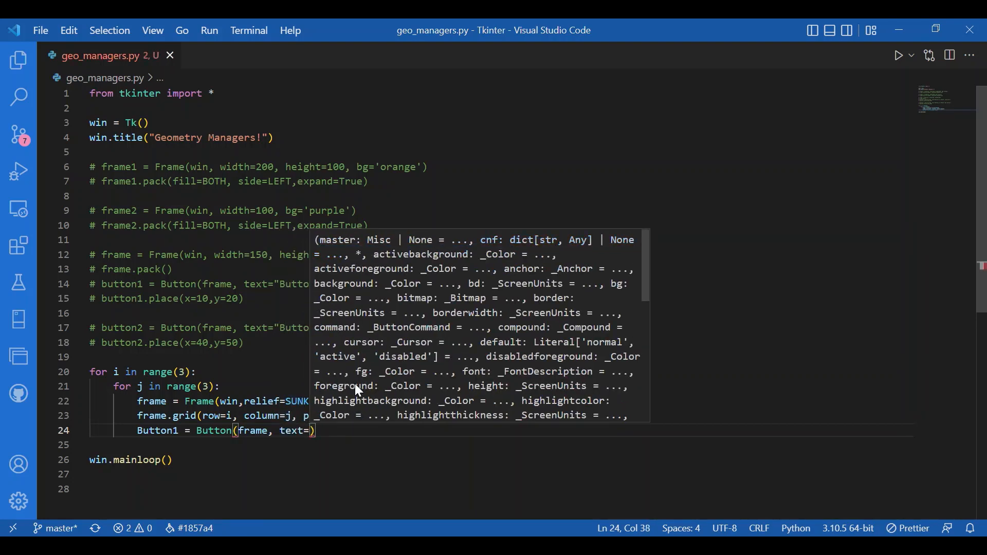
pyautogui.write("'")
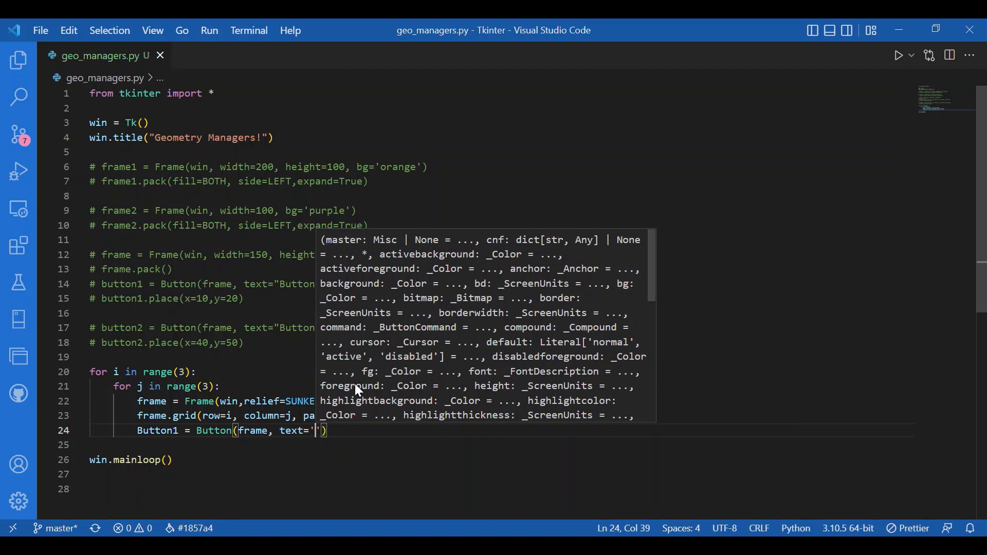
pyautogui.write('f')
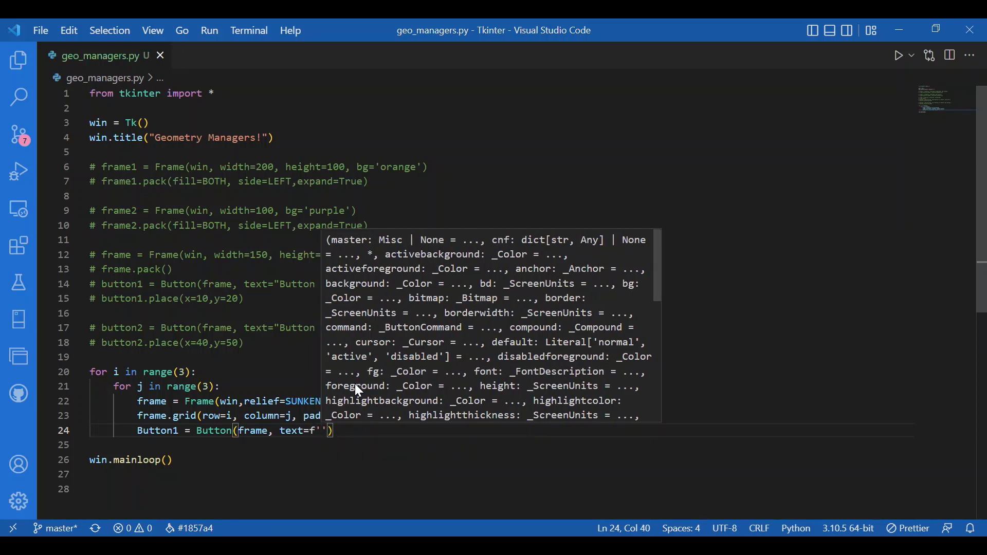
pyautogui.write('{i}\\{j')
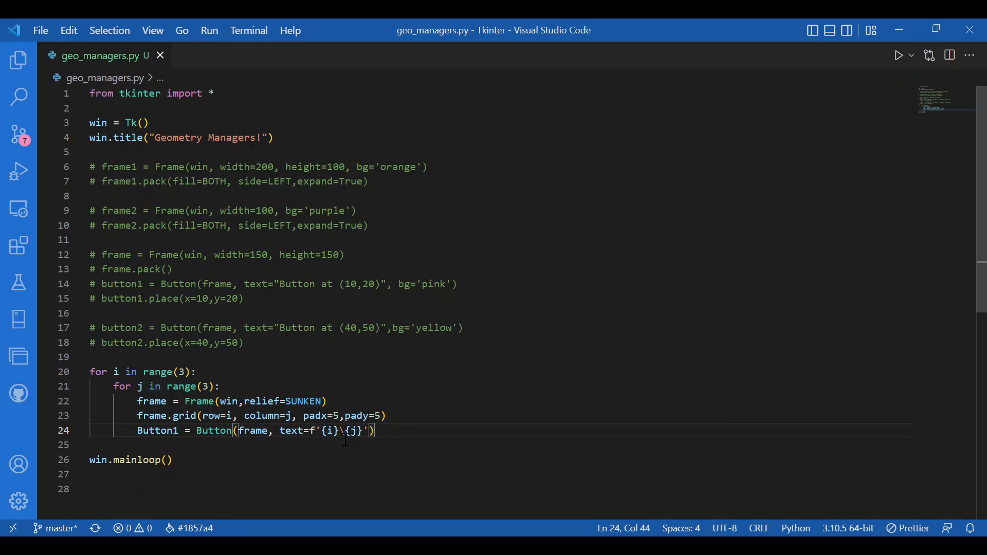
pyautogui.write('n')
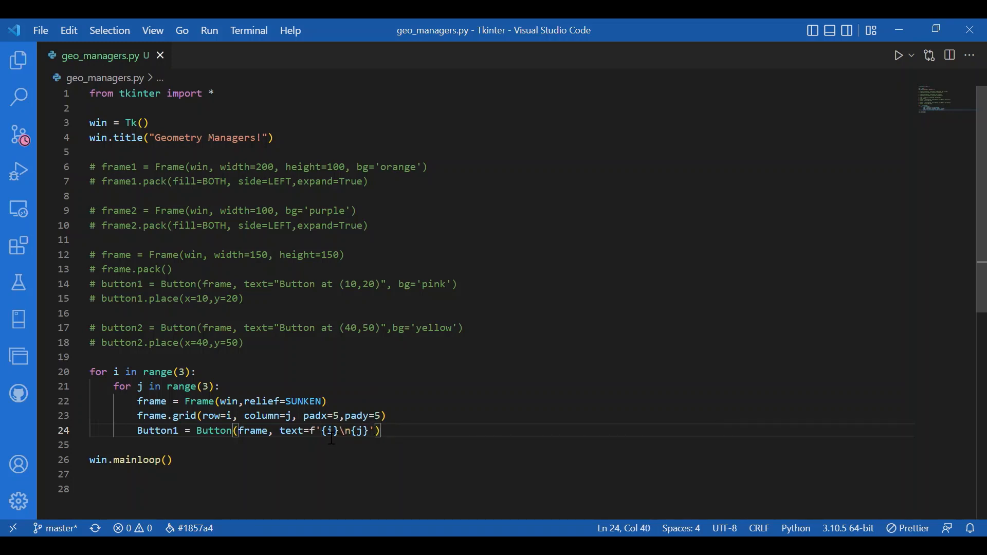
pyautogui.write('Row')
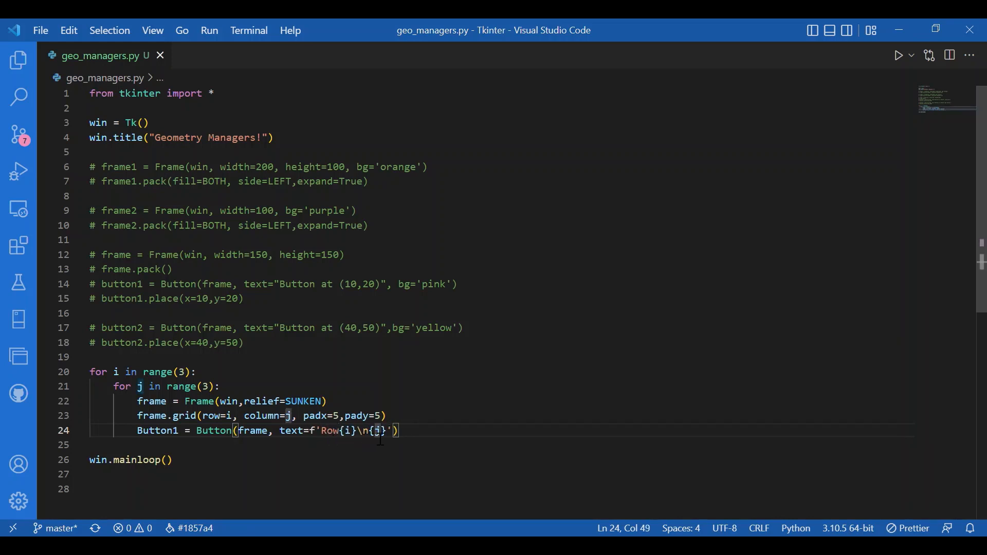
pyautogui.write('Column')
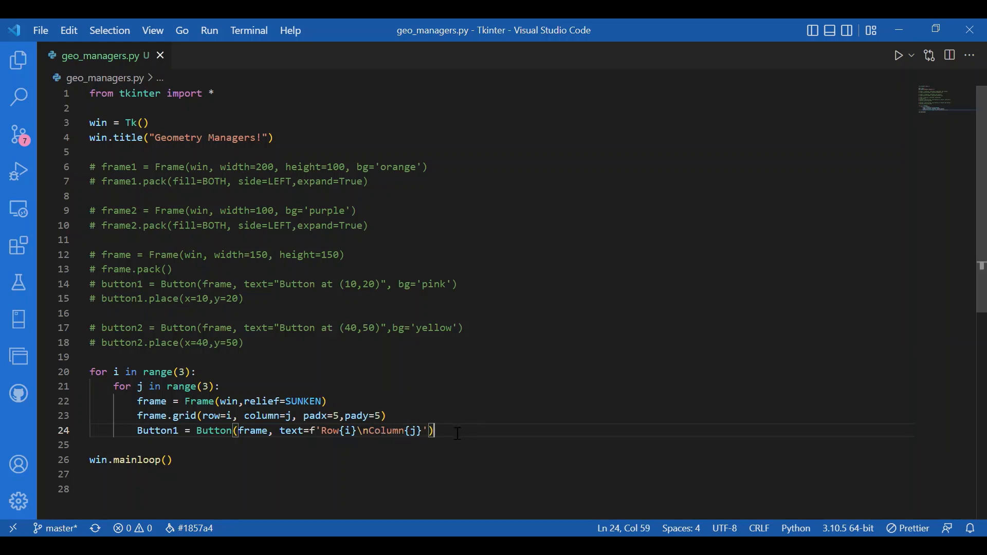
# Step: Add Button1.pack(padx=5, pady=5) and insert a blank line after the outer for i loop
pyautogui.write('Button')
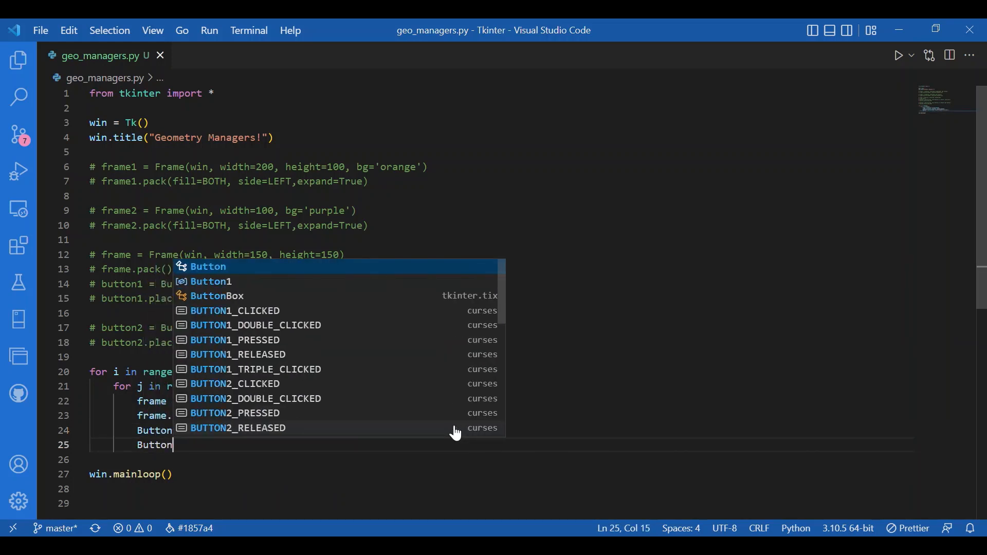
pyautogui.write('.pack')
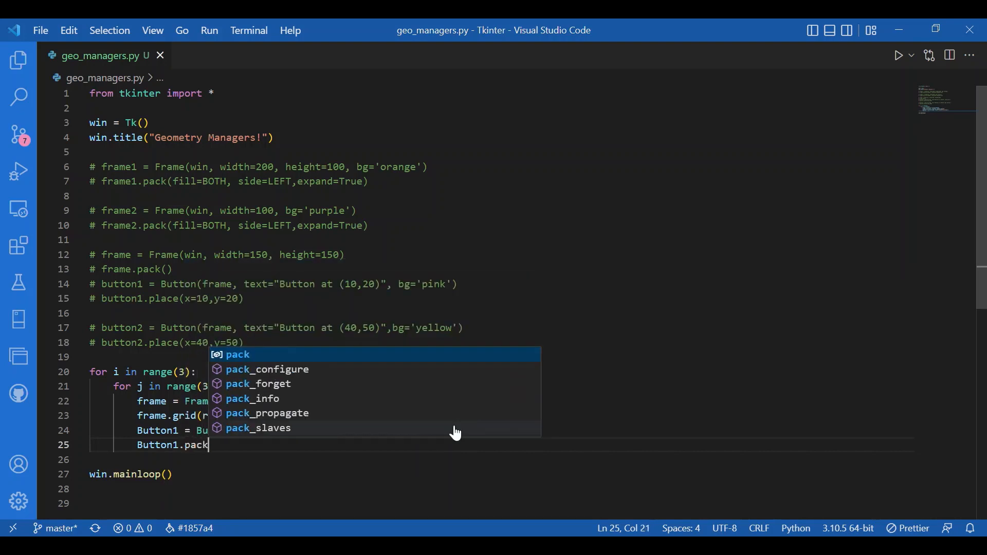
pyautogui.write('(padx=5,pady=5')
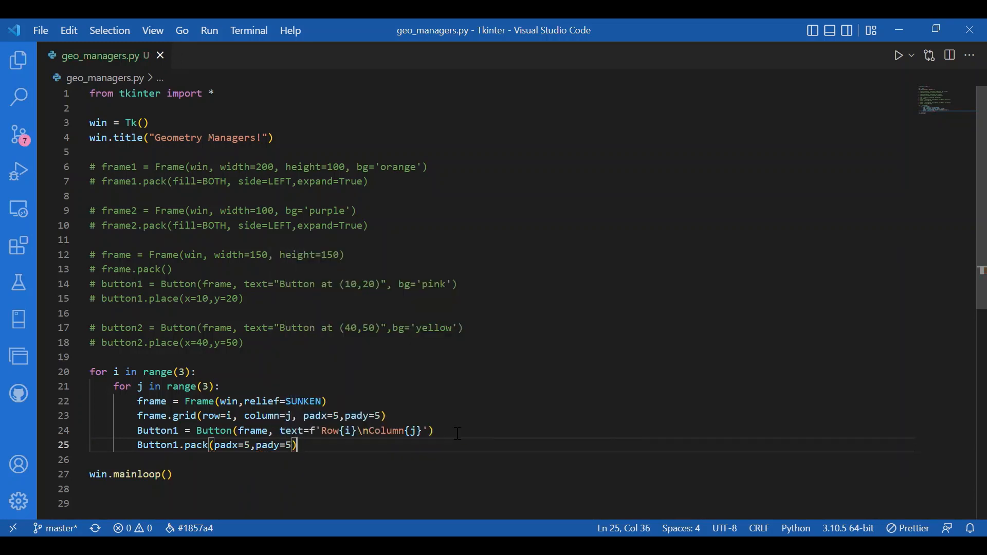
pyautogui.press('enter')
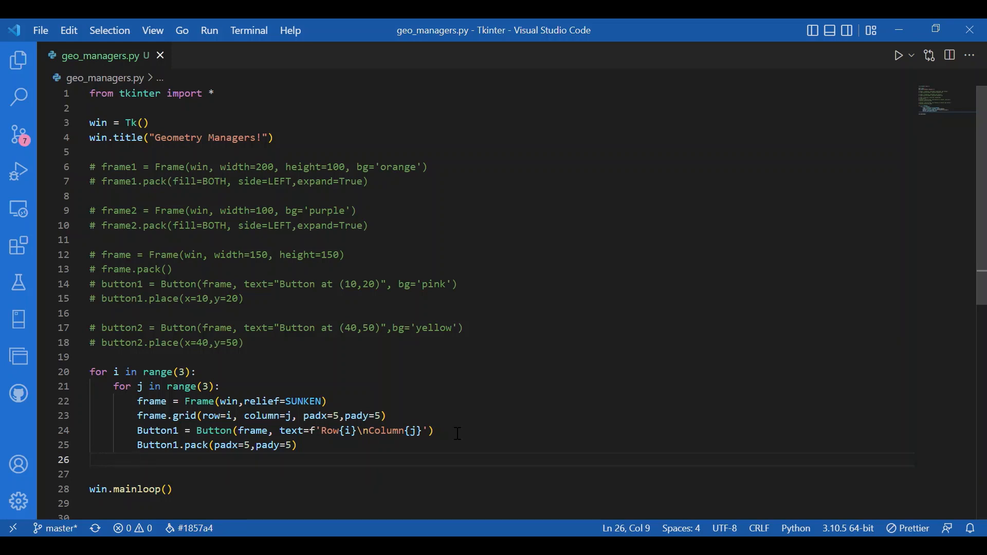
pyautogui.moveTo(366, 467)
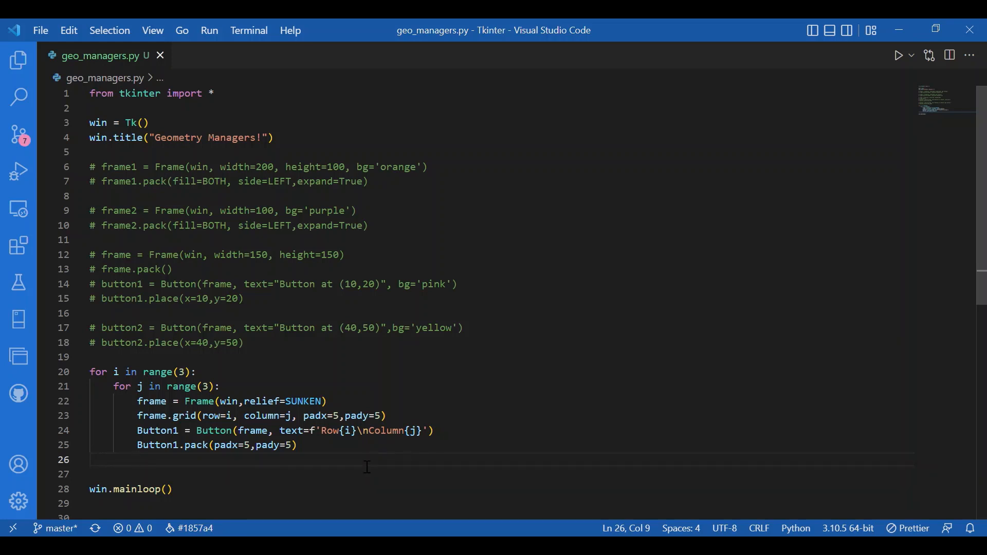
pyautogui.moveTo(215, 445)
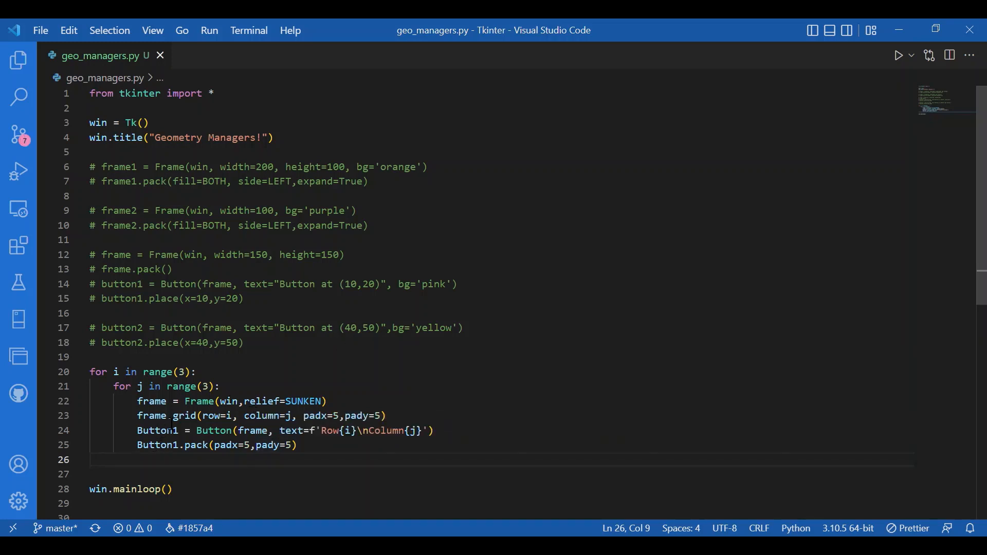
pyautogui.moveTo(356, 481)
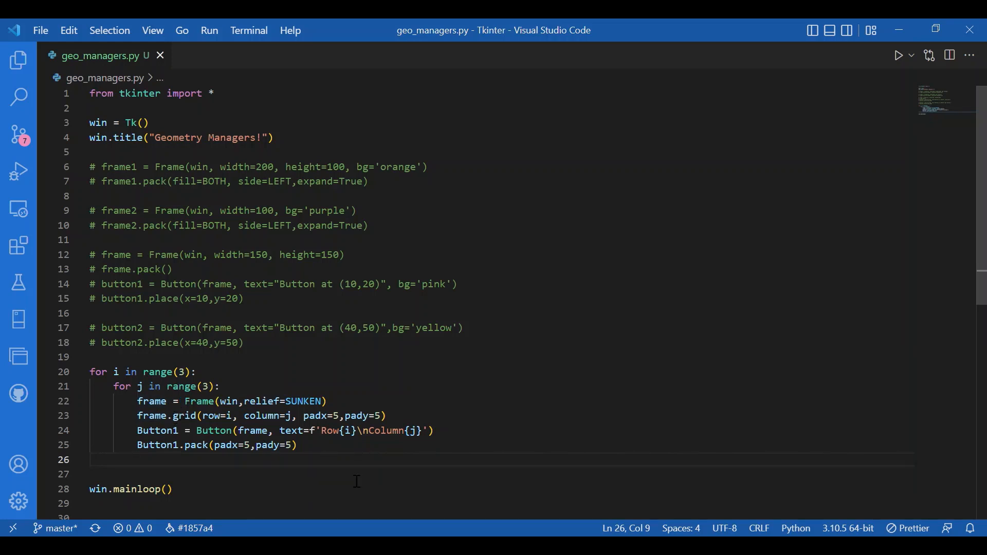
pyautogui.moveTo(243, 365)
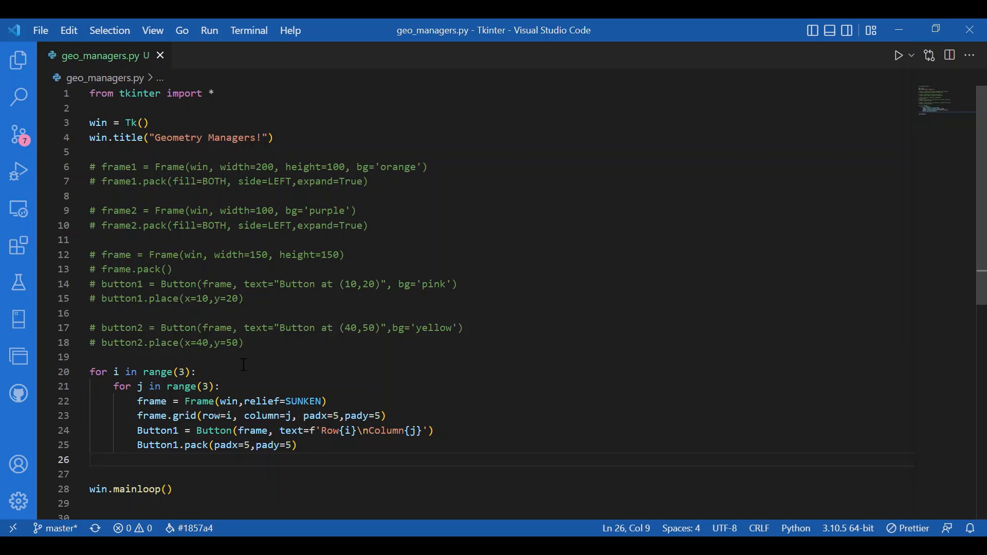
pyautogui.press('Enter')
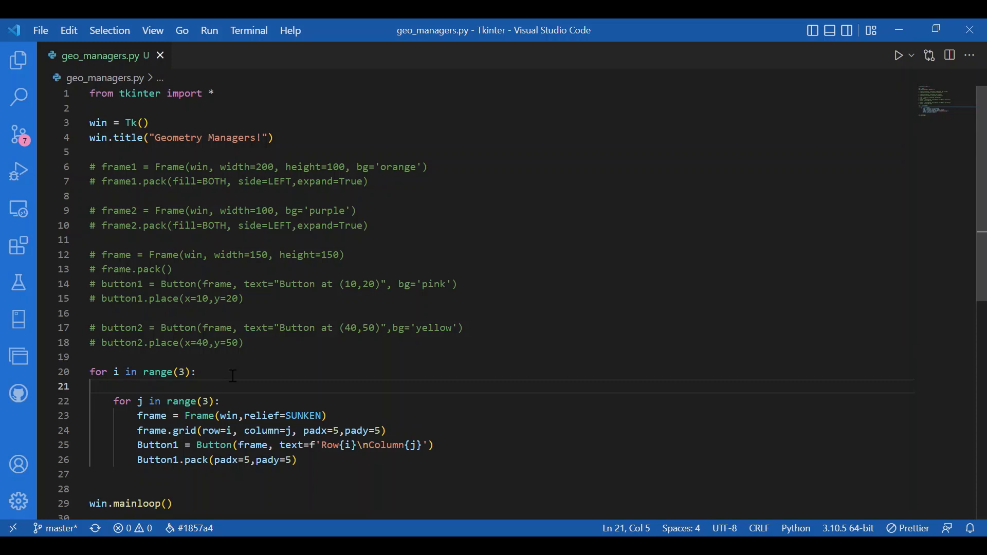
# Step: Begin the outer loop with win.columnconfigure(i, weight=1,
pyautogui.write('win')
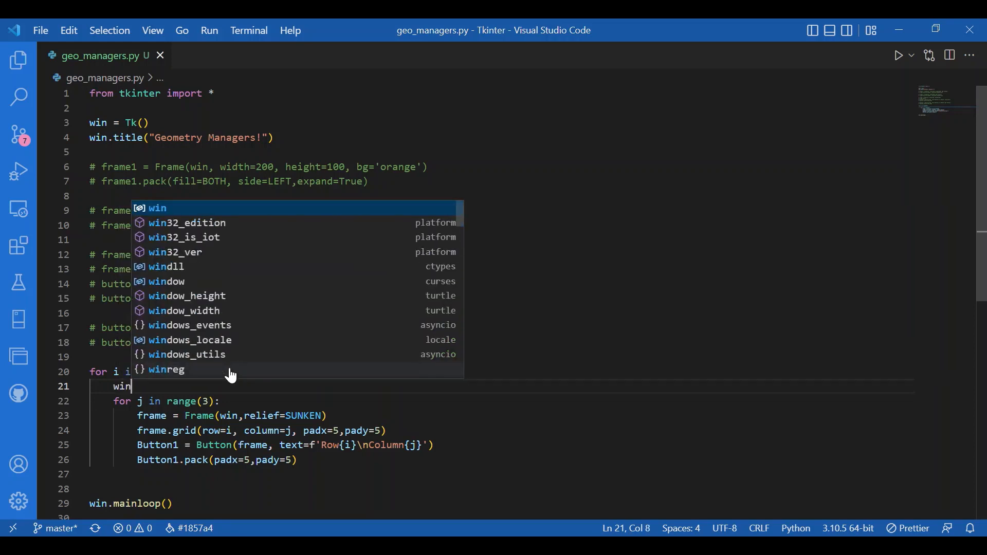
pyautogui.write('colo')
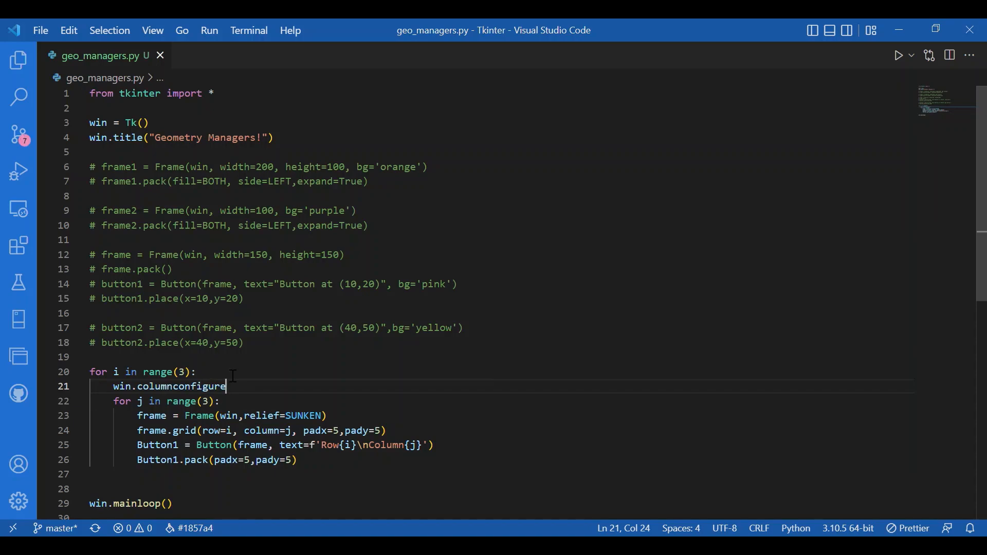
pyautogui.write('(i')
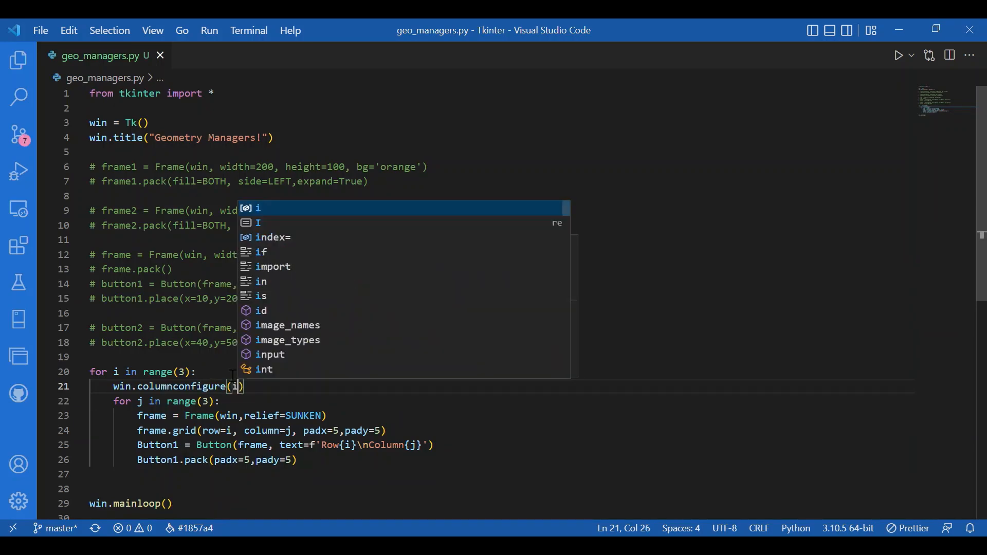
pyautogui.write(',')
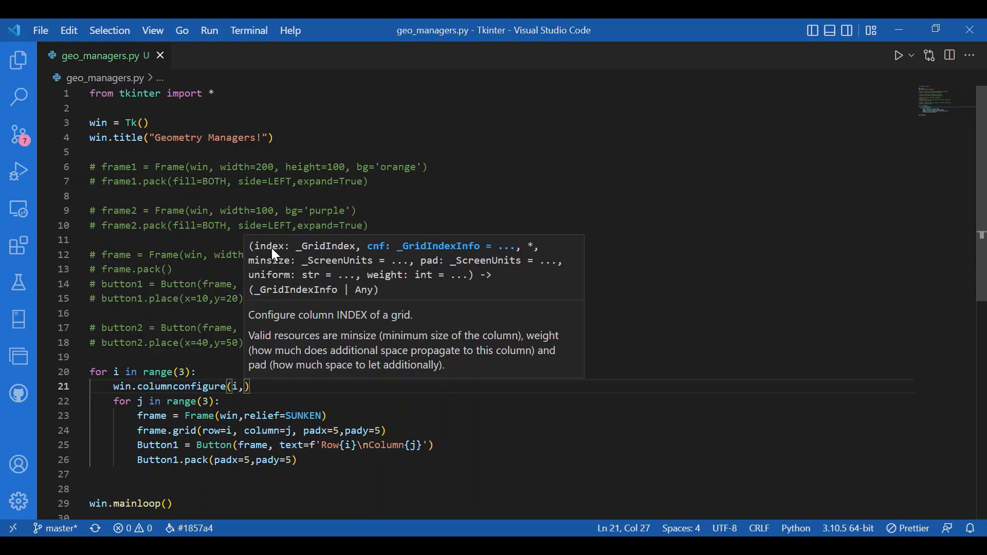
pyautogui.moveTo(382, 213)
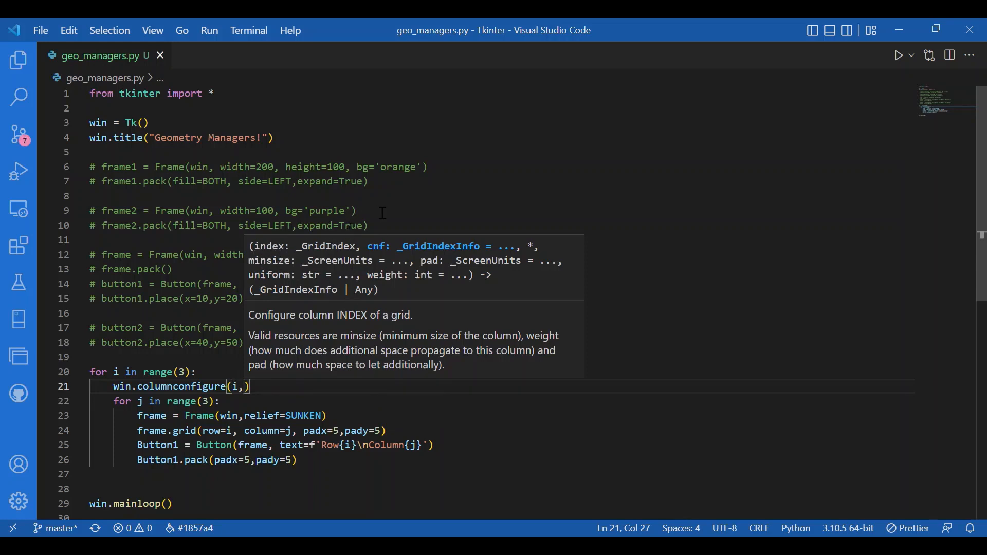
pyautogui.moveTo(341, 282)
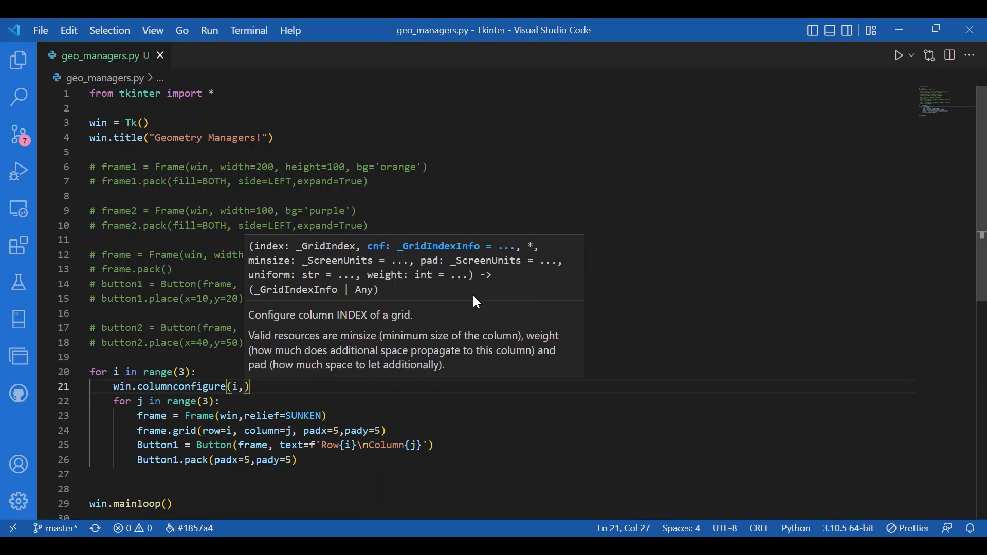
pyautogui.write('wi')
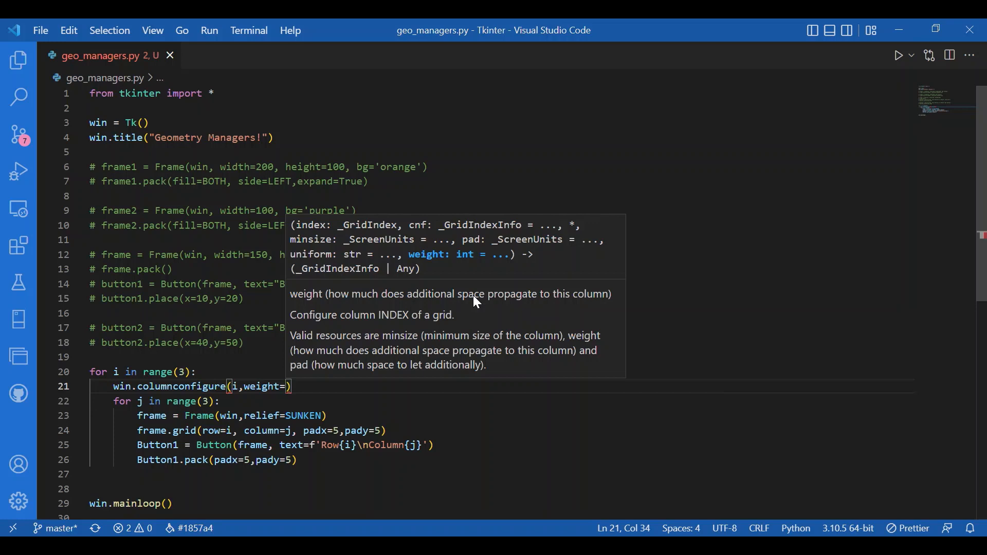
pyautogui.write('1,')
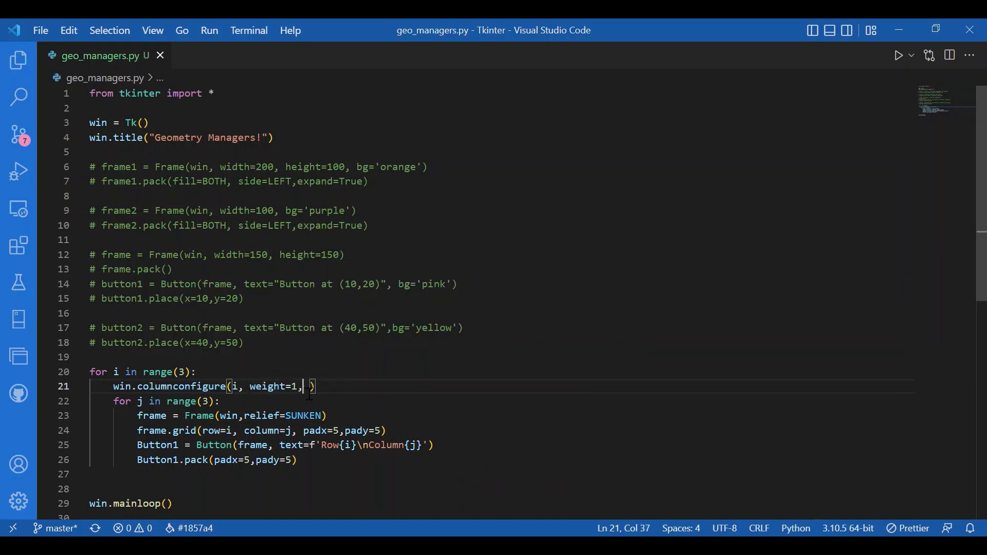
# Step: Finish the call with minsize=75 and start win.rowconfigure on the next line
pyautogui.write('min')
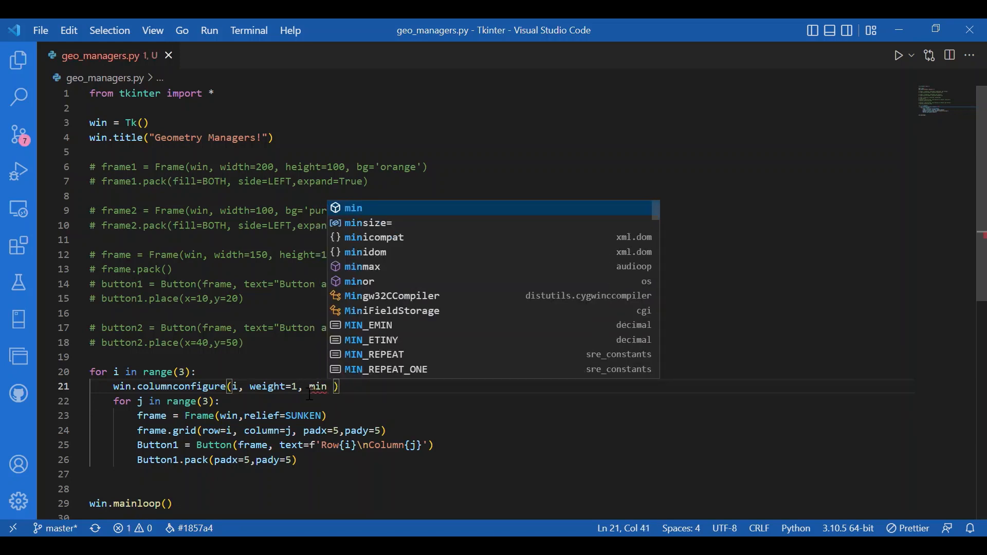
pyautogui.click(369, 222)
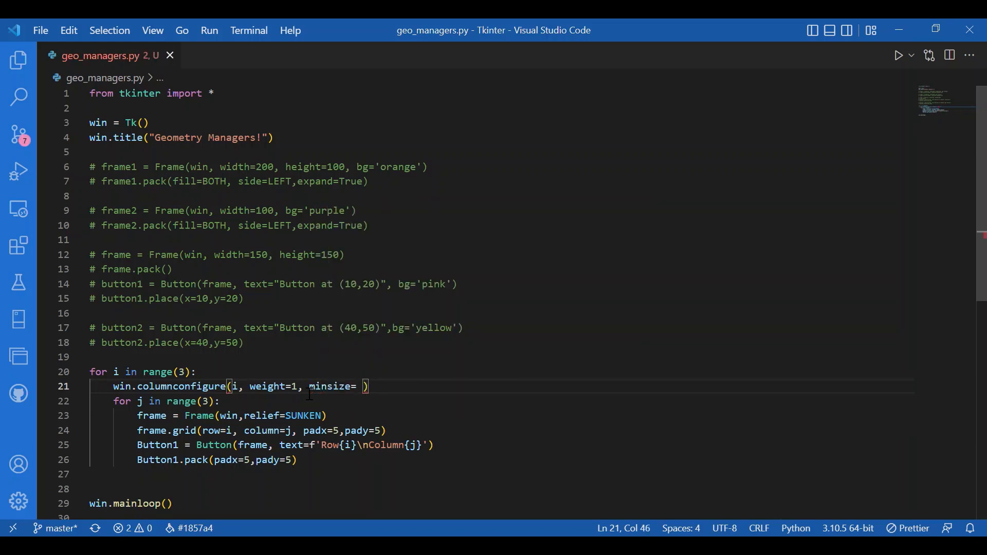
pyautogui.write('75')
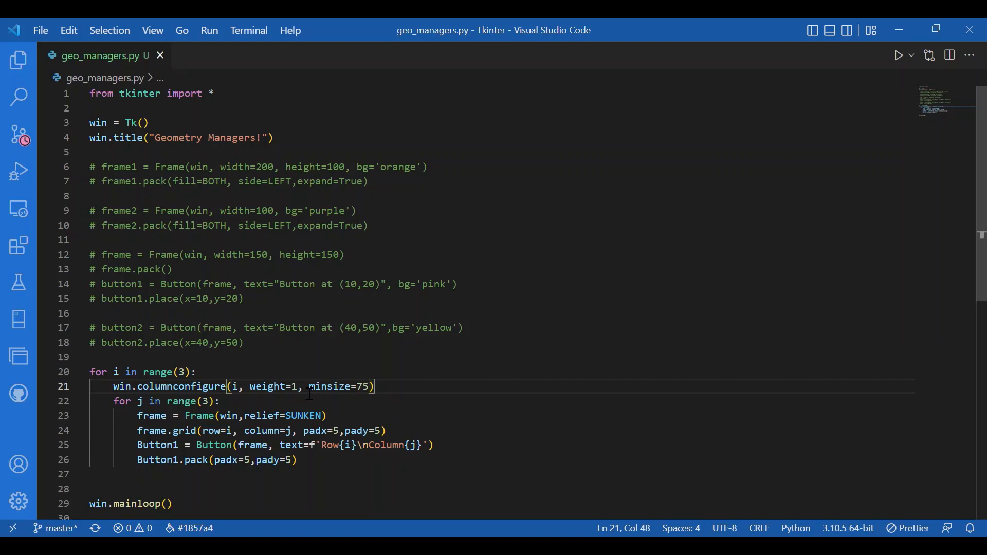
pyautogui.write('win.rowconfigure(')
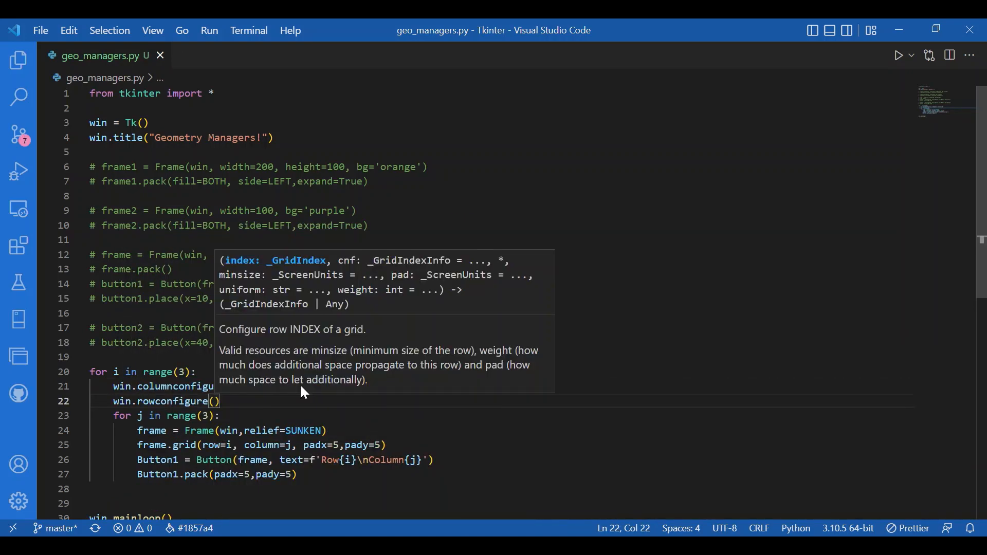
# Step: Complete win.rowconfigure(i, weight=1, minsize=50) below the columnconfigure line
pyautogui.write('i, weight=1,')
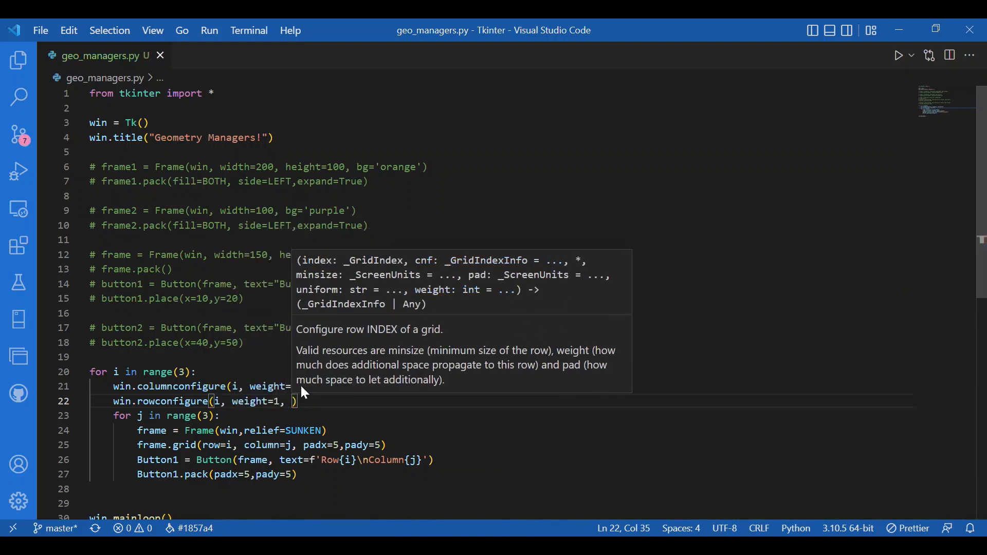
pyautogui.write('min')
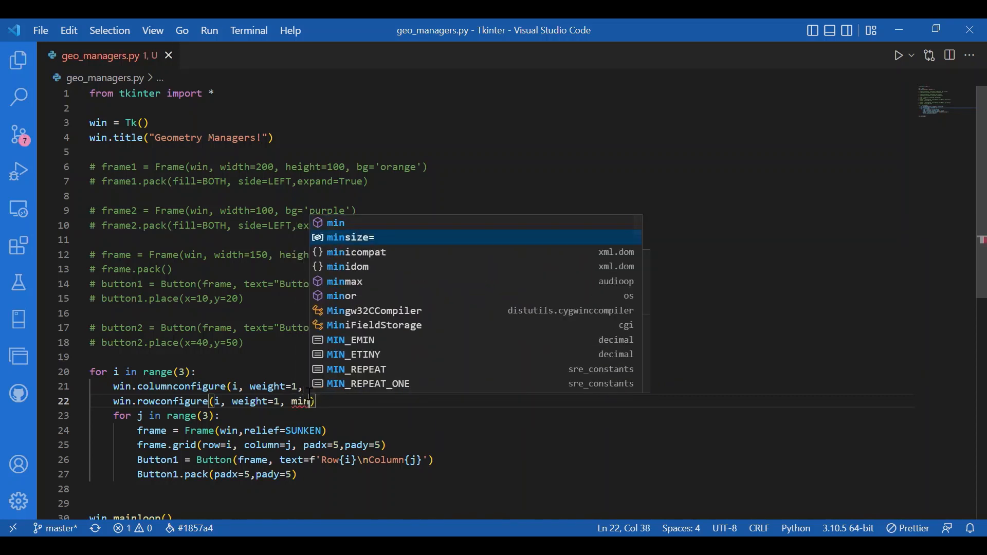
pyautogui.write('size=50')
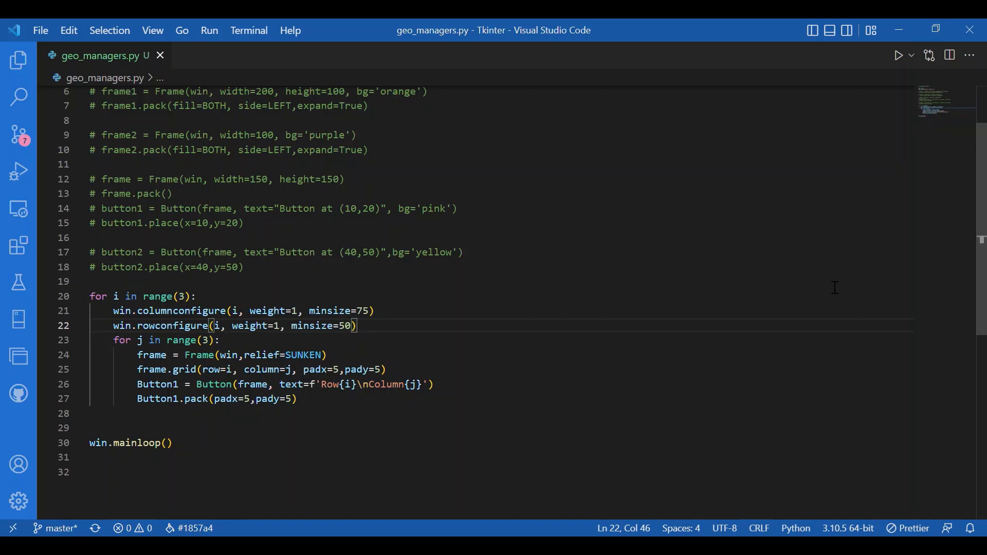
pyautogui.moveTo(901, 56)
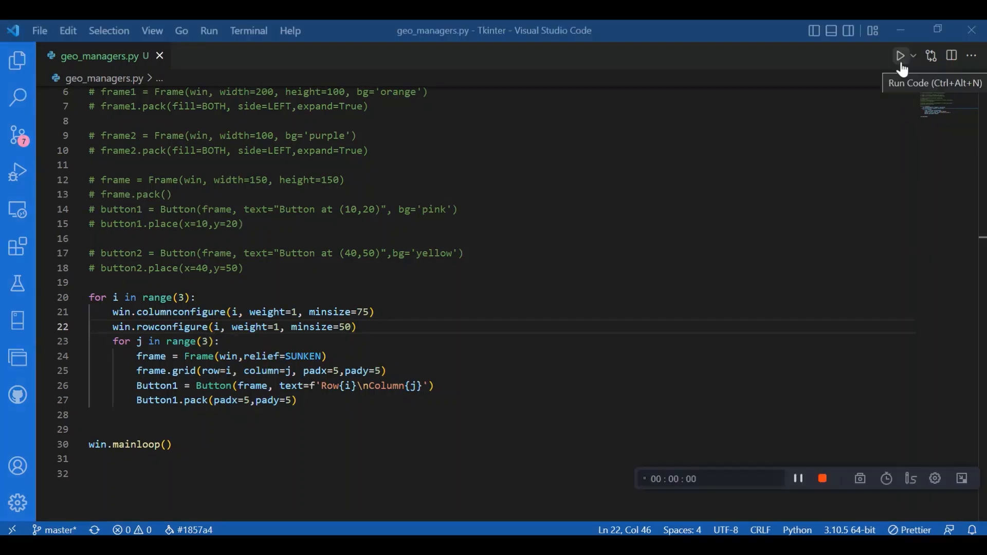
# Step: Run geo_managers.py to show the 3×3 grid of Row/Column buttons
pyautogui.click(900, 56)
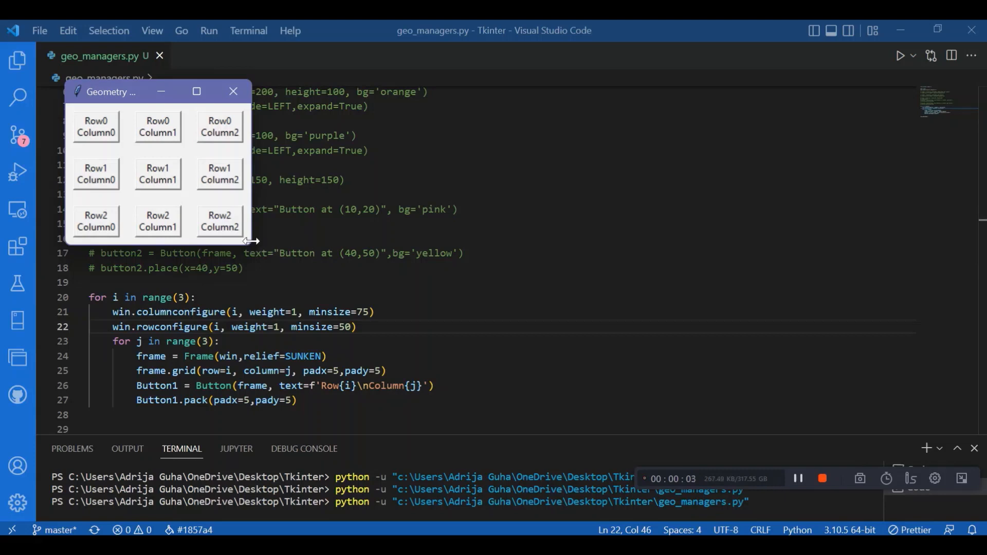
pyautogui.moveTo(217, 196)
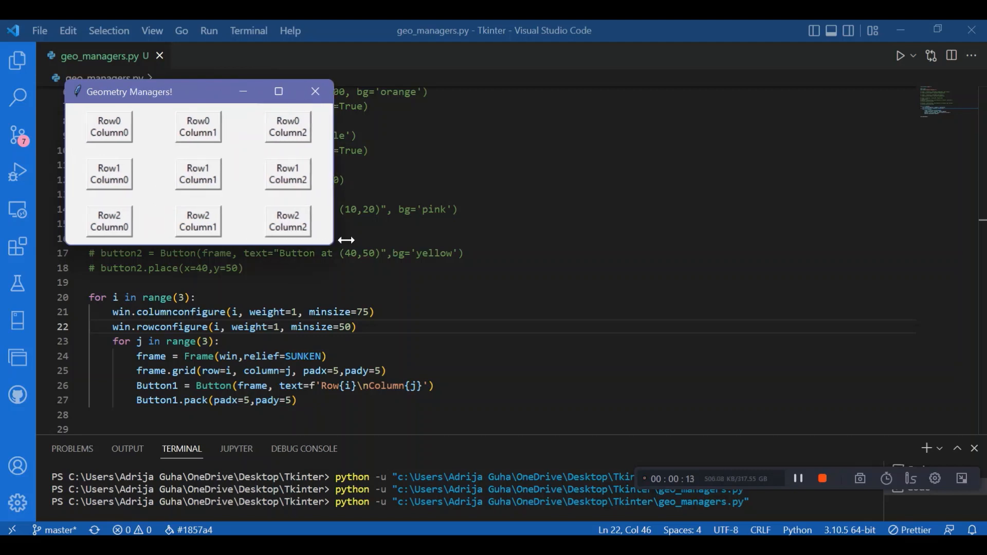
# Step: Resize the Geometry Managers! window larger so the nine buttons spread evenly
pyautogui.moveTo(346, 239); pyautogui.dragTo(469, 246)
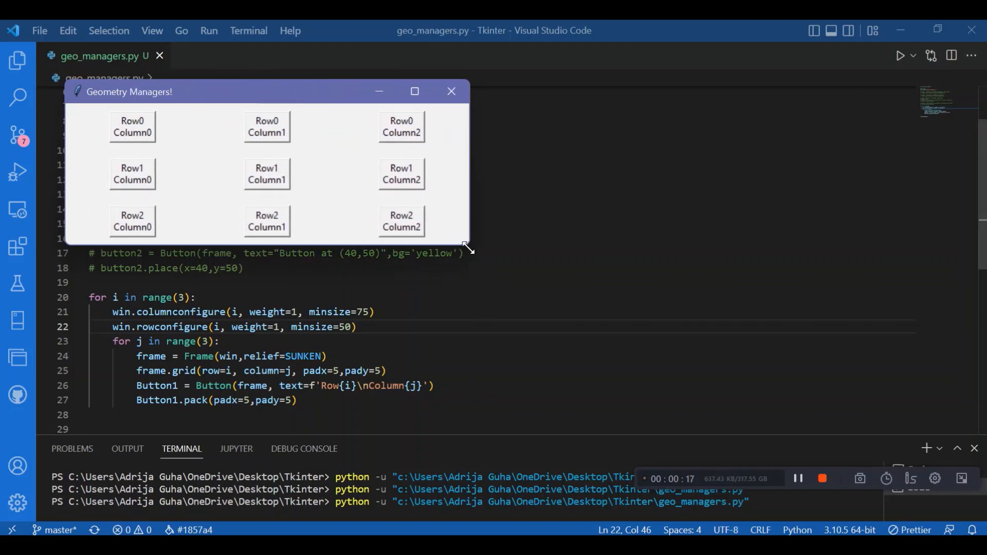
pyautogui.moveTo(469, 249); pyautogui.dragTo(649, 434)
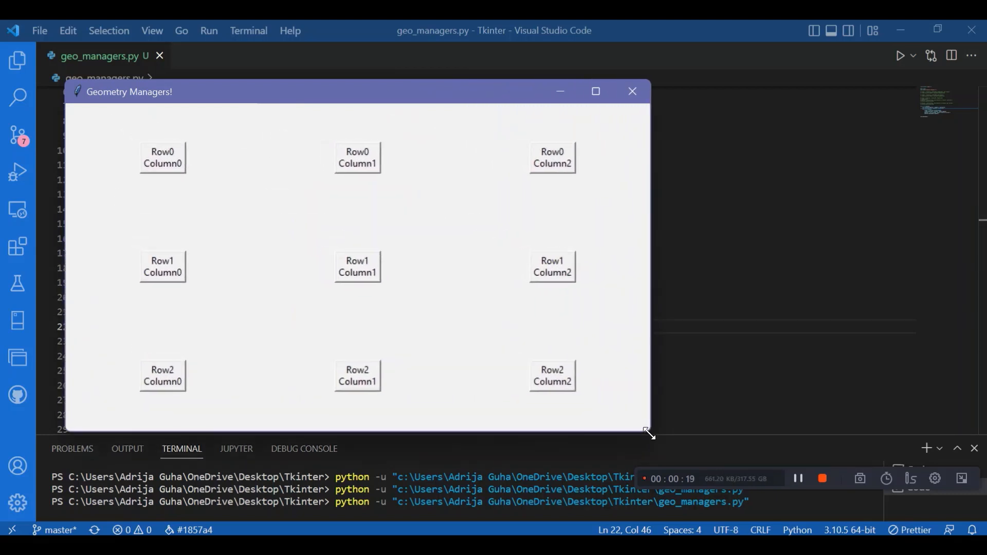
pyautogui.moveTo(649, 432); pyautogui.dragTo(727, 434)
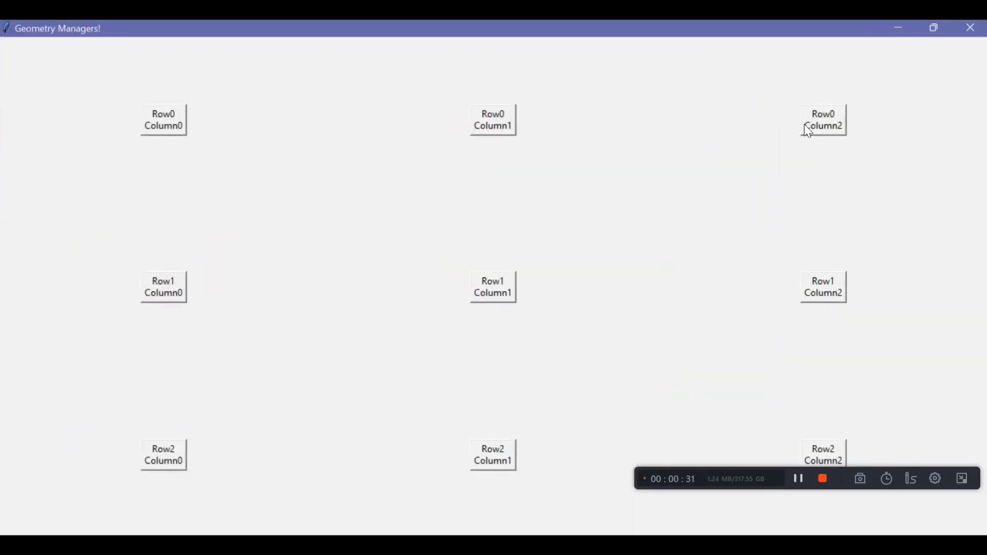
pyautogui.moveTo(846, 316)
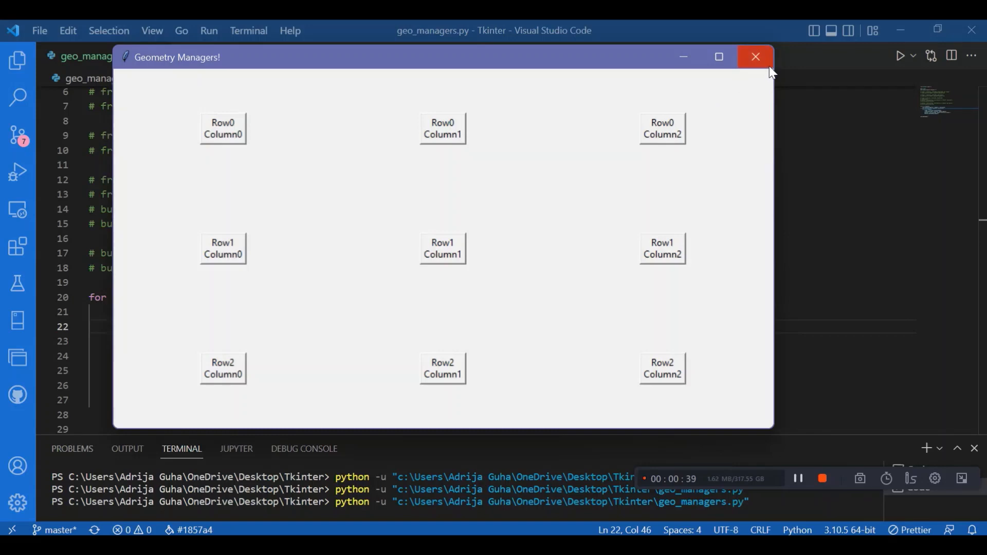
# Step: Close the Geometry Managers! window and return to geo_managers.py
pyautogui.click(755, 56)
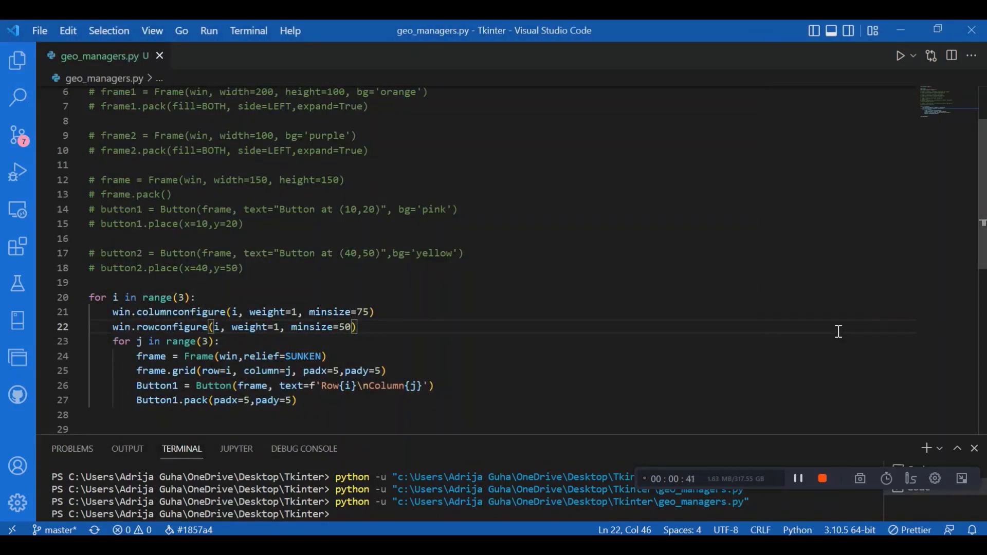
pyautogui.moveTo(751, 260)
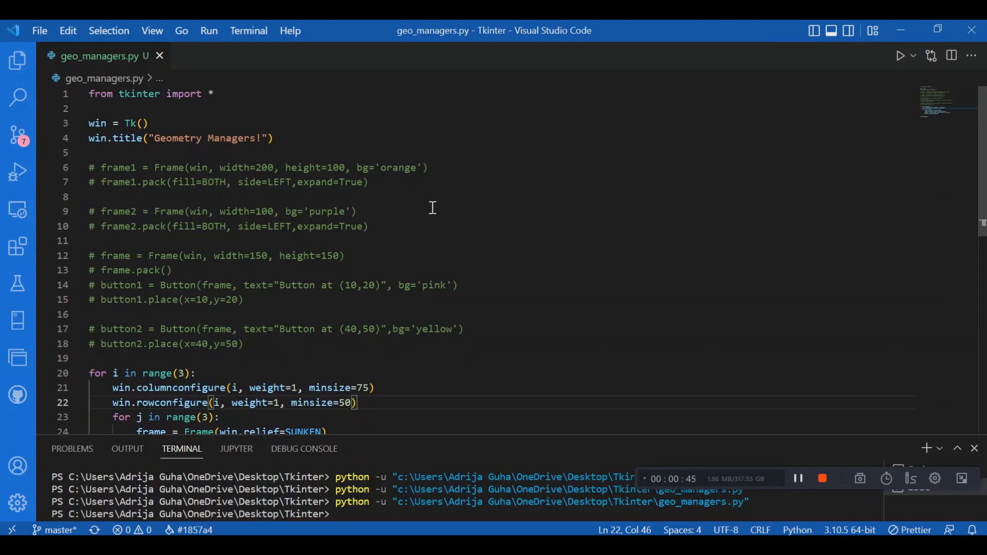
pyautogui.moveTo(481, 260)
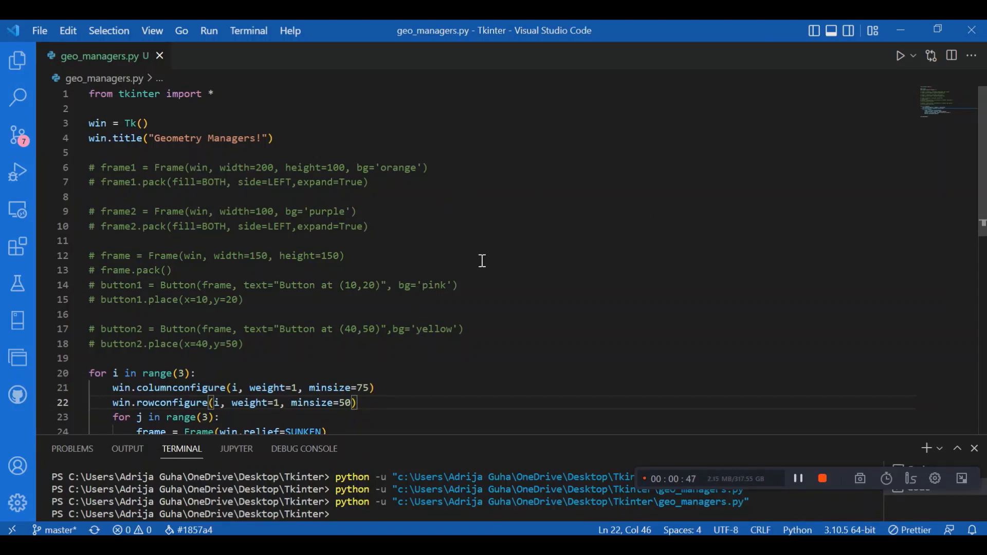